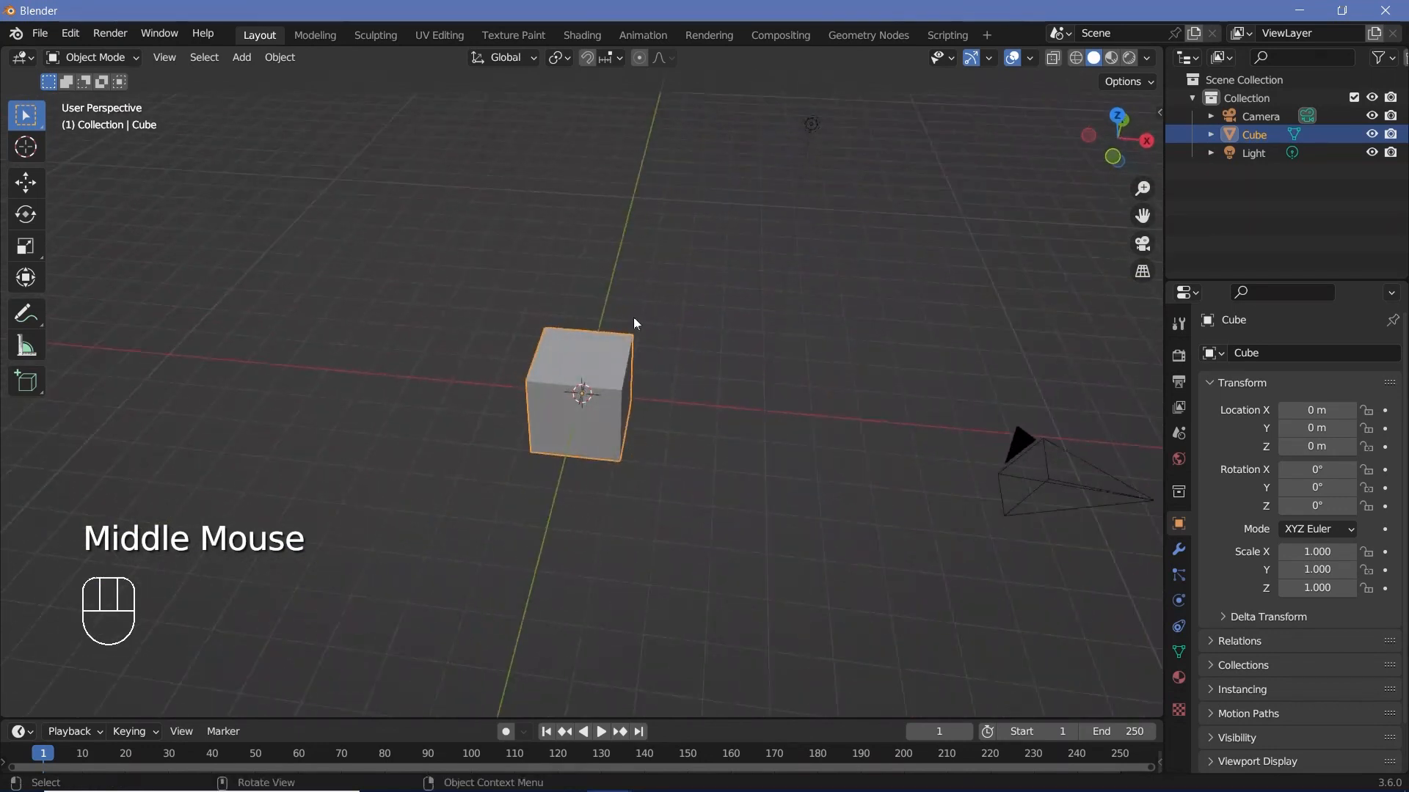
Delete the default cube, leaving only the camera and light.
key("x")
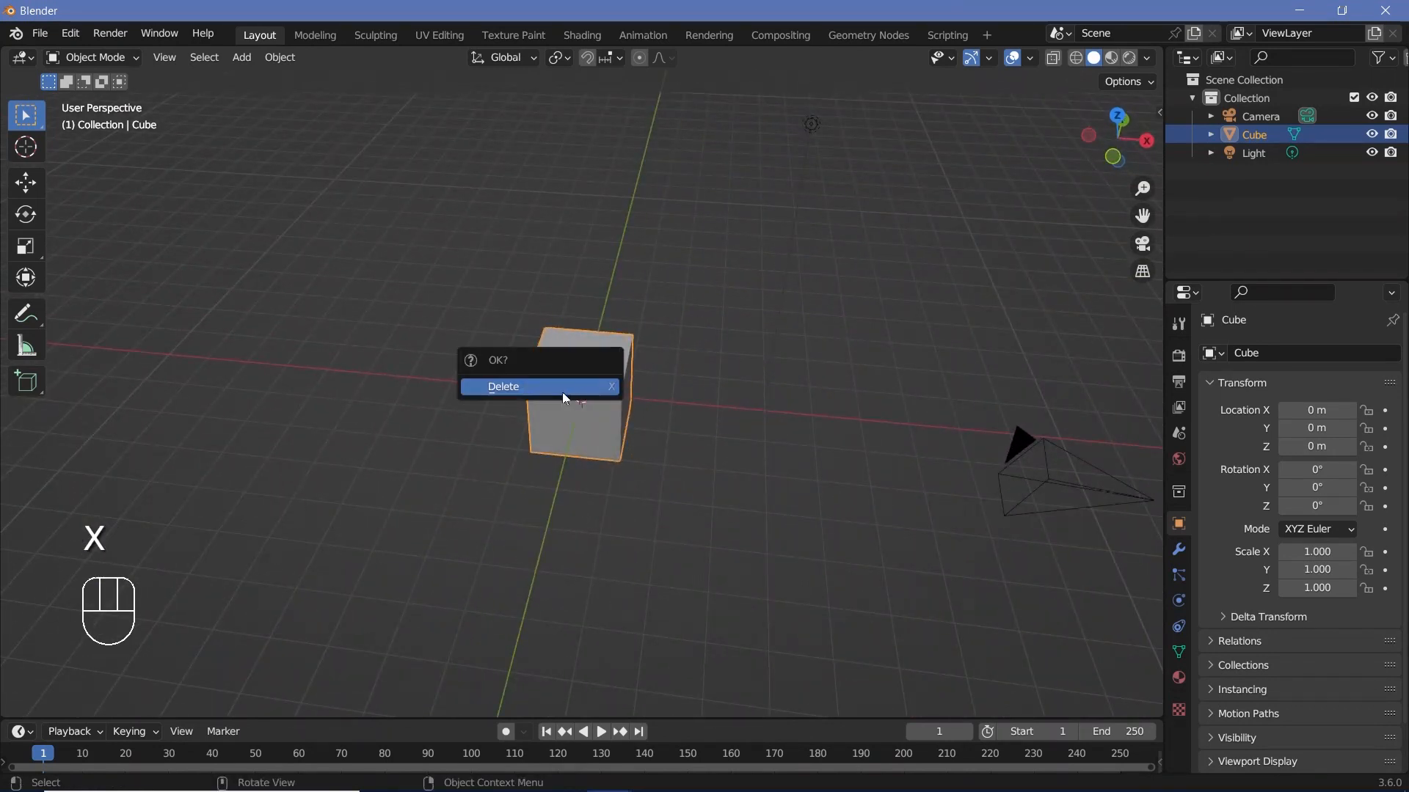
left_click(502, 386)
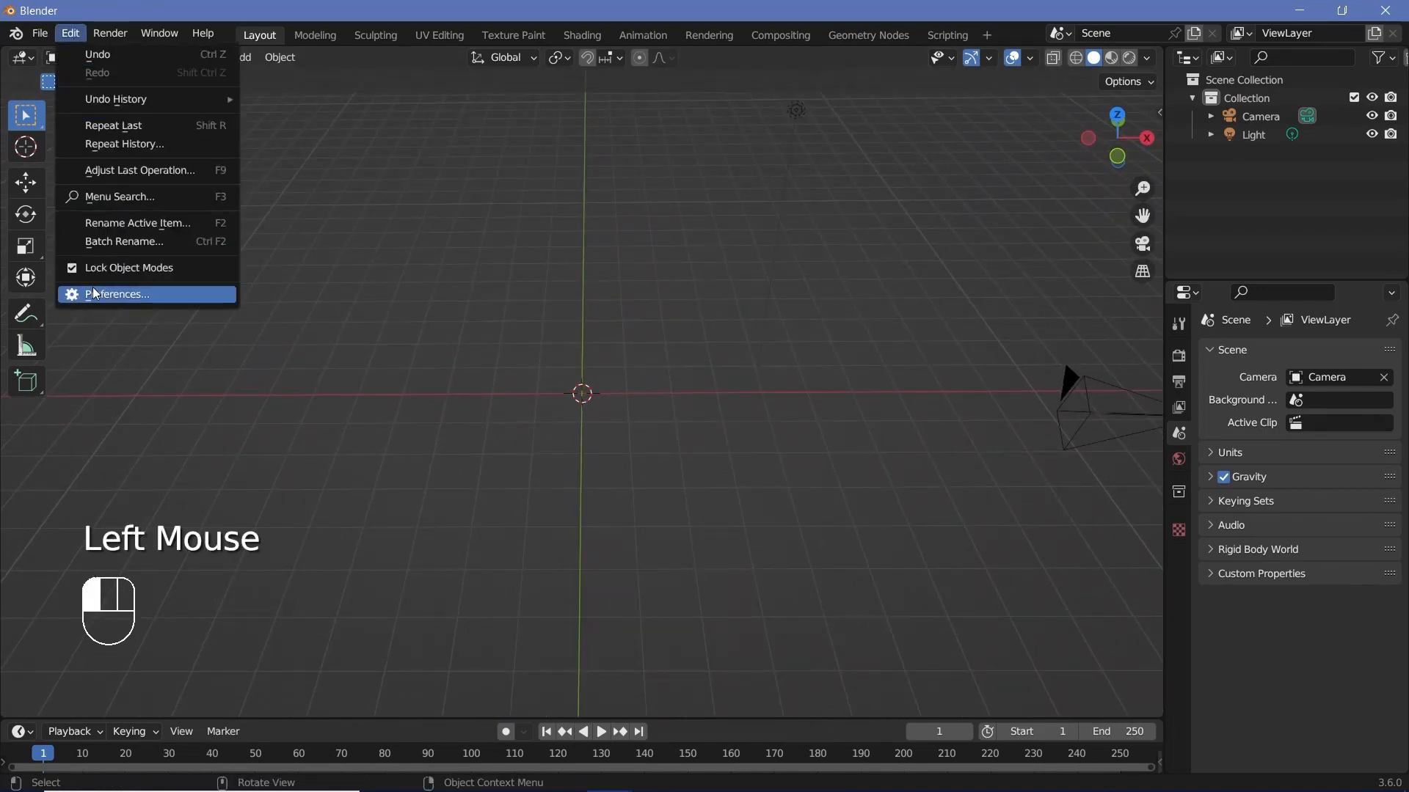
Search the add-on preferences for 'sca' to find the SVG importer.
left_click(115, 294)
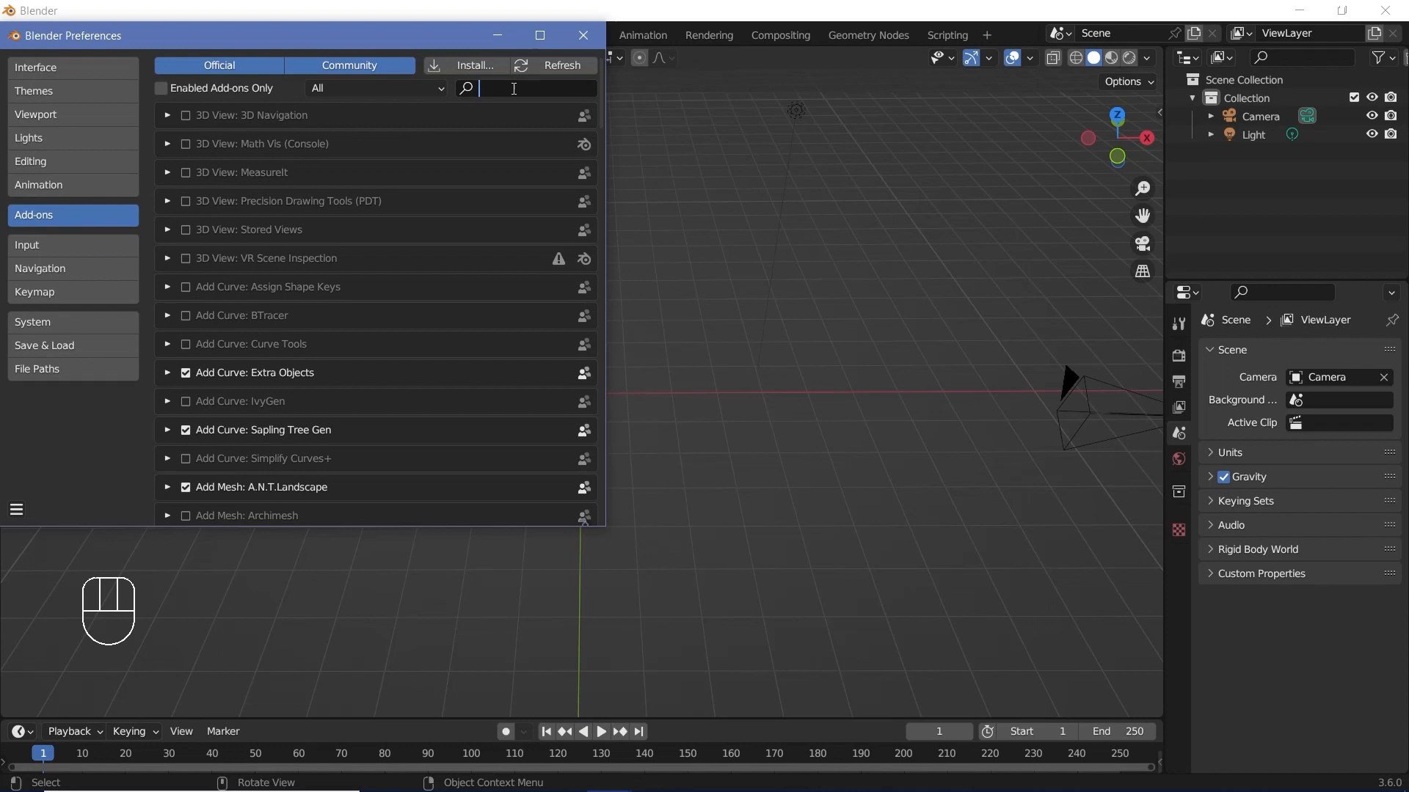
type("sca")
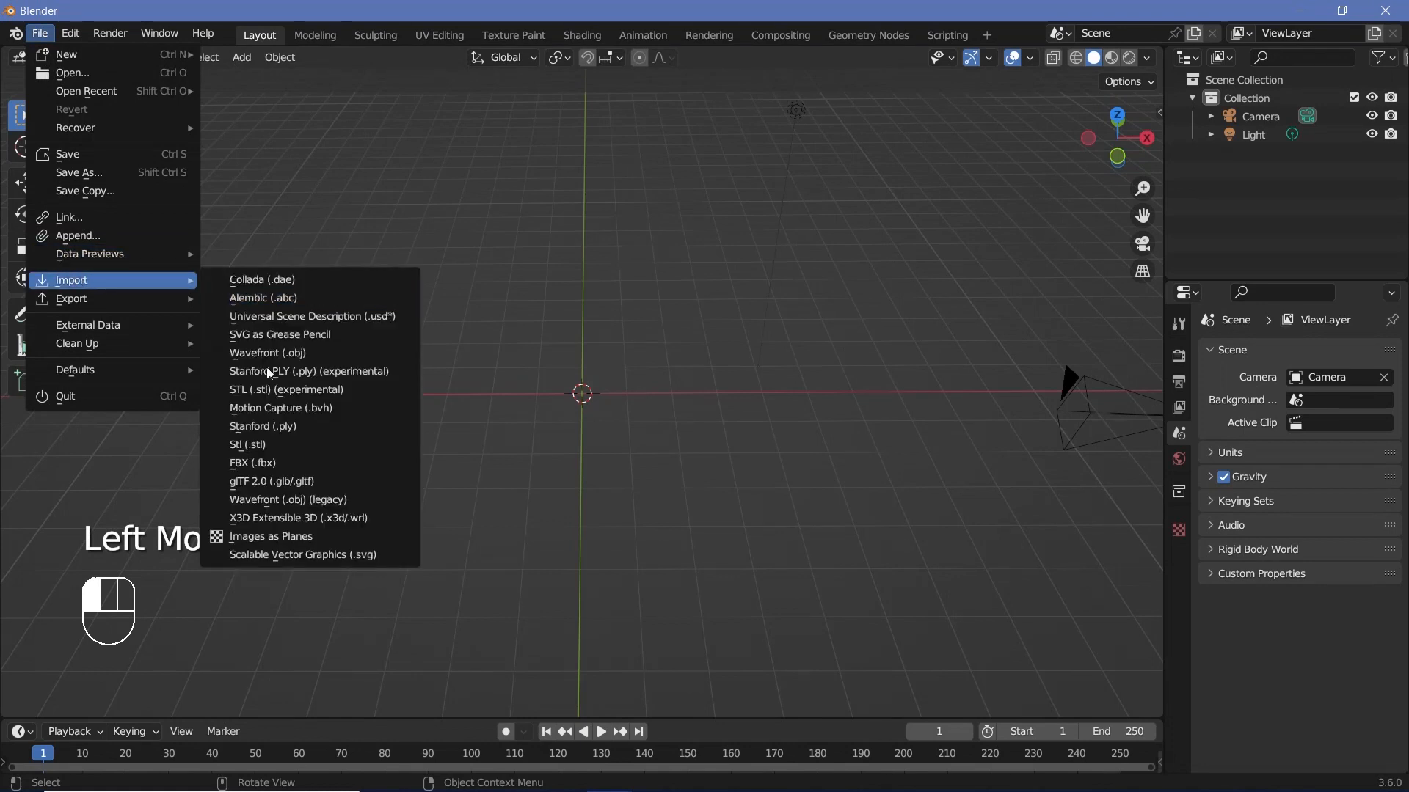
mouse_move(304, 555)
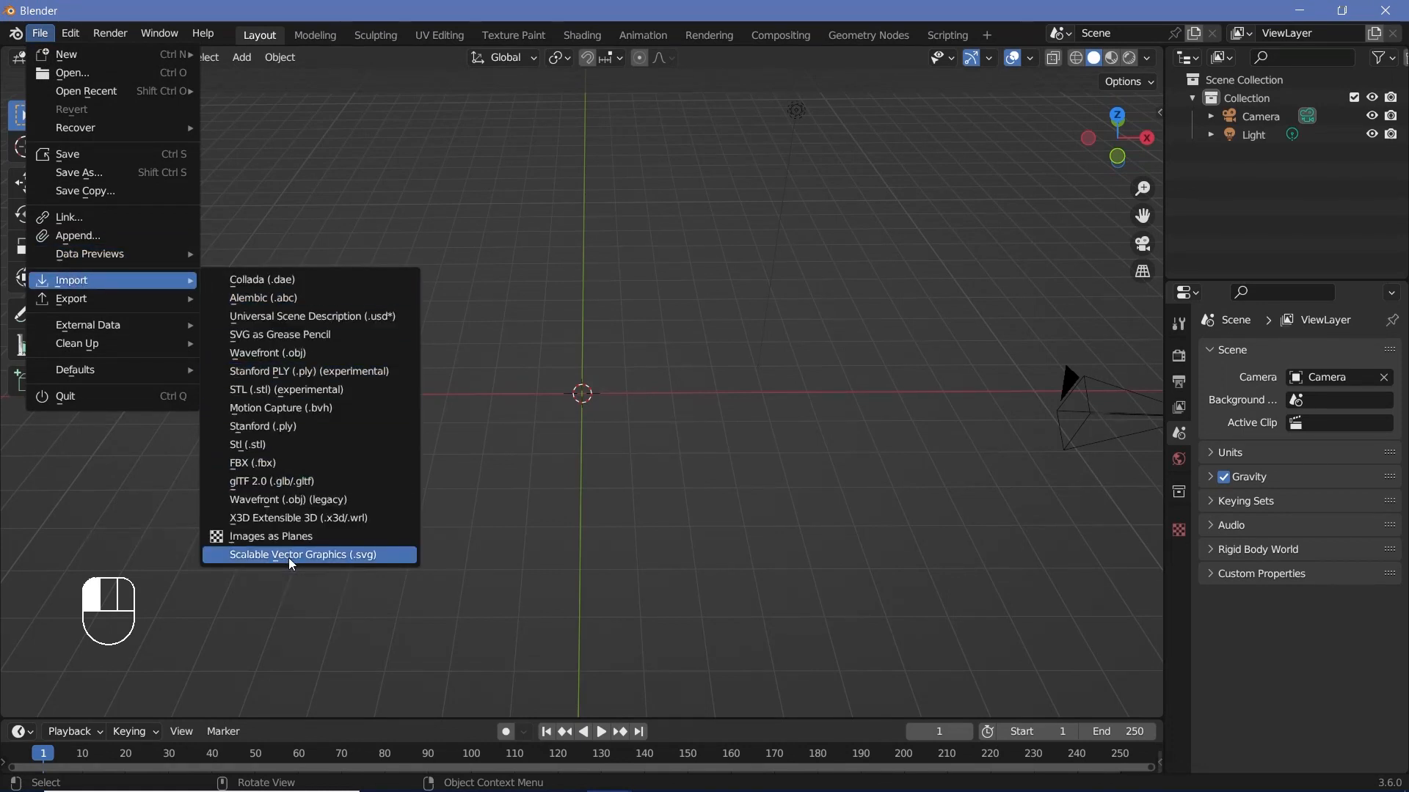
Import the rose as Scalable Vector Graphics (.svg) curves.
left_click(304, 555)
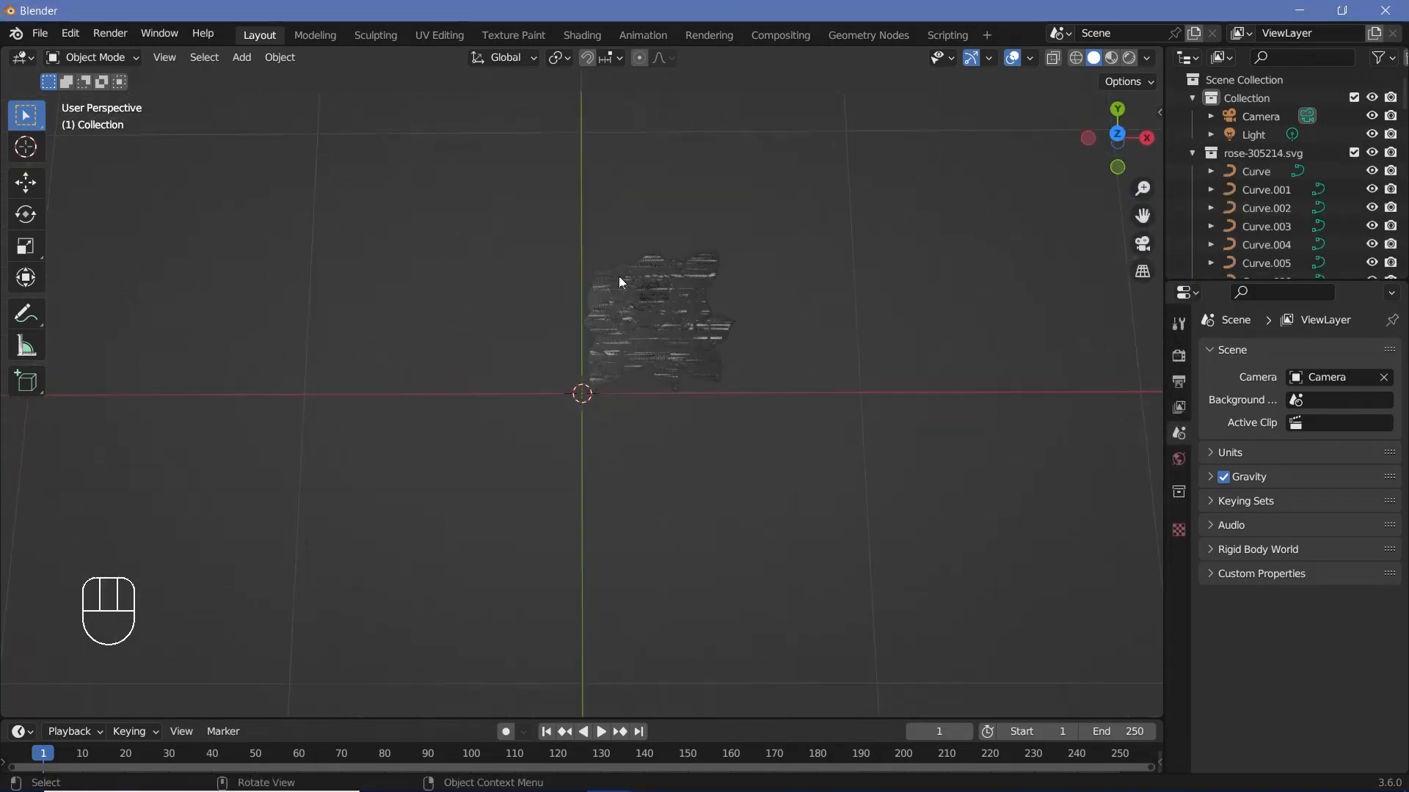
Scale the imported rose curves up by 5 so the drawing fills the viewport.
key("s")
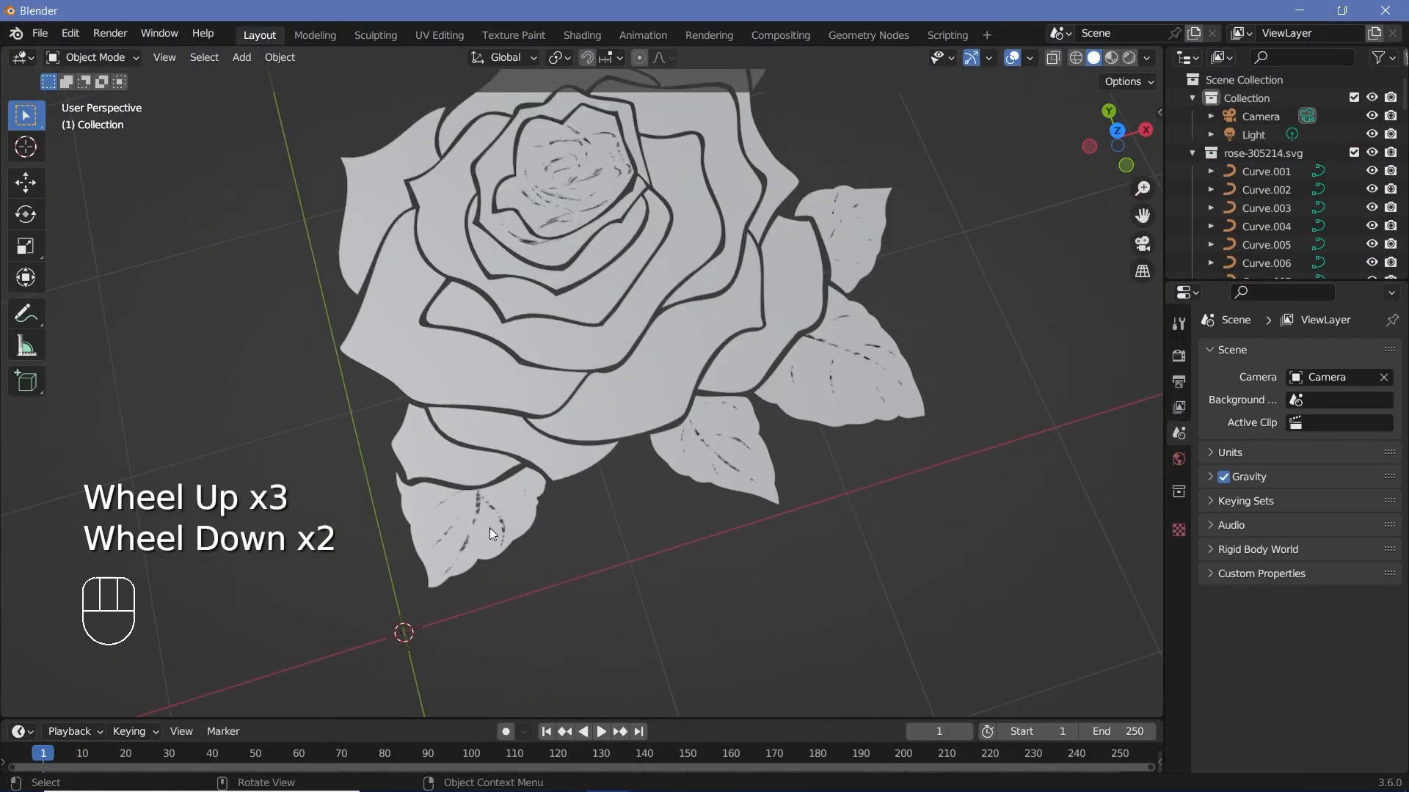
scroll("down", 3)
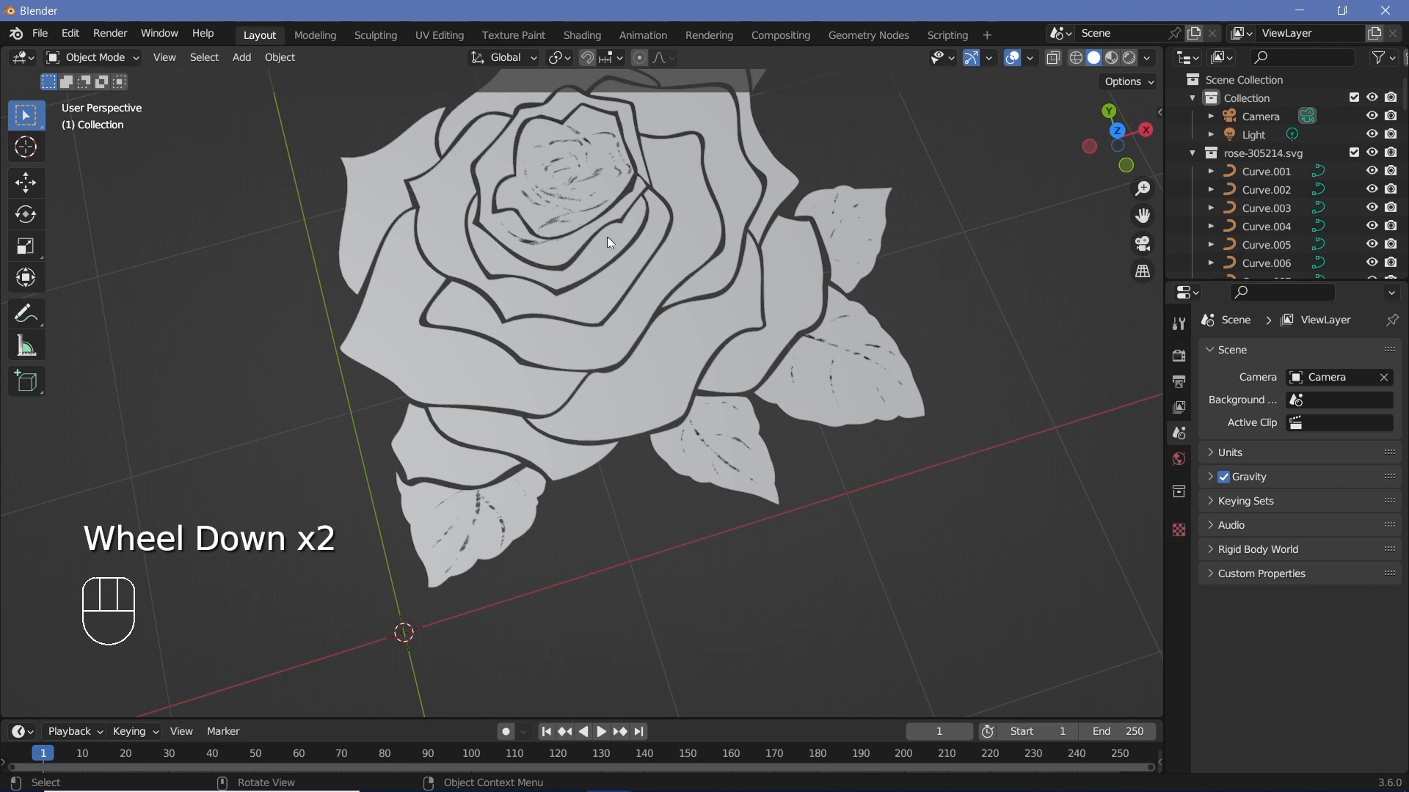
scroll("down", 3)
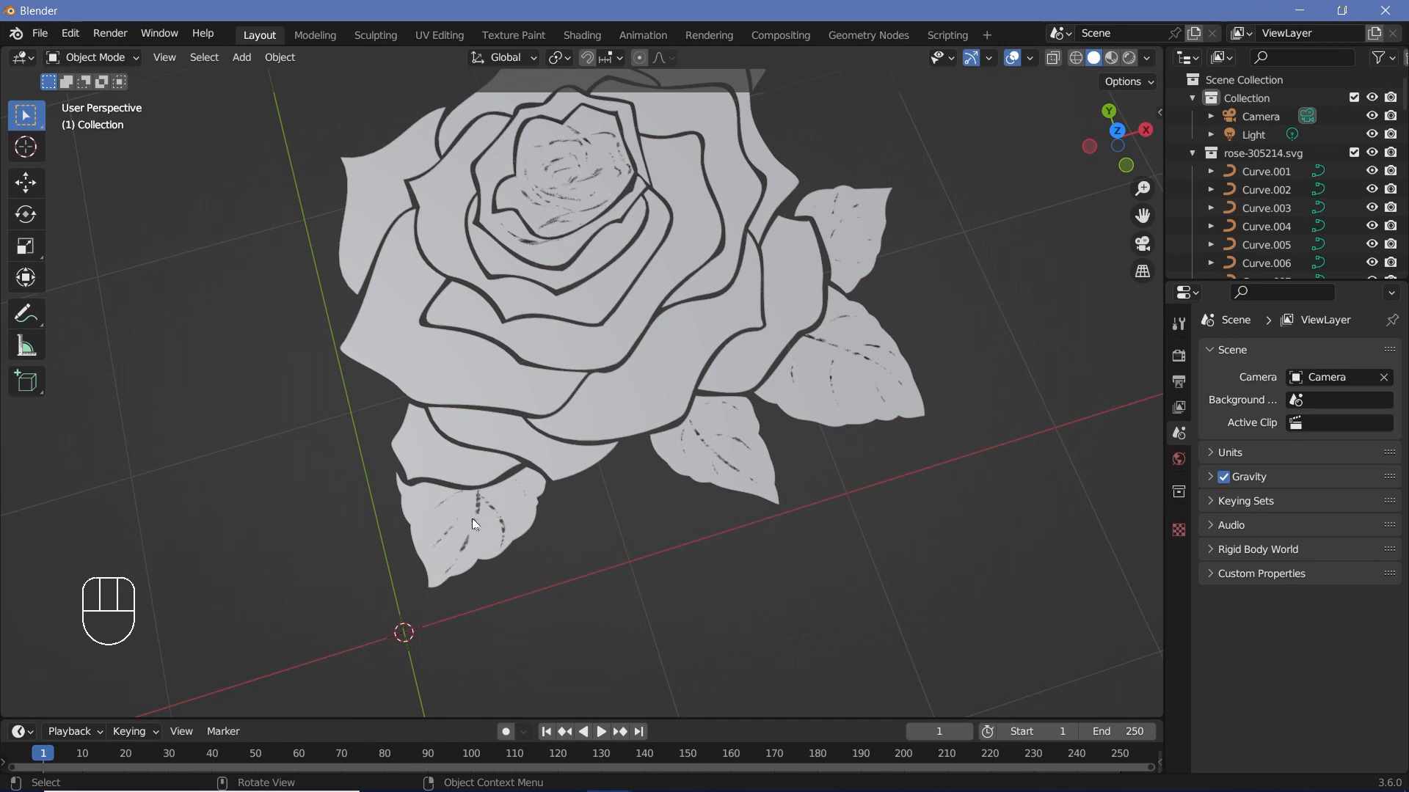
mouse_move(541, 530)
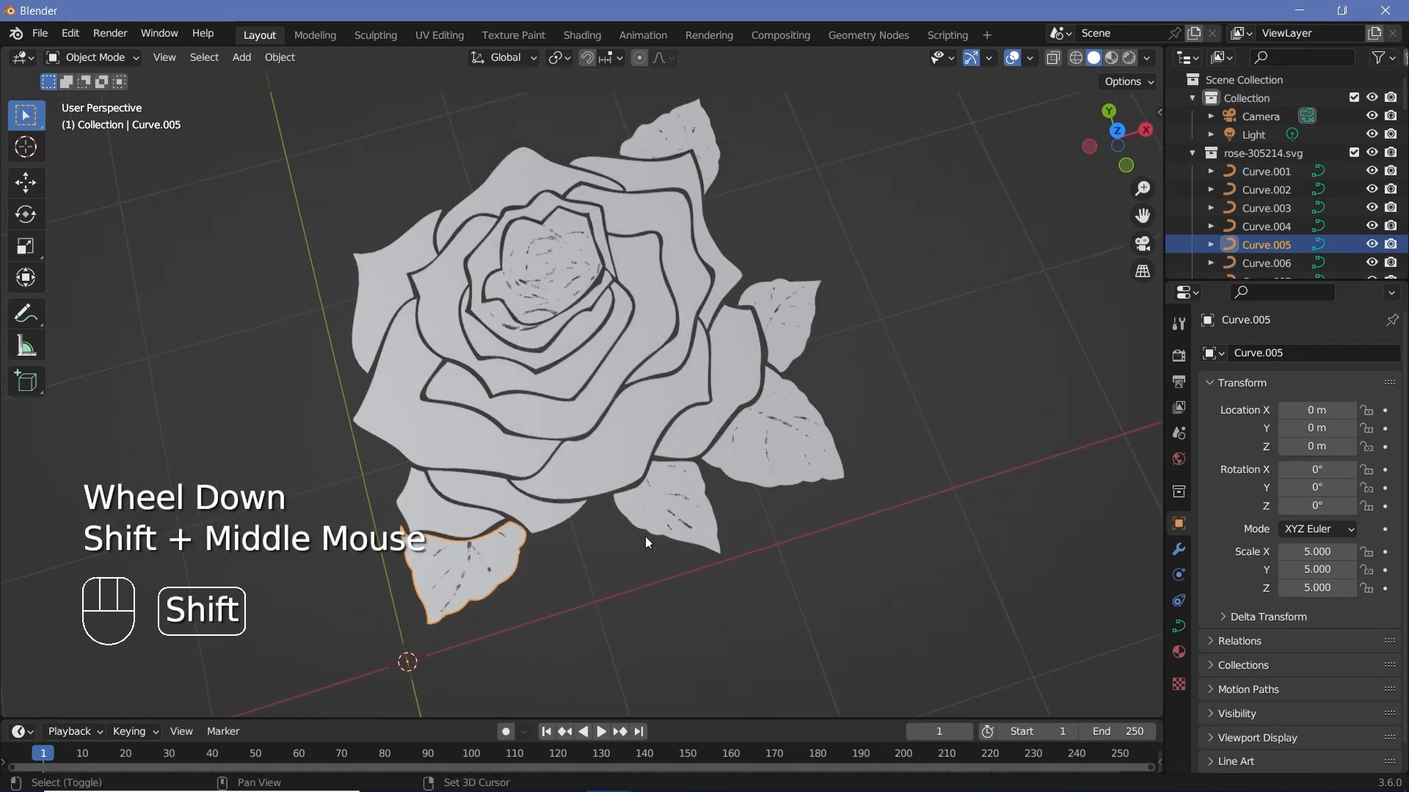
Join the leaf outline curves into one 3D half-fill object named Leafoutlines.
left_click(678, 144)
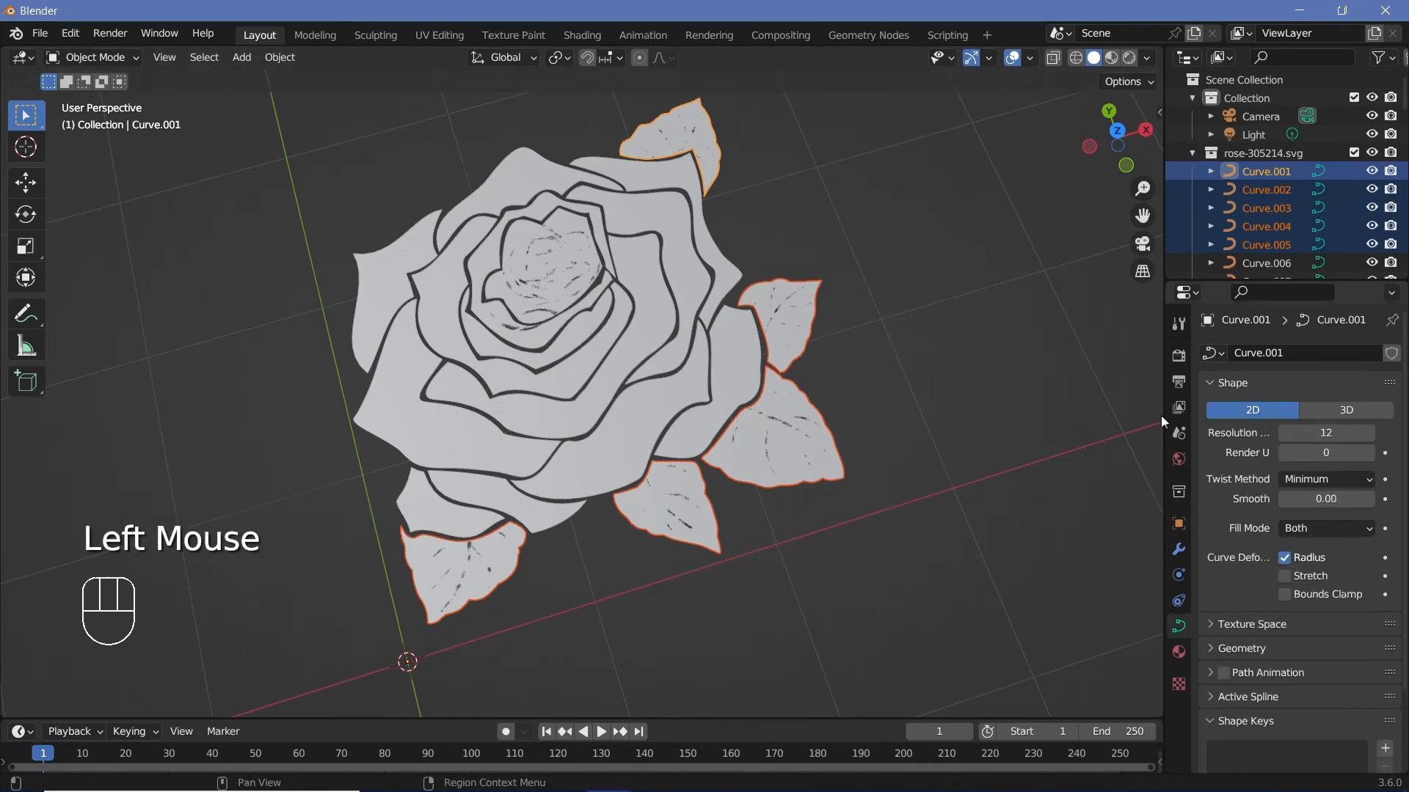
left_click(1345, 409)
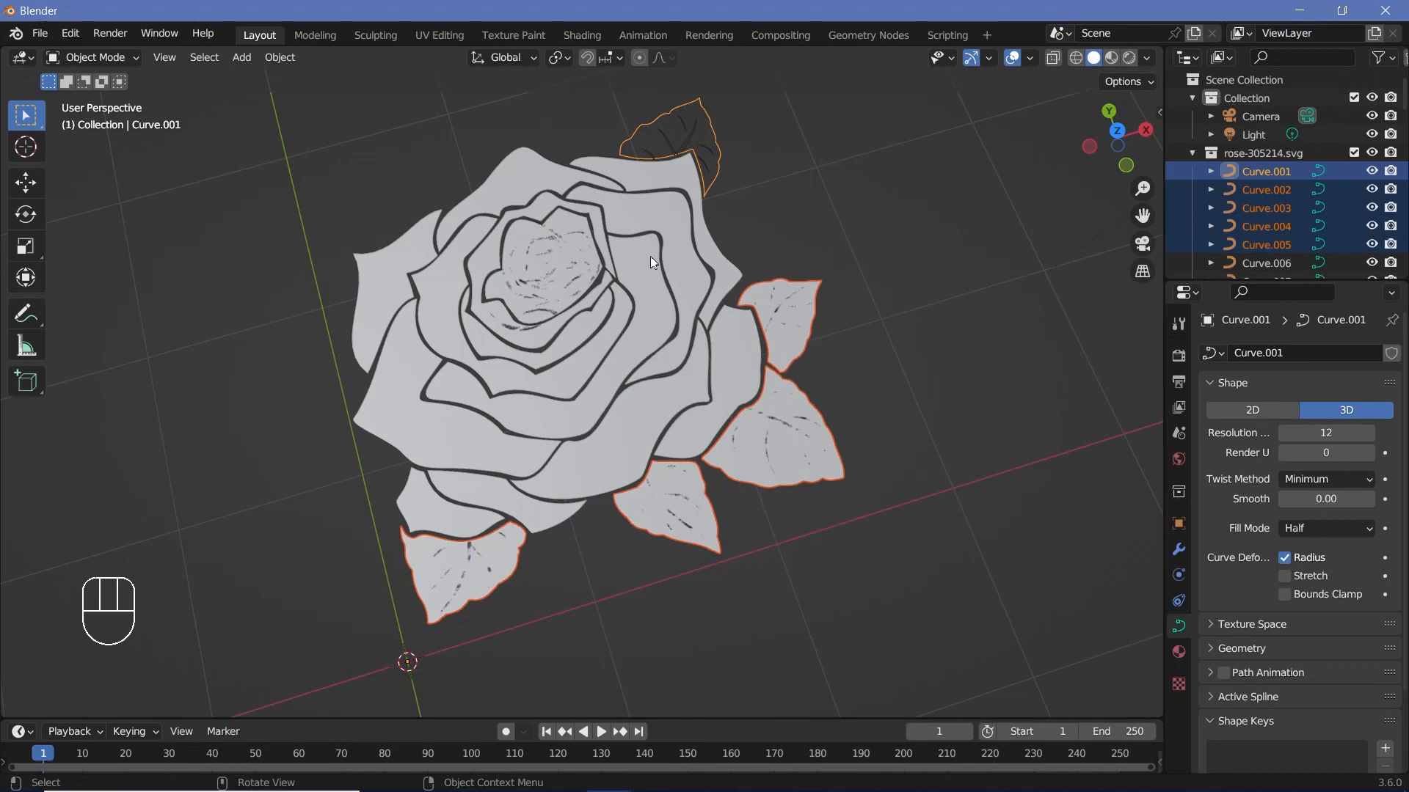
mouse_move(797, 251)
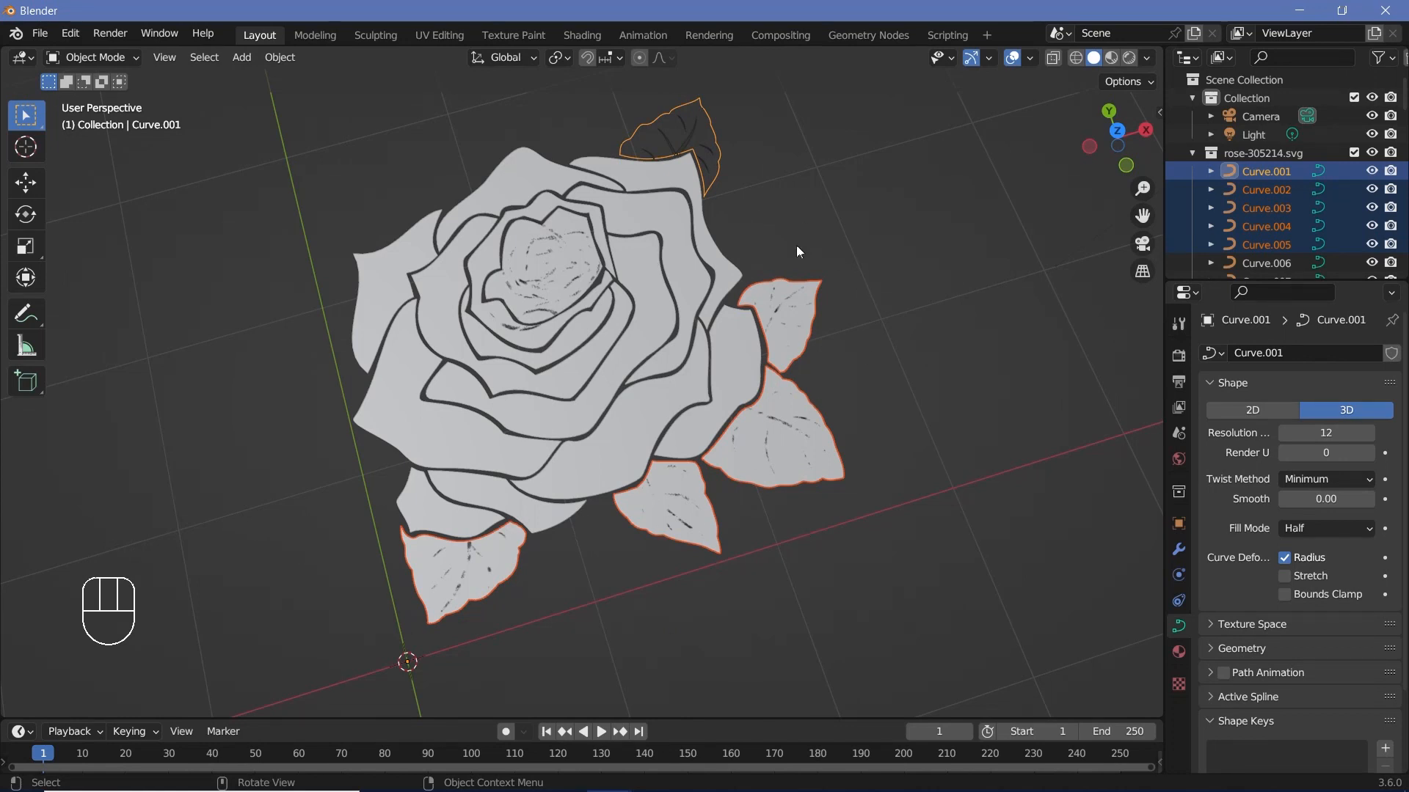
key("ctrl+j")
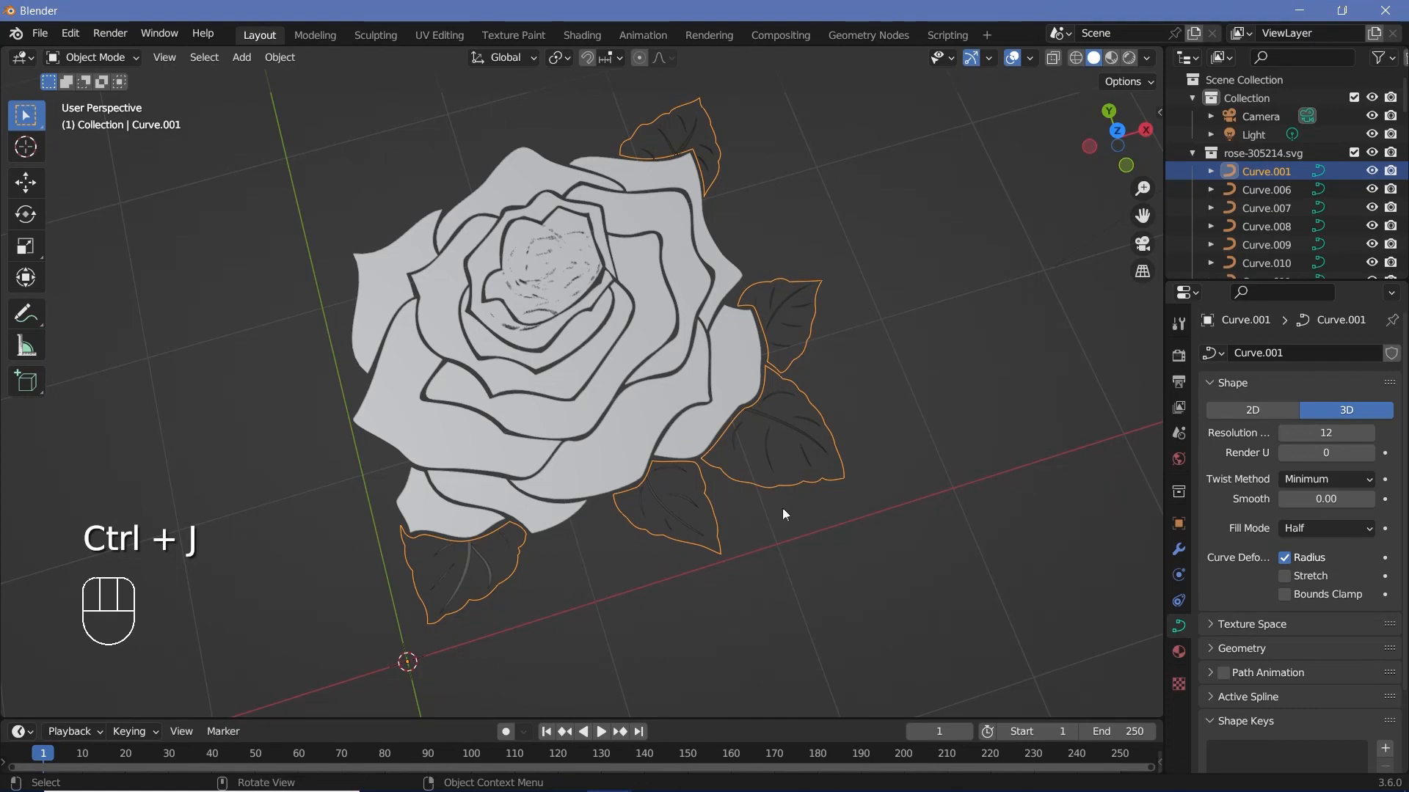
double_click(1264, 171)
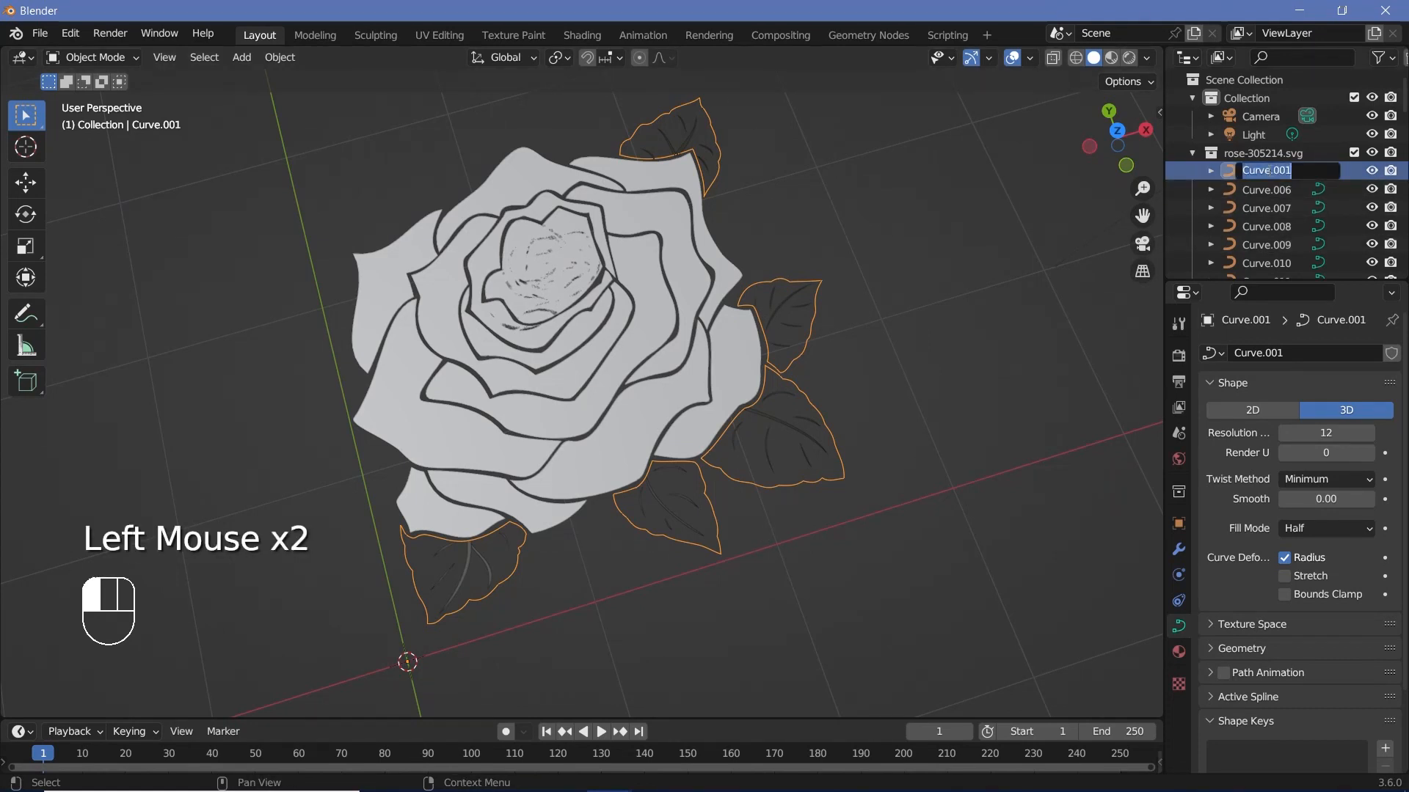
double_click(1266, 171)
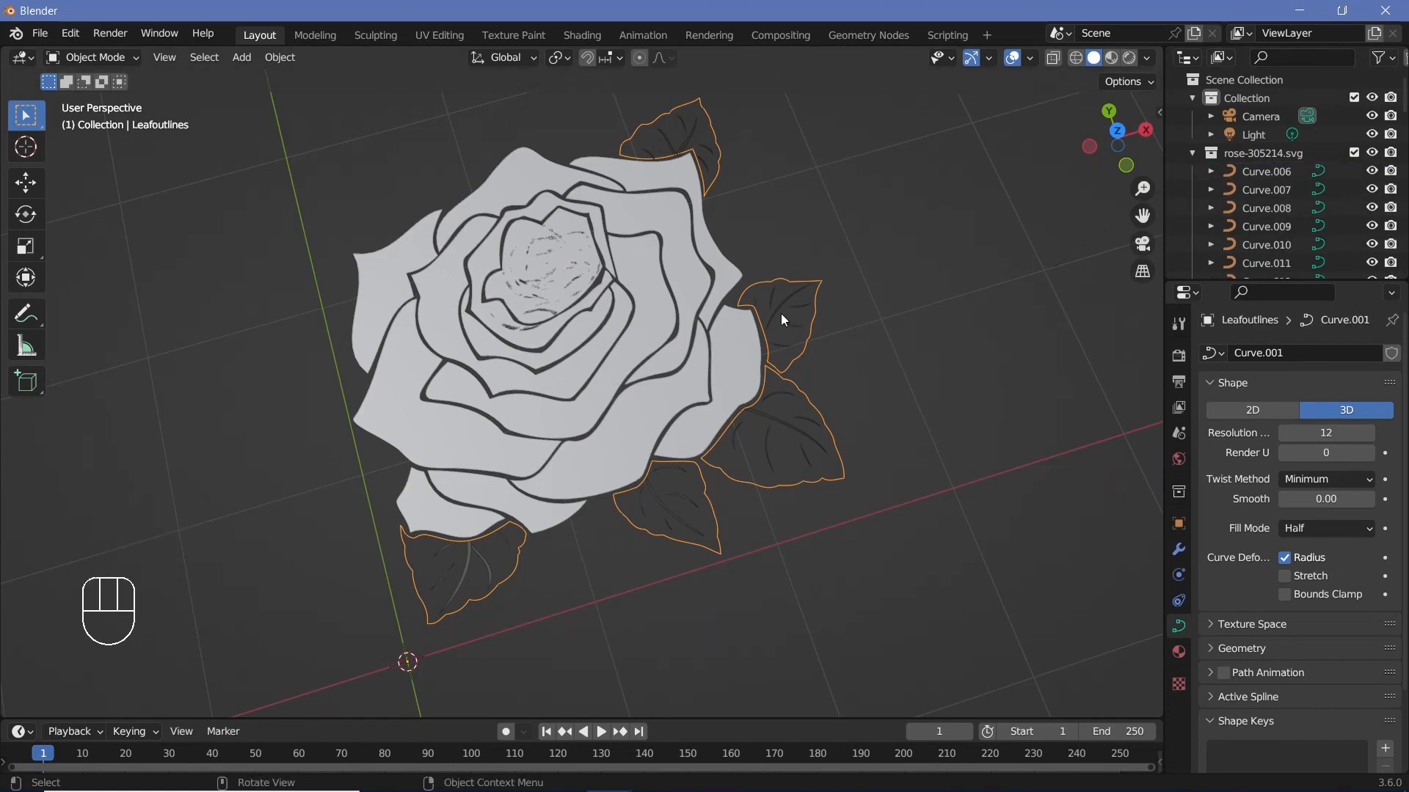
Join the leaf vein curves into one 3D half-fill object and rename it.
left_click(445, 553)
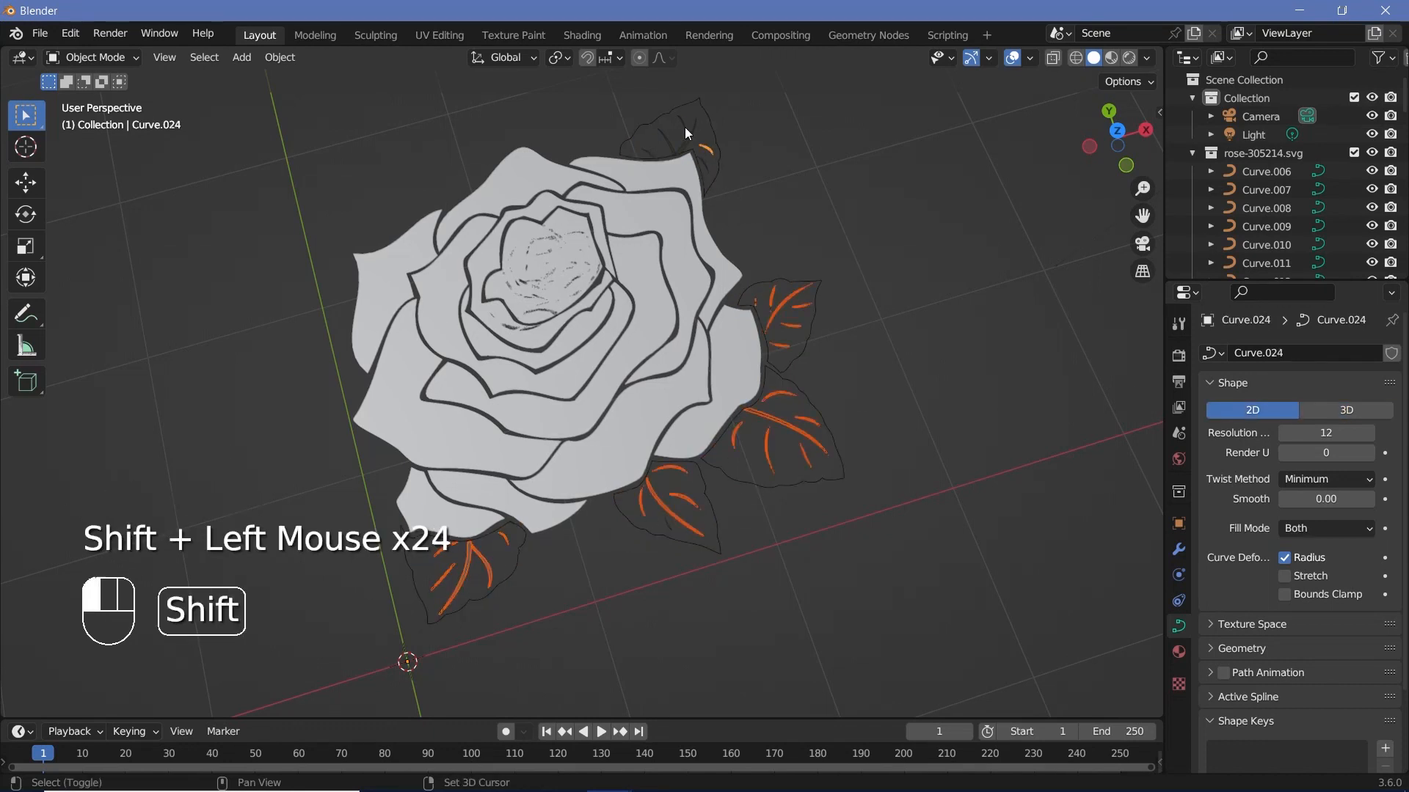
left_click(678, 143)
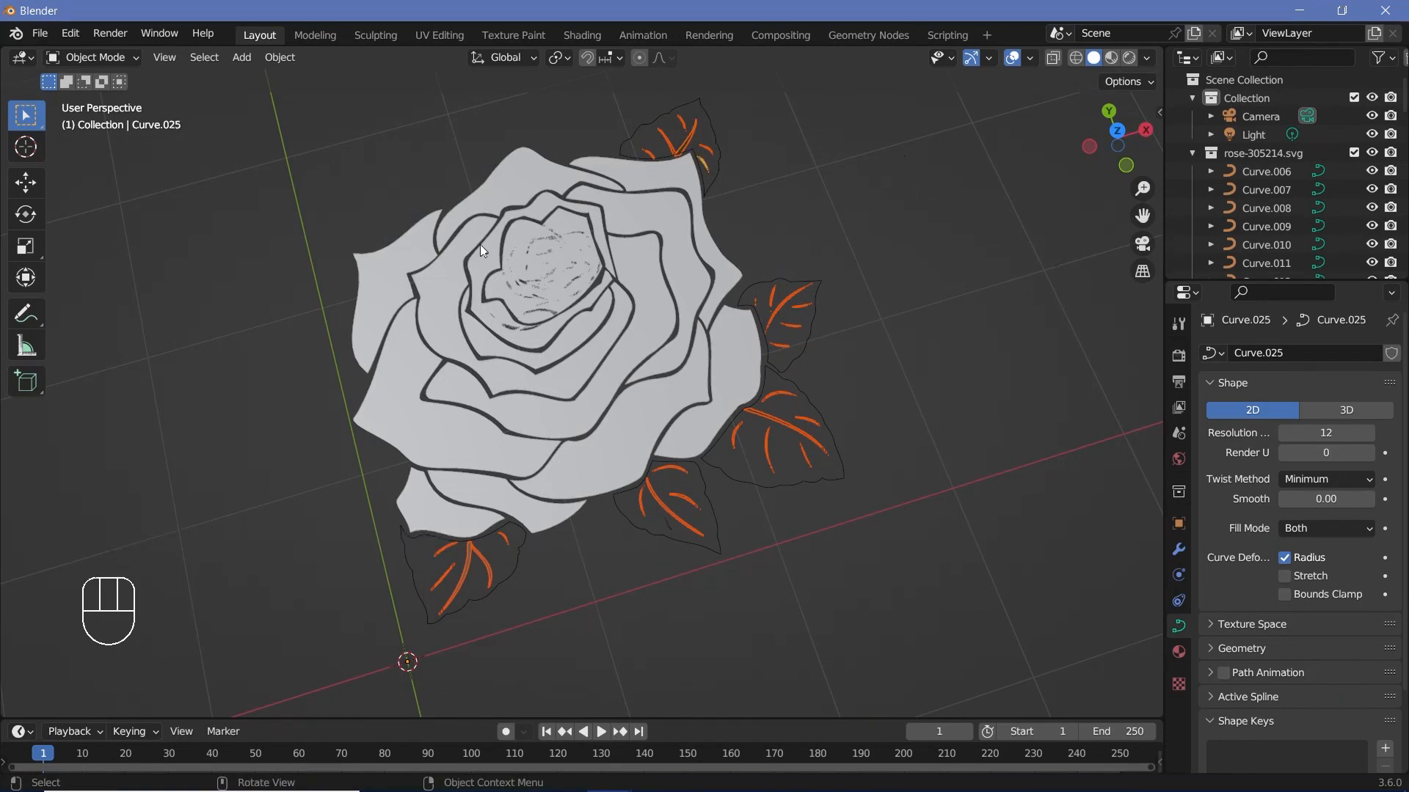
mouse_move(710, 159)
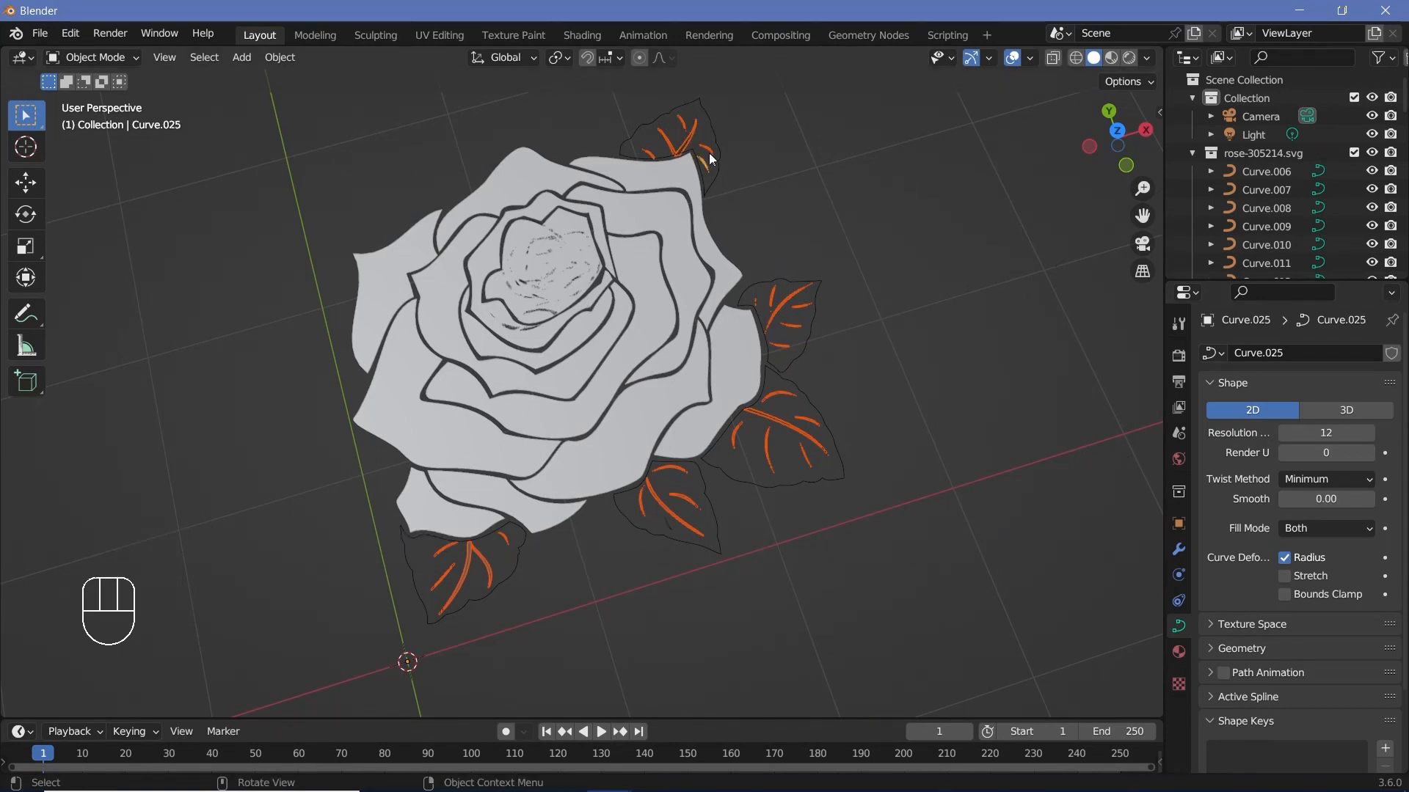
left_click(1346, 410)
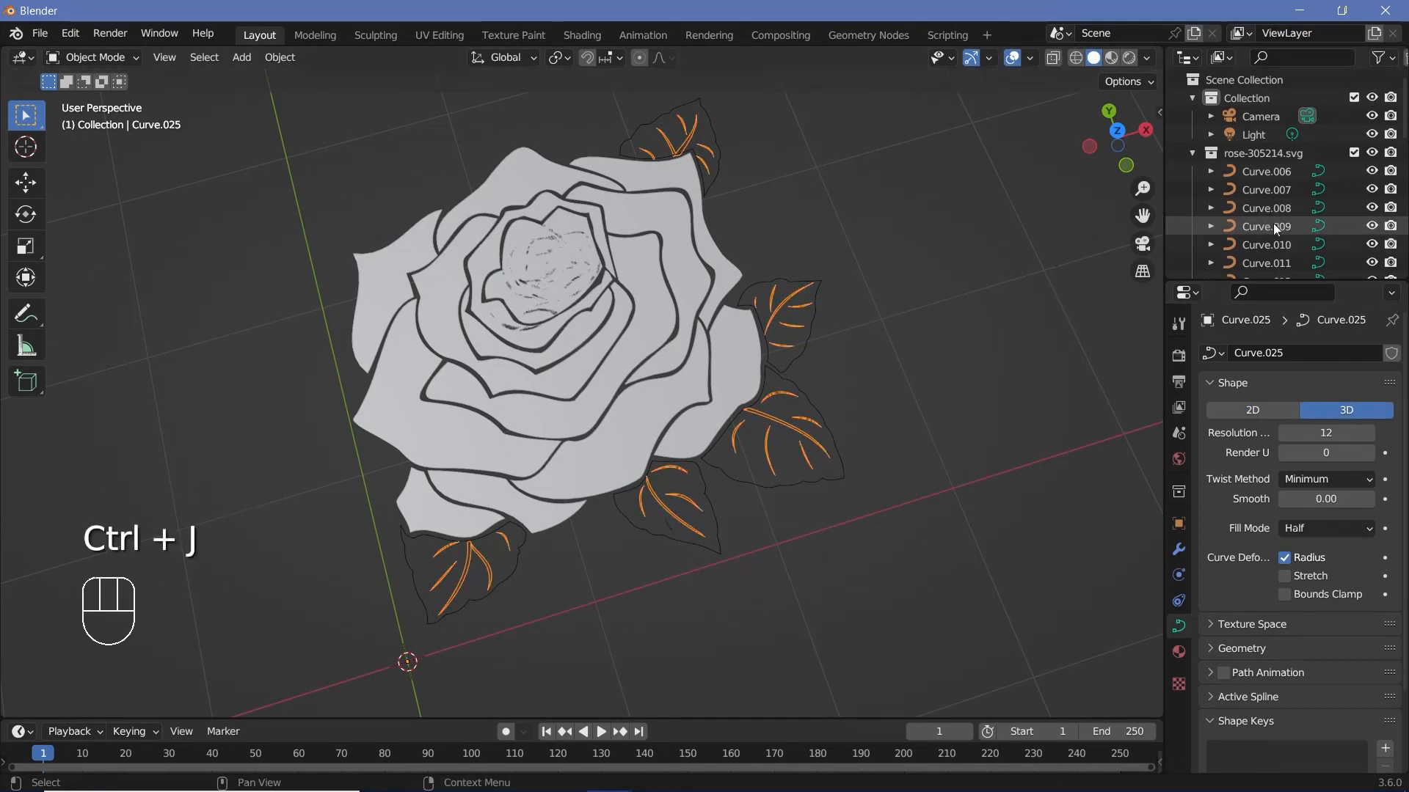
scroll("down", 3)
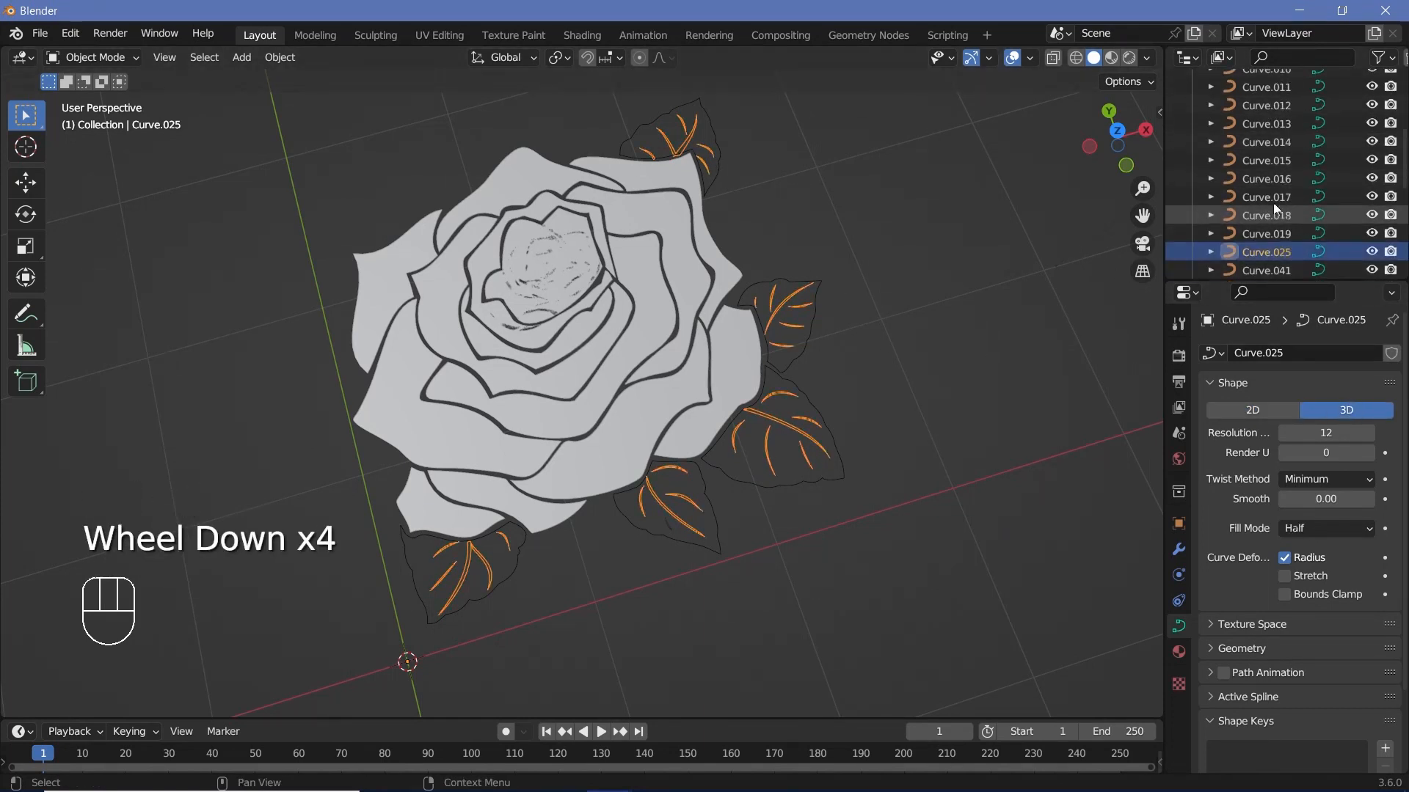
scroll("down", 3)
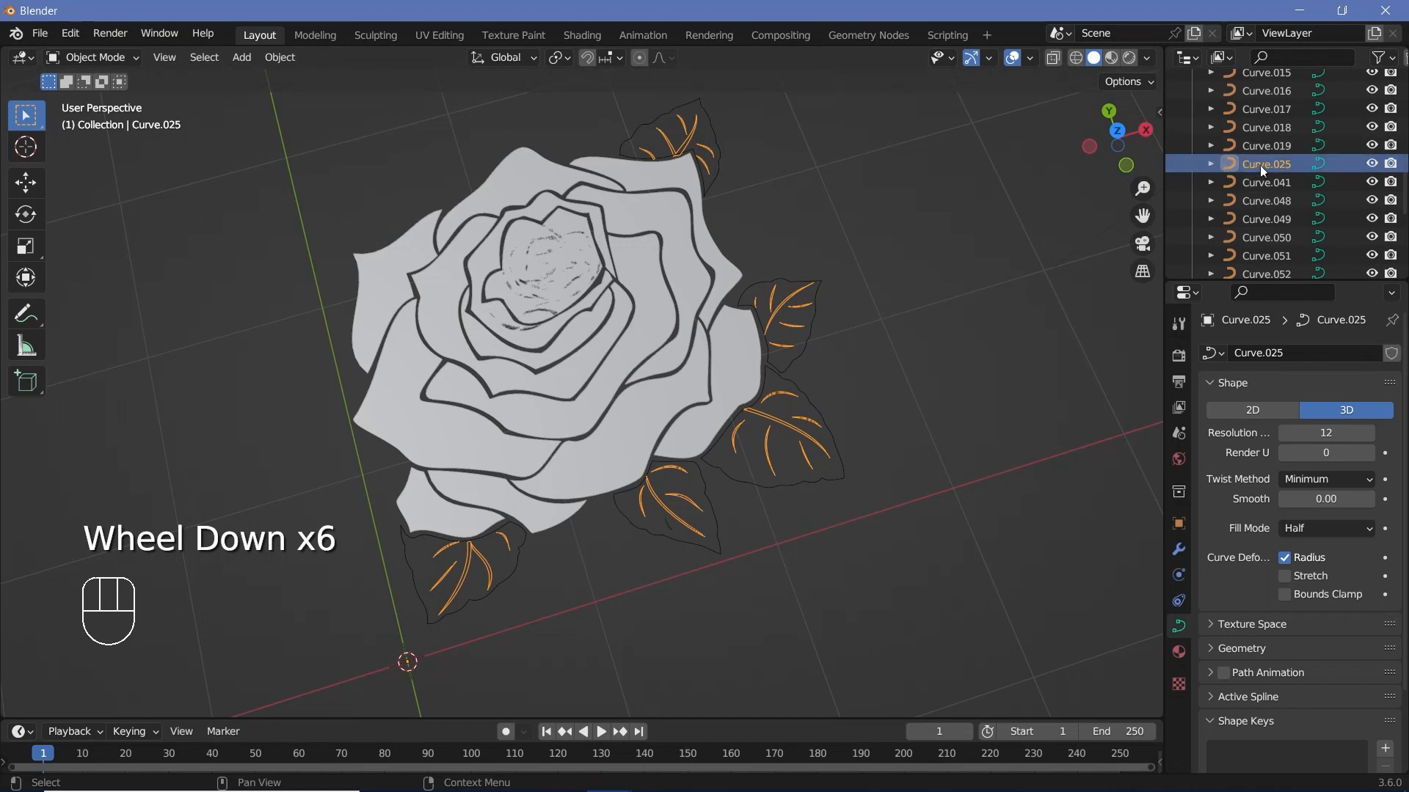
double_click(1267, 163)
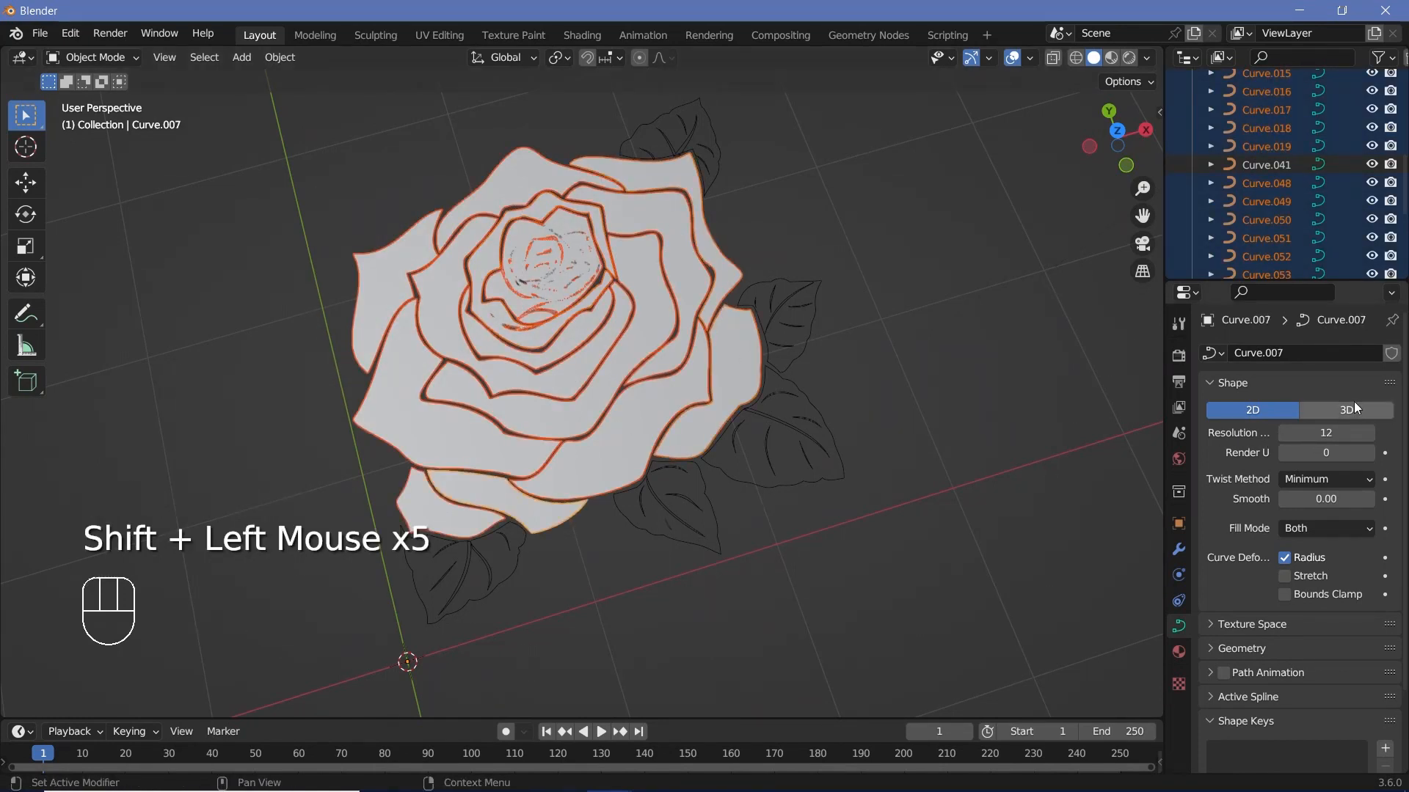
Make the petal curves 3D without fill and rename the merged object Rose.
left_click(1345, 409)
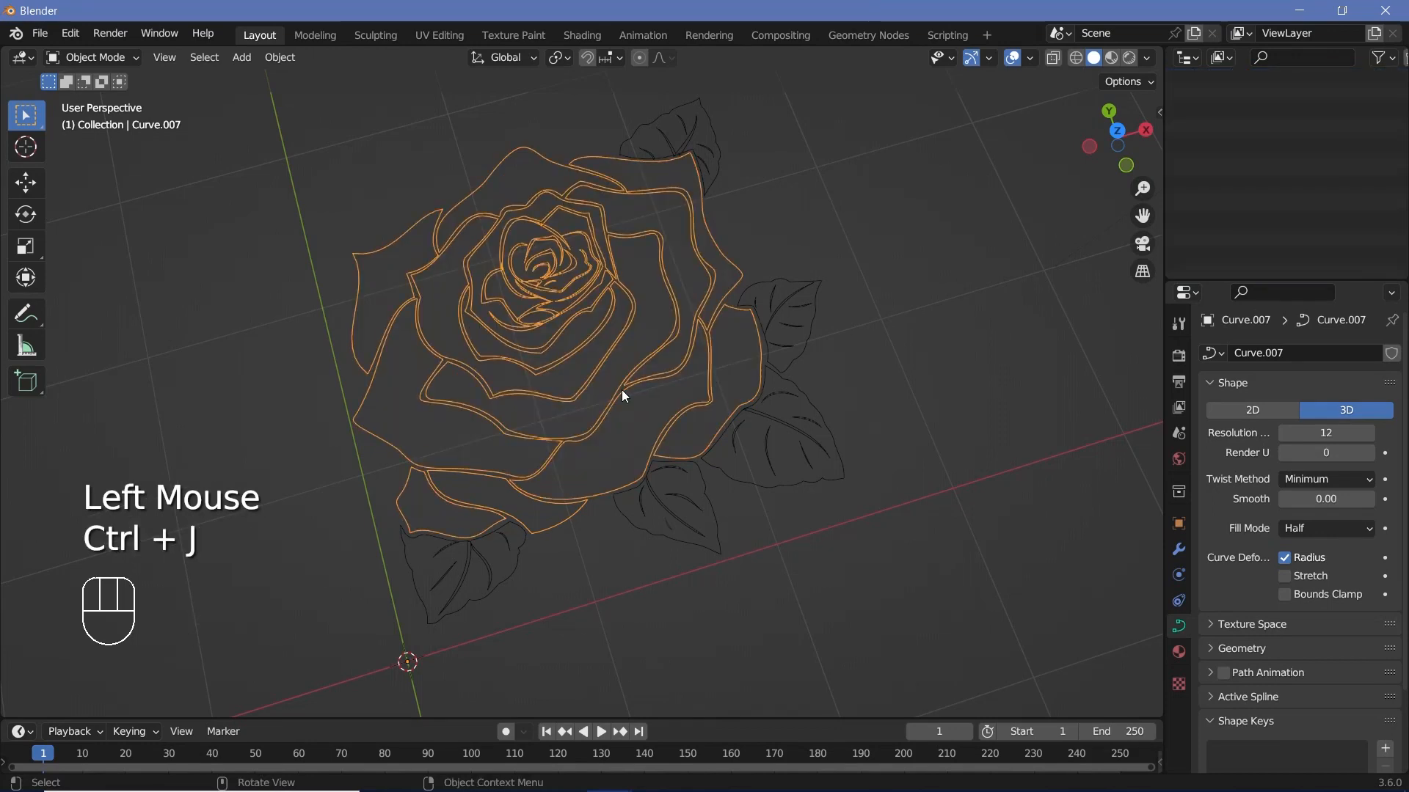
double_click(1265, 170)
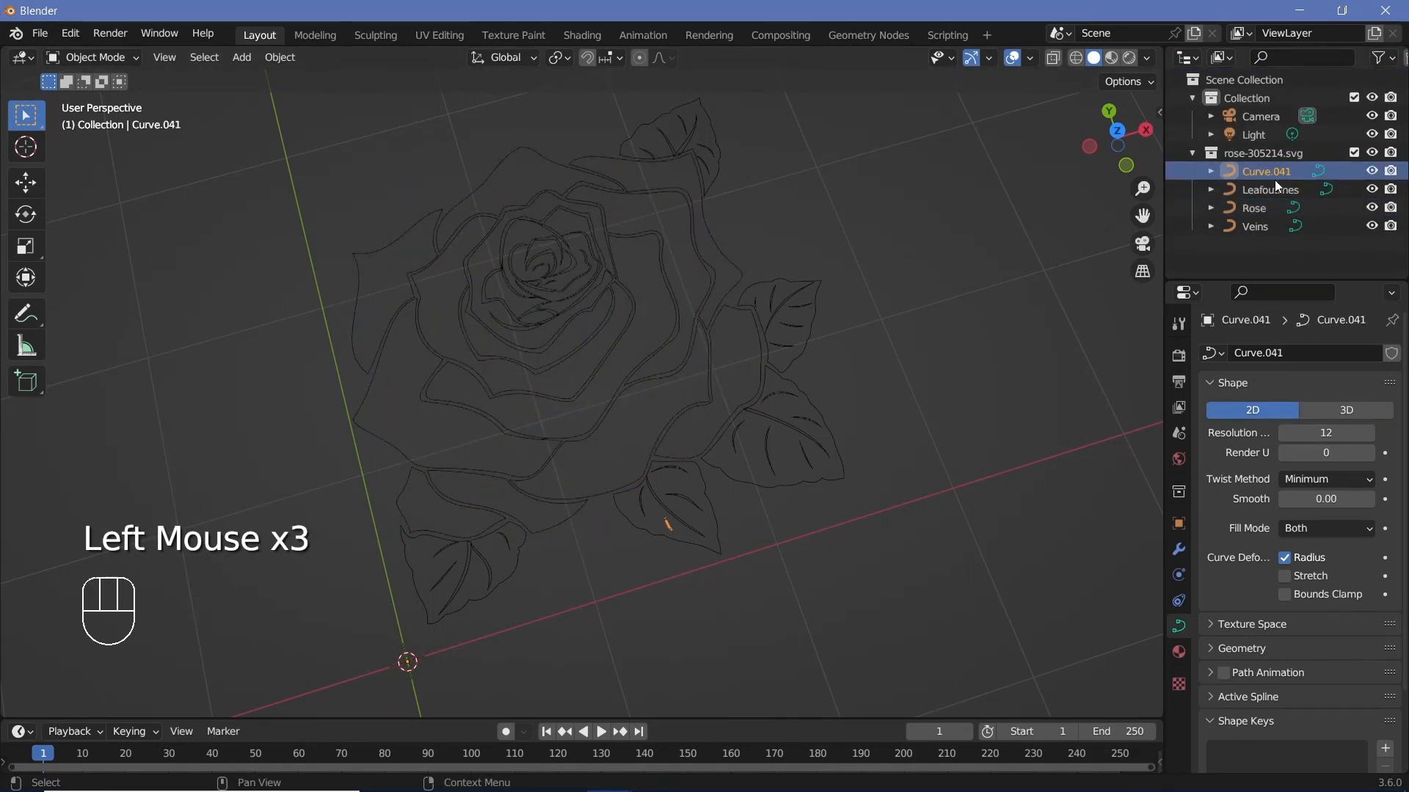
scroll("up", 3)
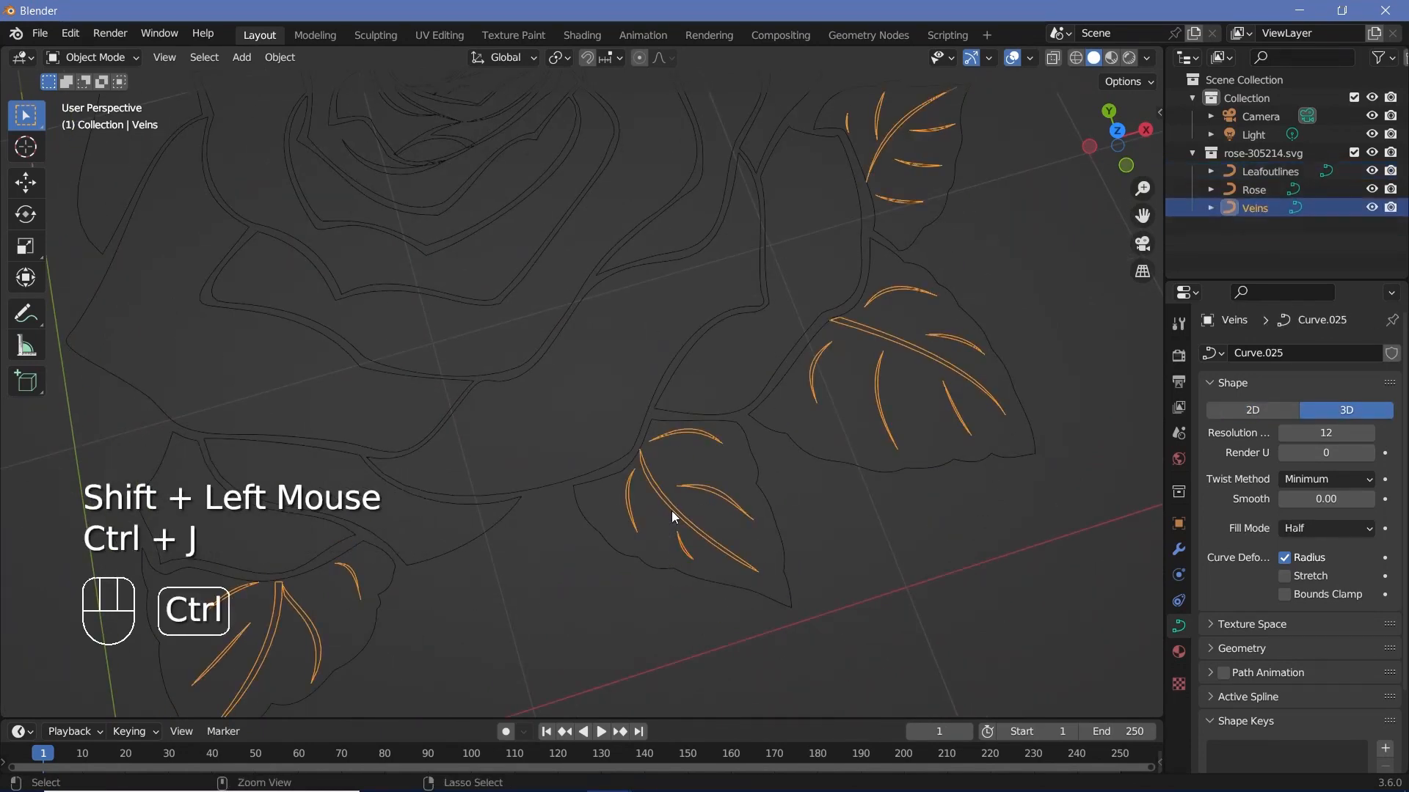
scroll("down", 3)
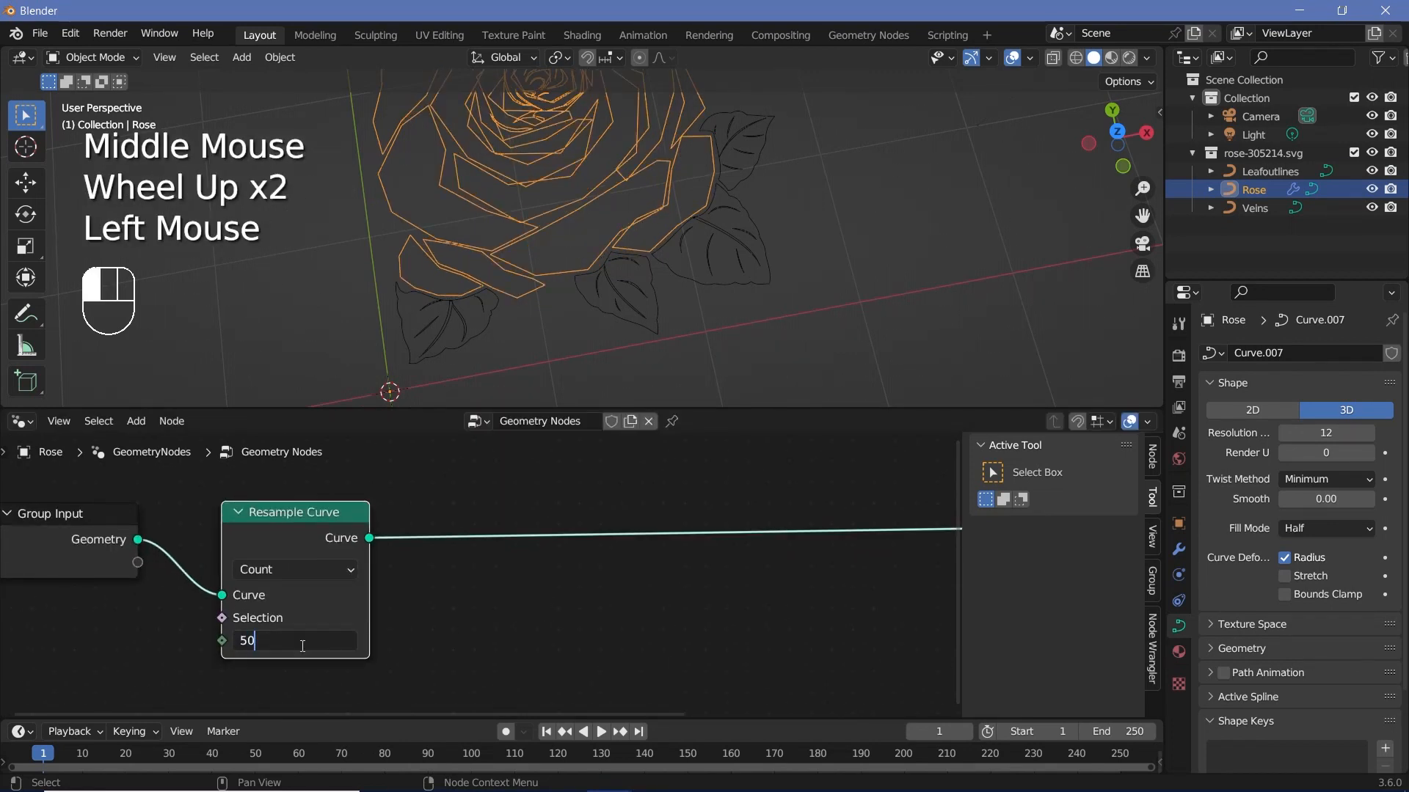
Set the Resample Curve node count to 500 in the Rose node tree.
type("500")
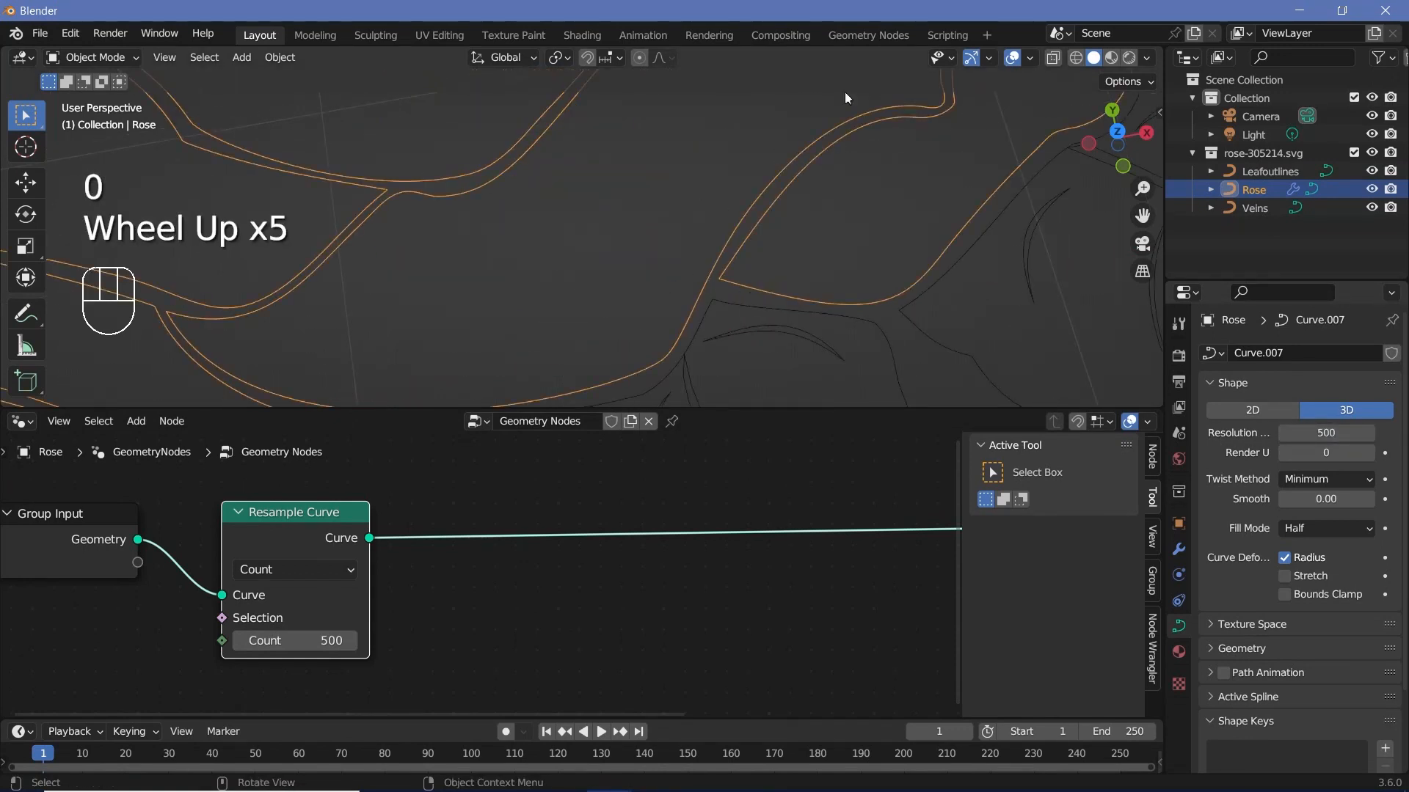
scroll("down", 3)
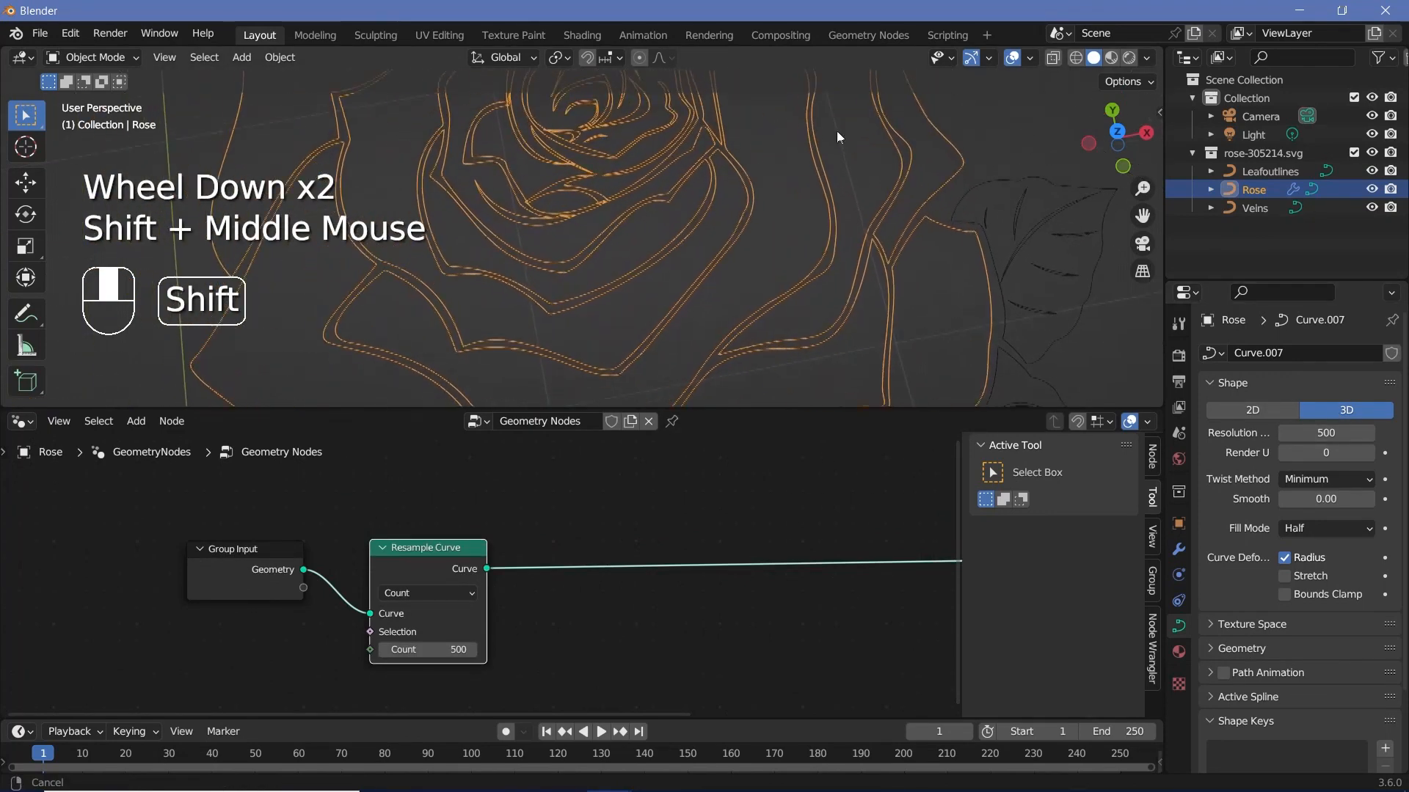
key("shift+a")
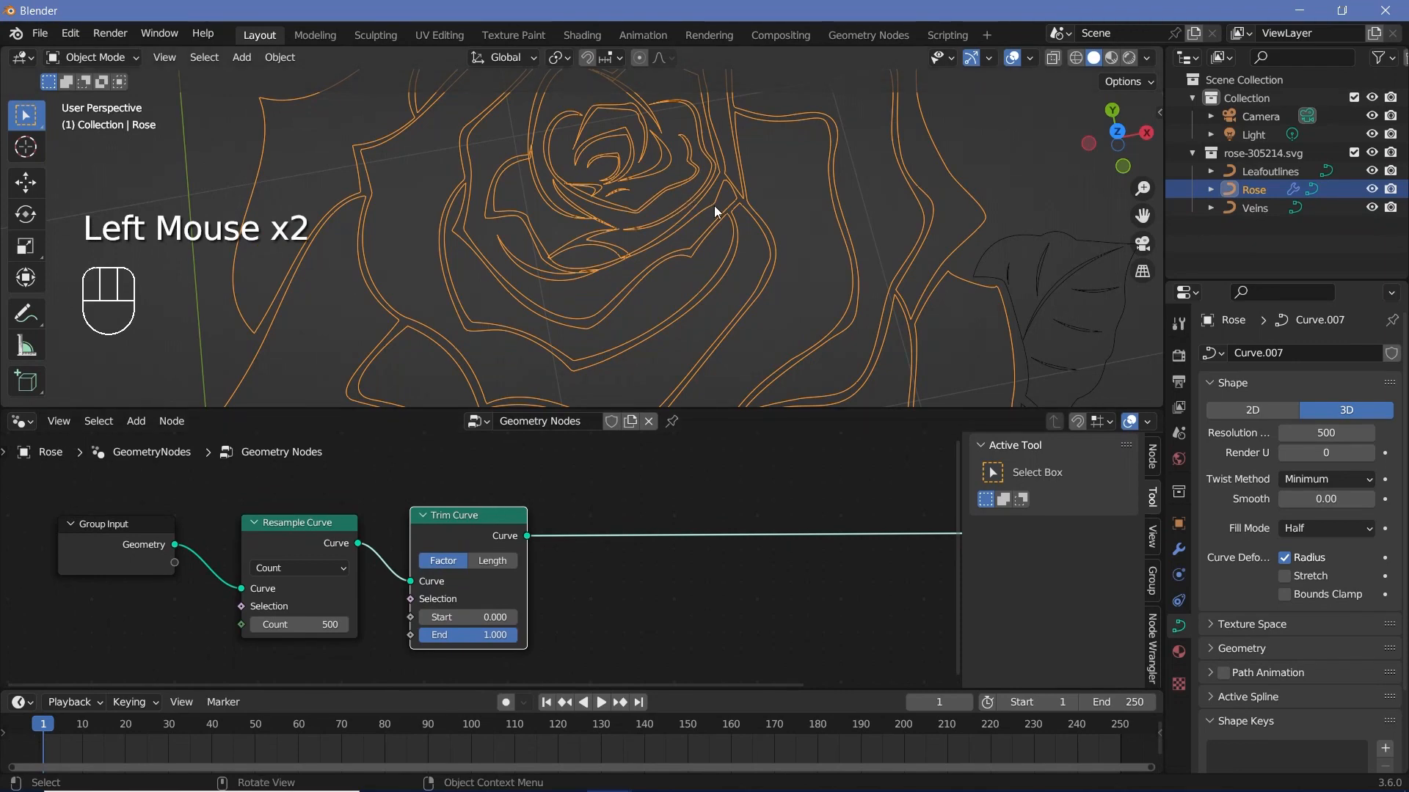
Add Trim Curve and Curve to Mesh with a 0.01 m circle profile.
key("shift+a")
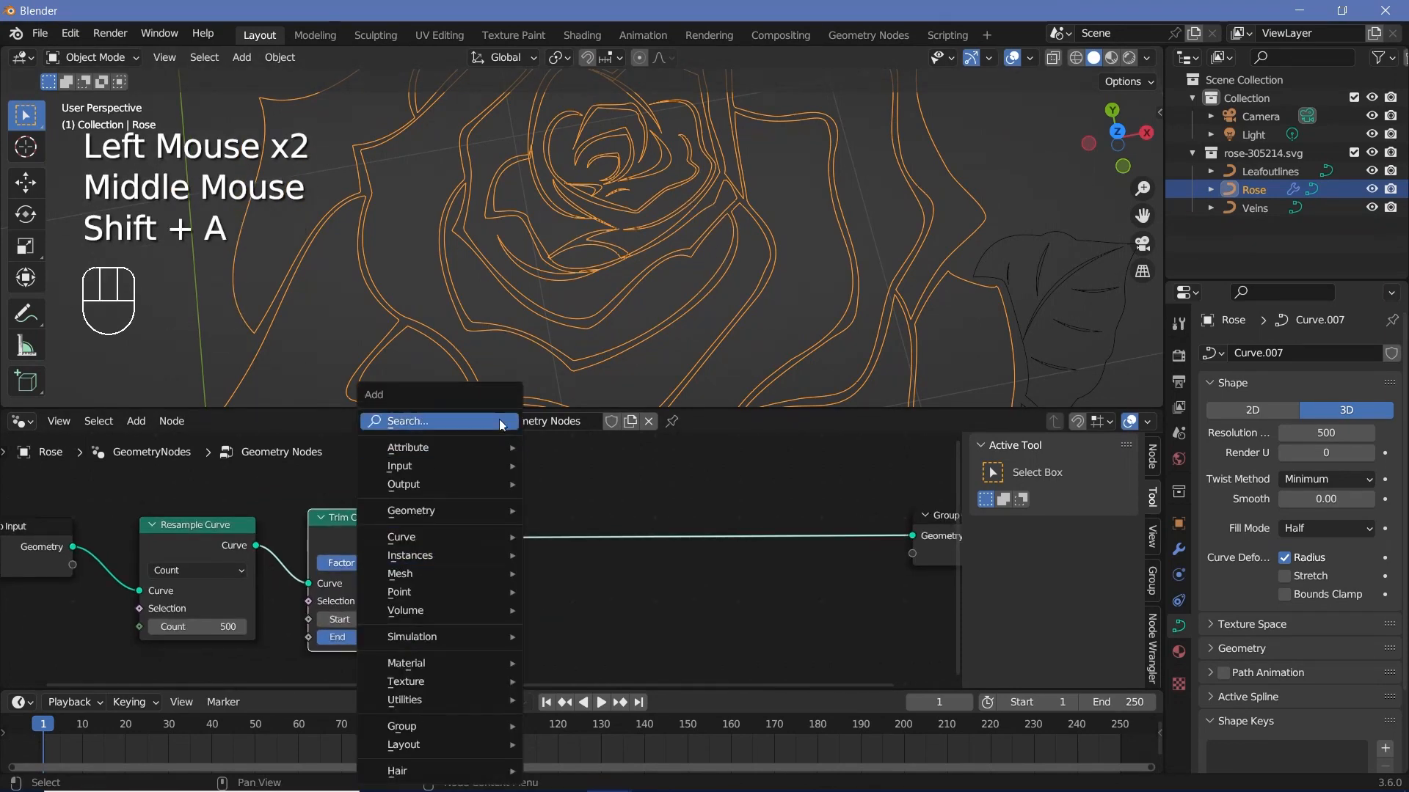
type("curve to")
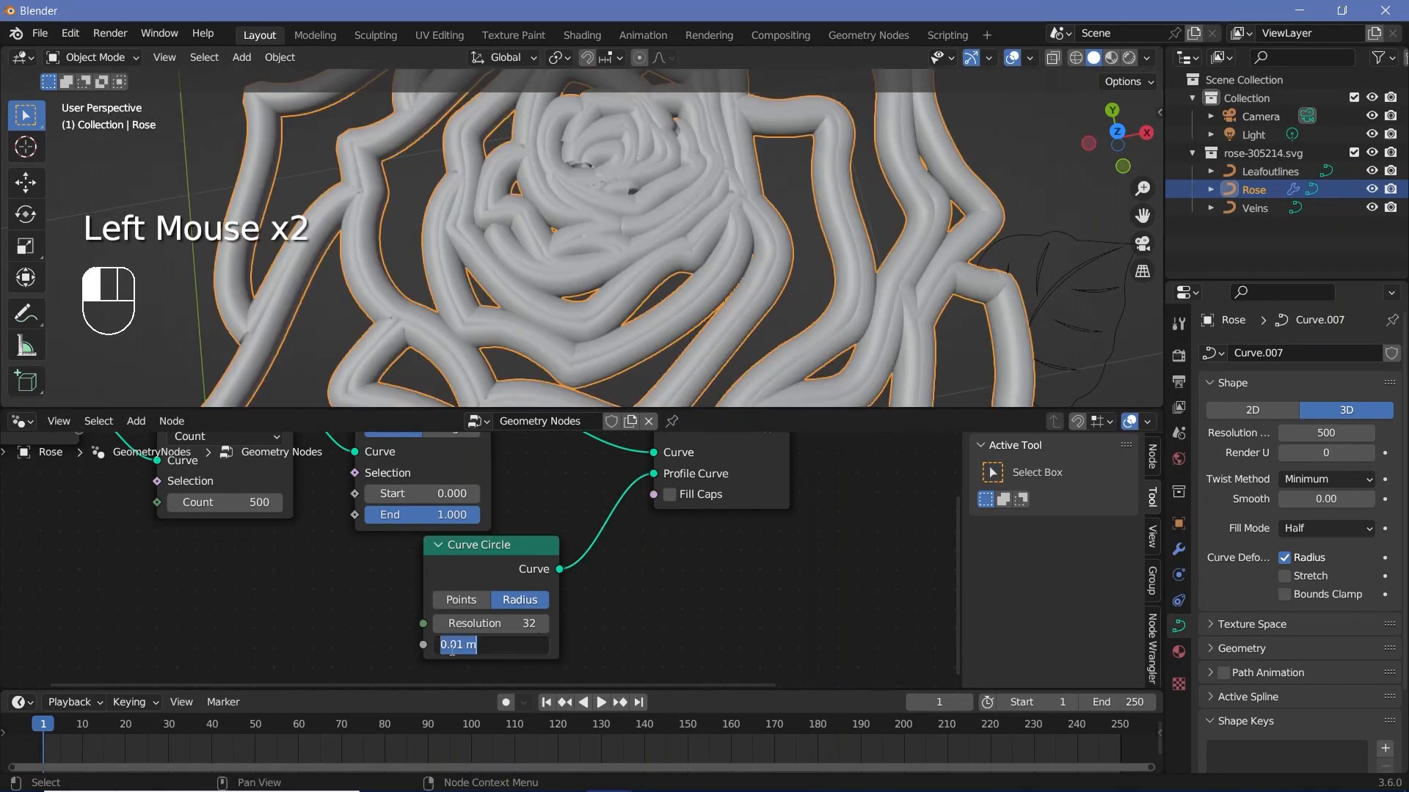
scroll("down", 3)
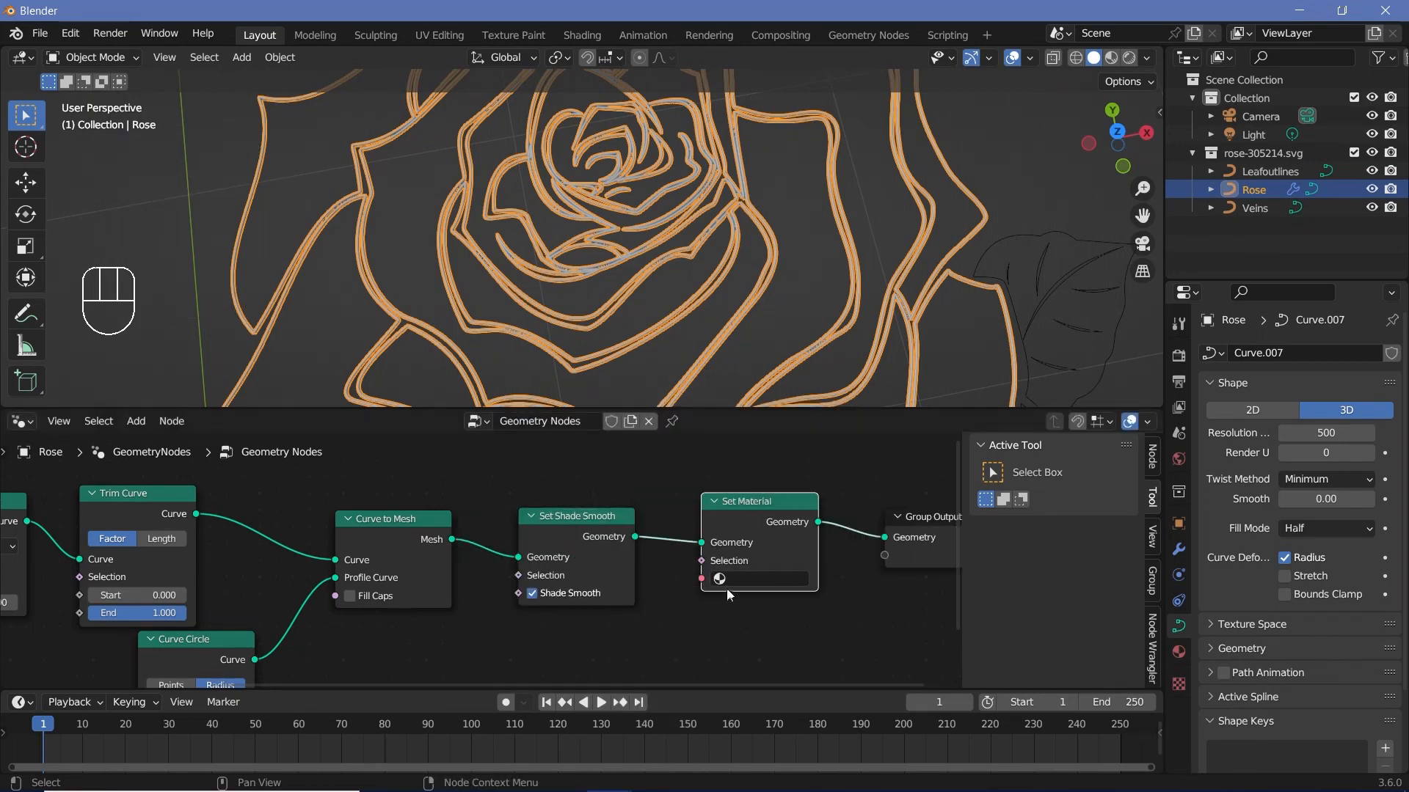
Assign material Rose in Set Material and add further material slots named Leaf and Veins.
left_click(757, 578)
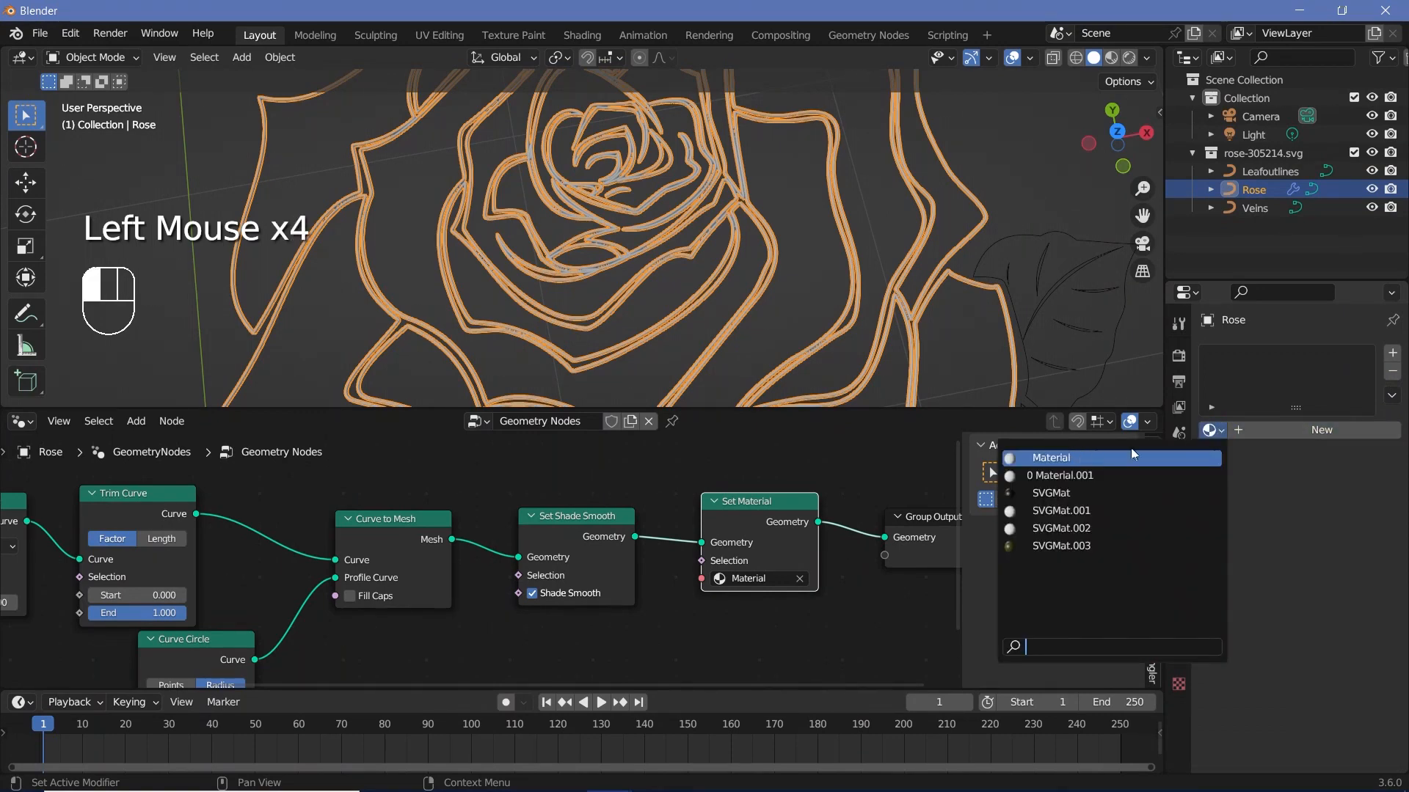
left_click(1047, 458)
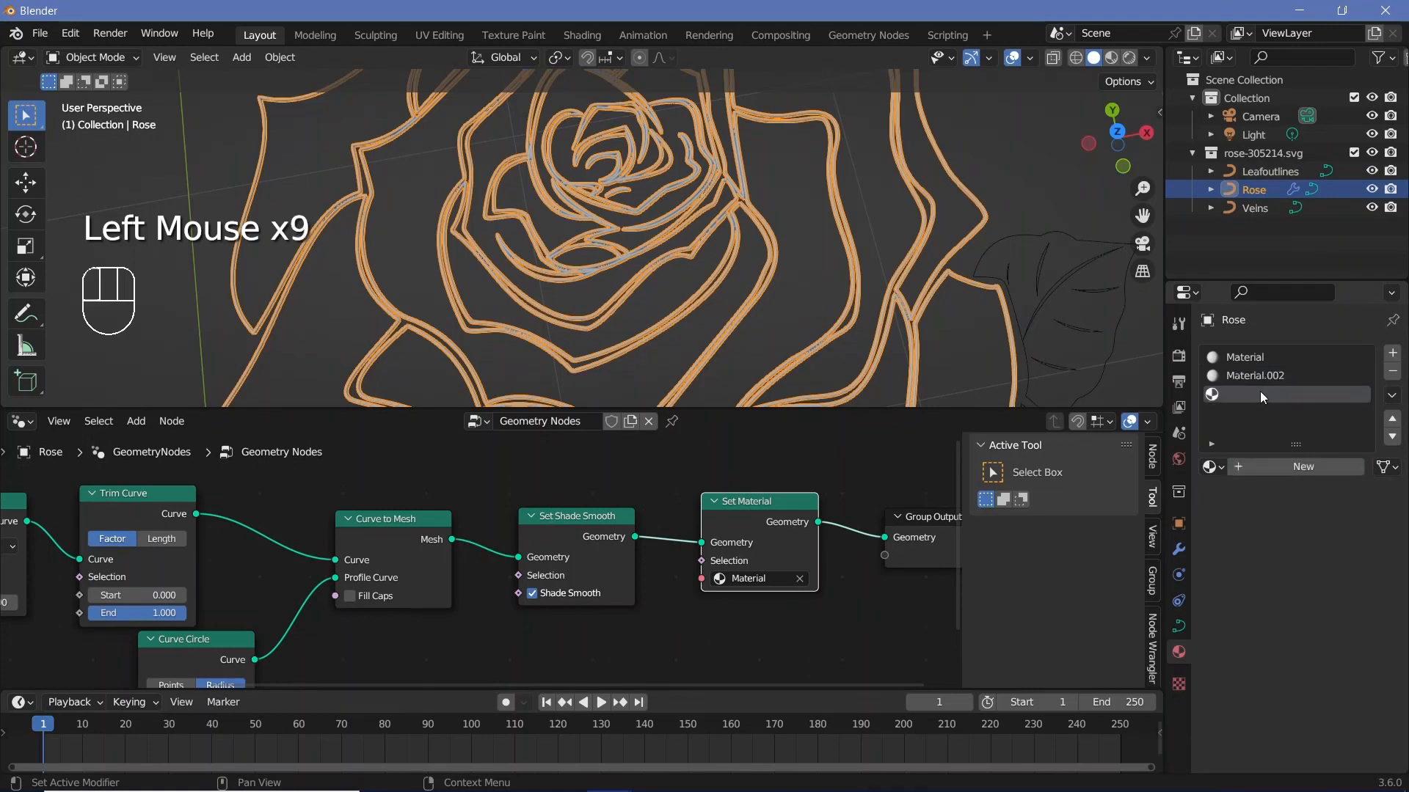
left_click(1244, 357)
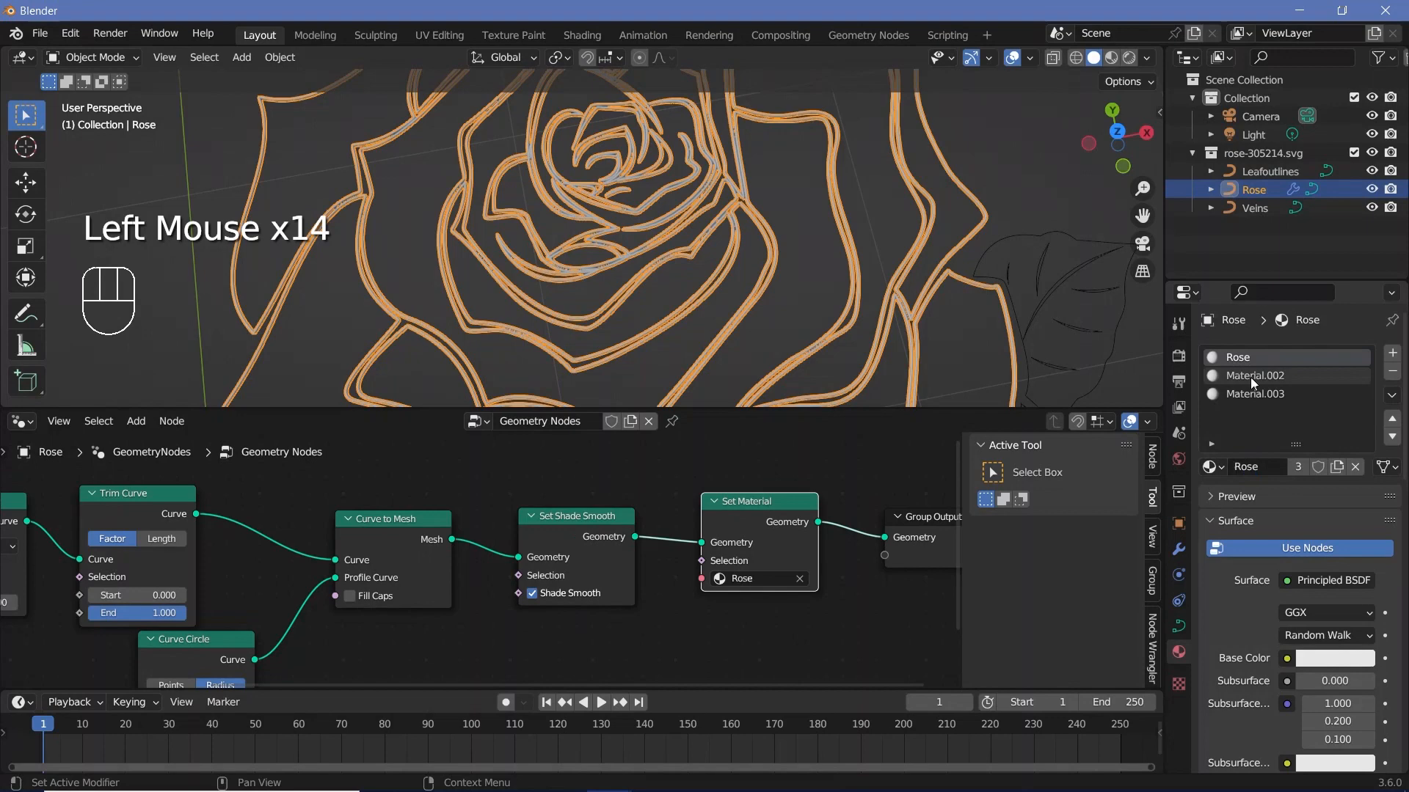
left_click(1253, 376)
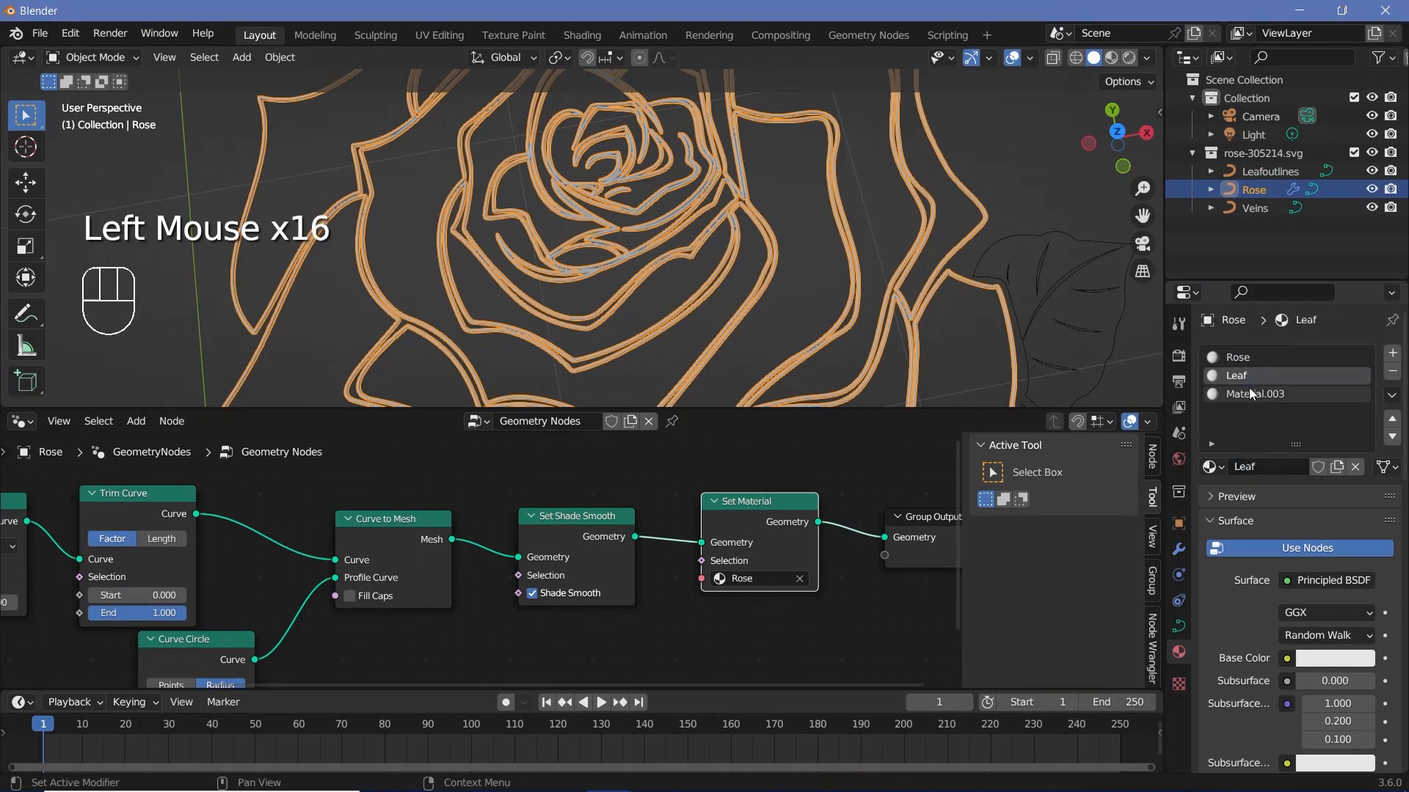
scroll("down", 3)
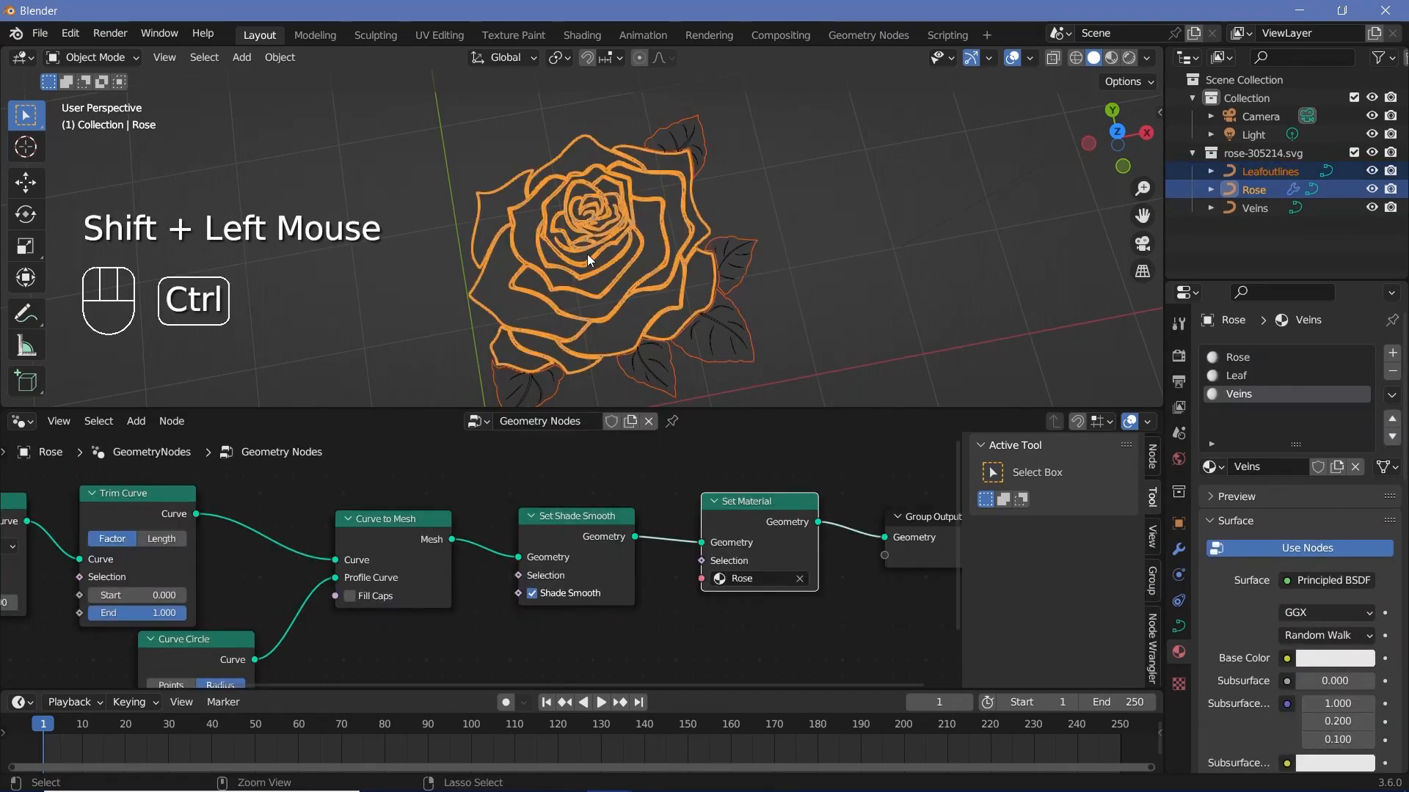
Copy the Rose's tube geometry-node modifier onto Leafoutlines and Veins with Ctrl+L.
key("ctrl+l")
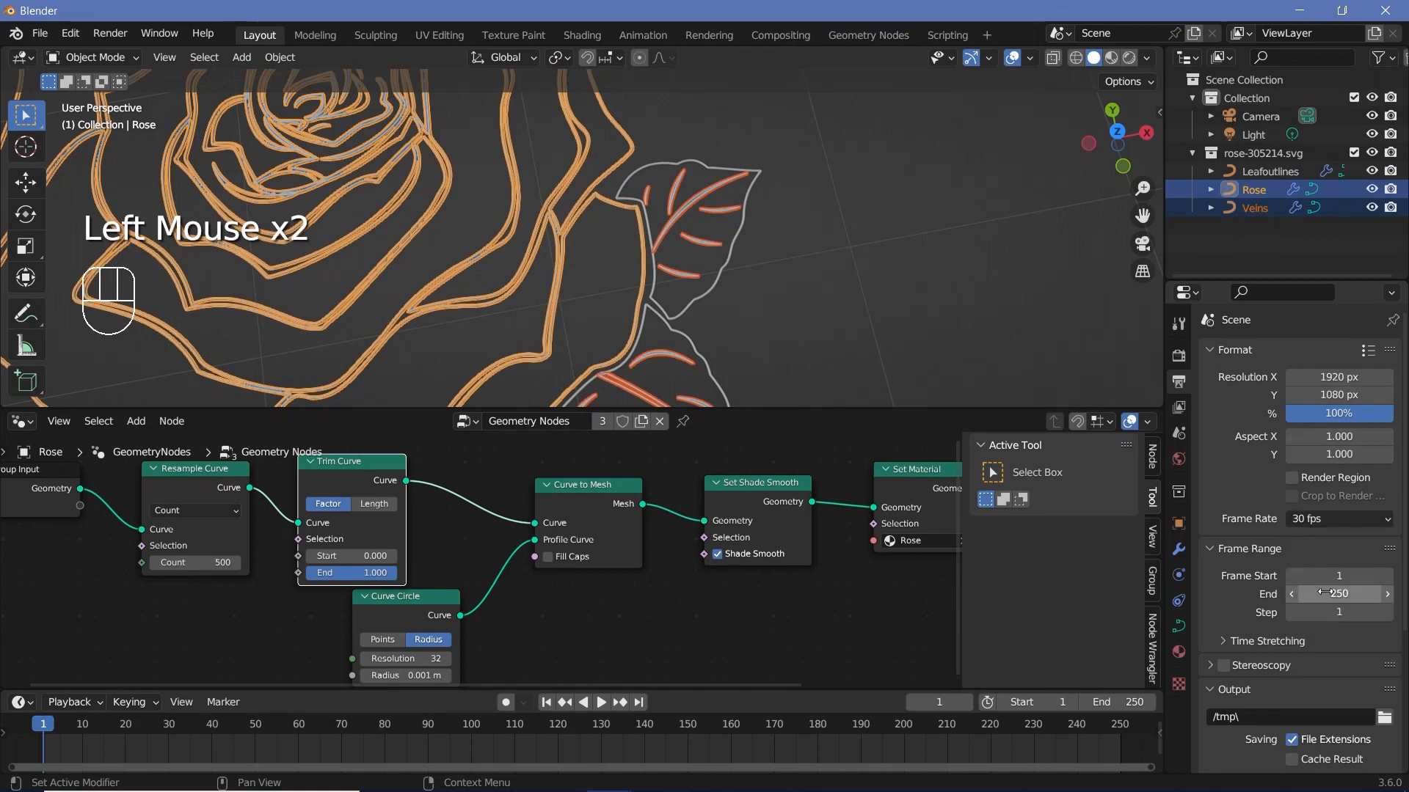
Set Frame End to 150 and output as FFmpeg Video, MPEG-4 container, H.264 codec.
scroll("down", 3)
type("150")
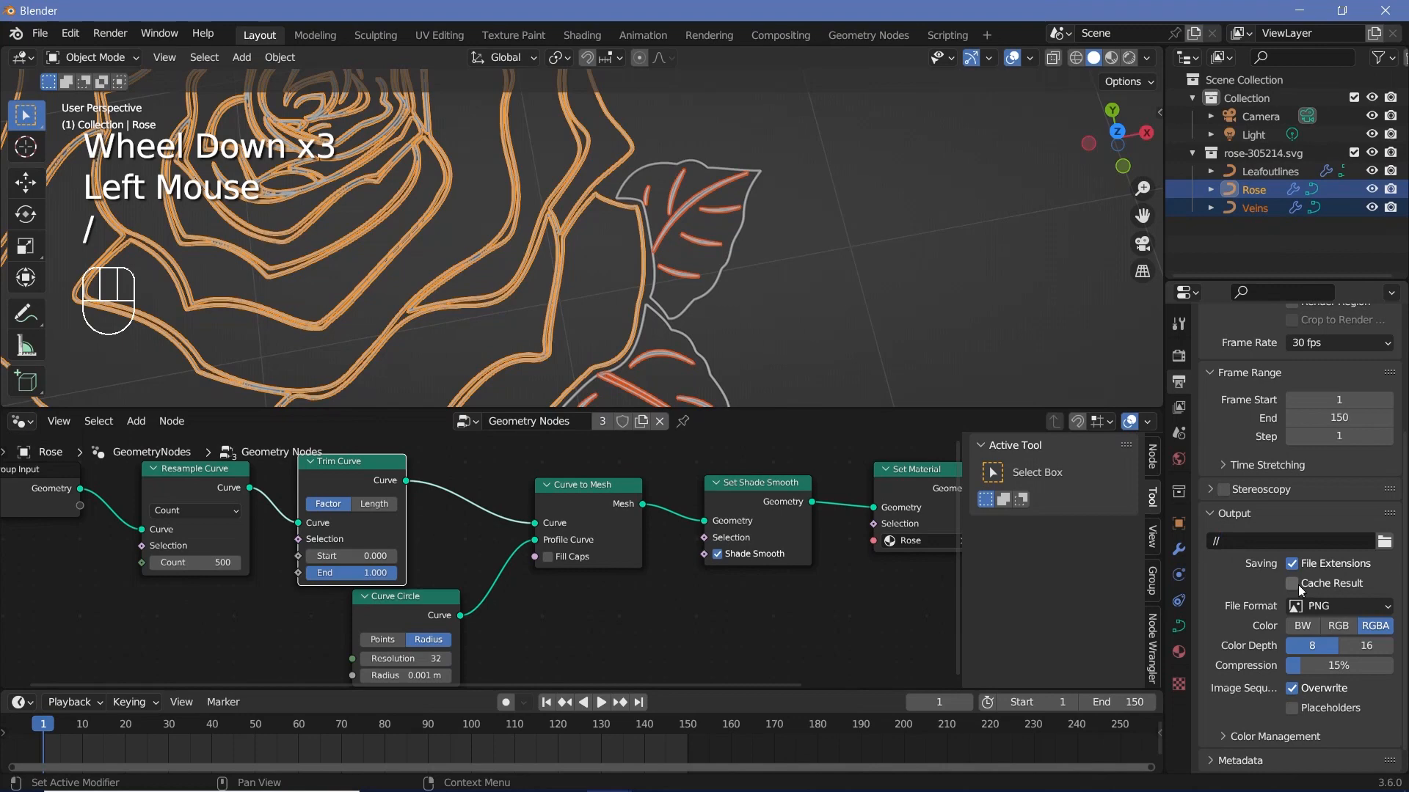
left_click(1338, 605)
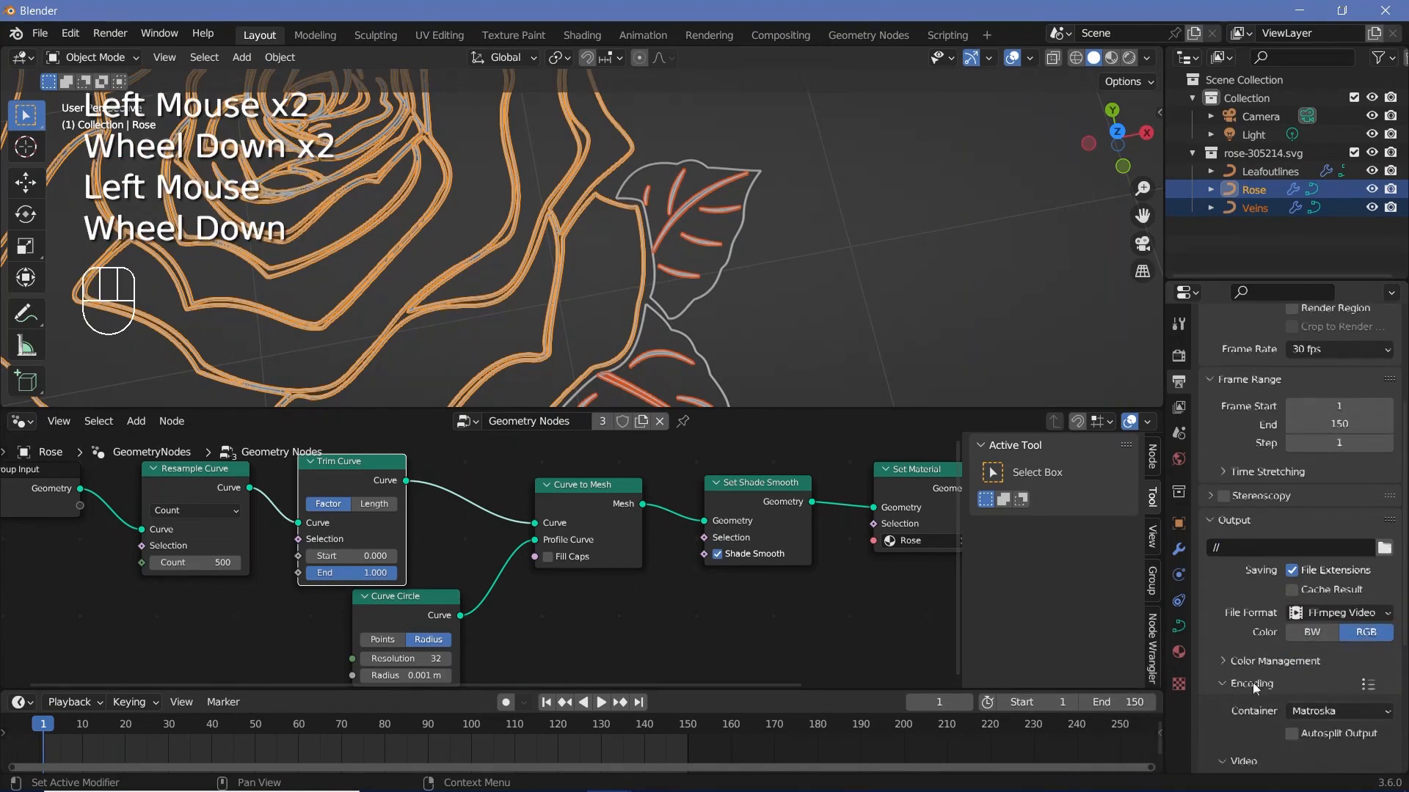
scroll("down", 3)
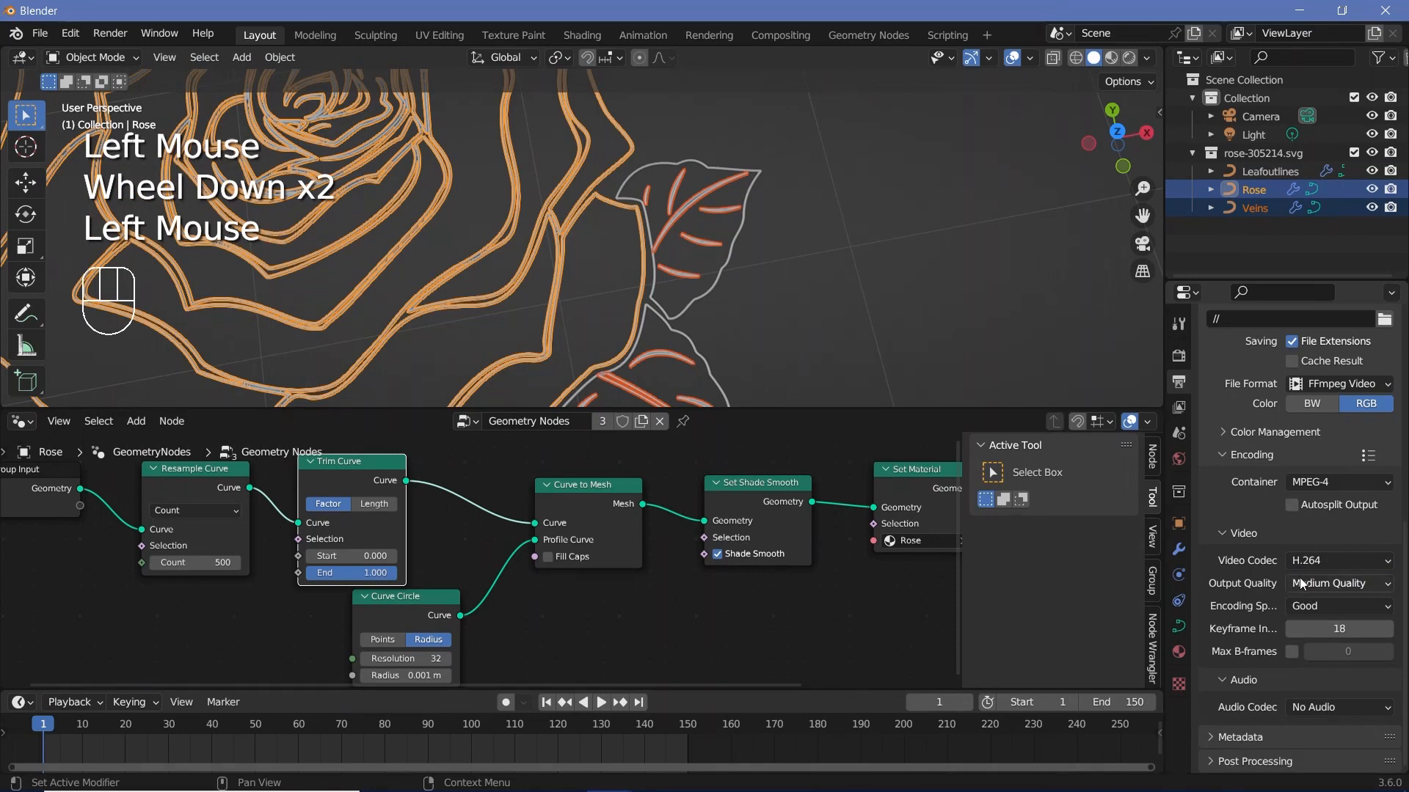
left_click(1178, 356)
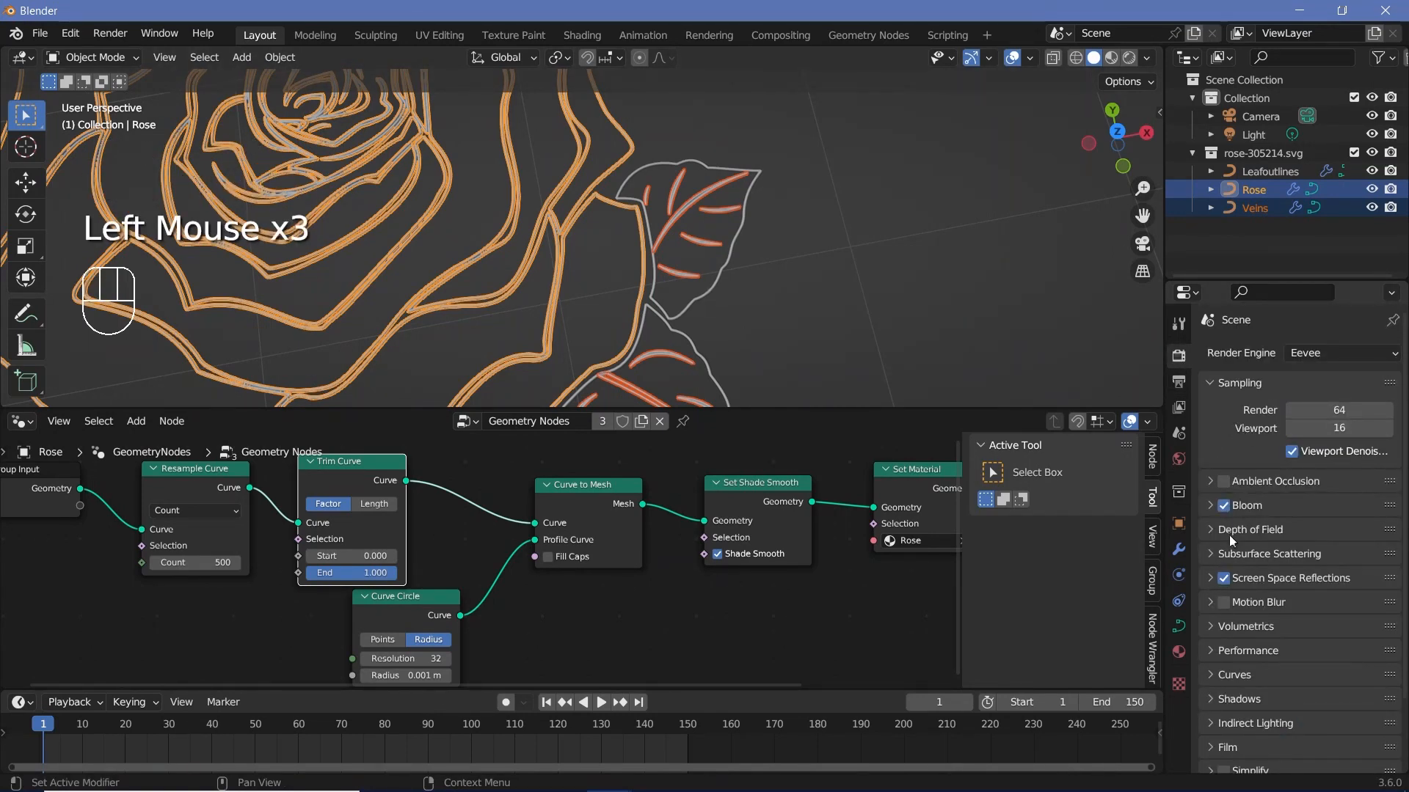
Enable Eevee Bloom (radius 6.5, intensity 0.05) and Screen Space Reflections.
left_click(1211, 505)
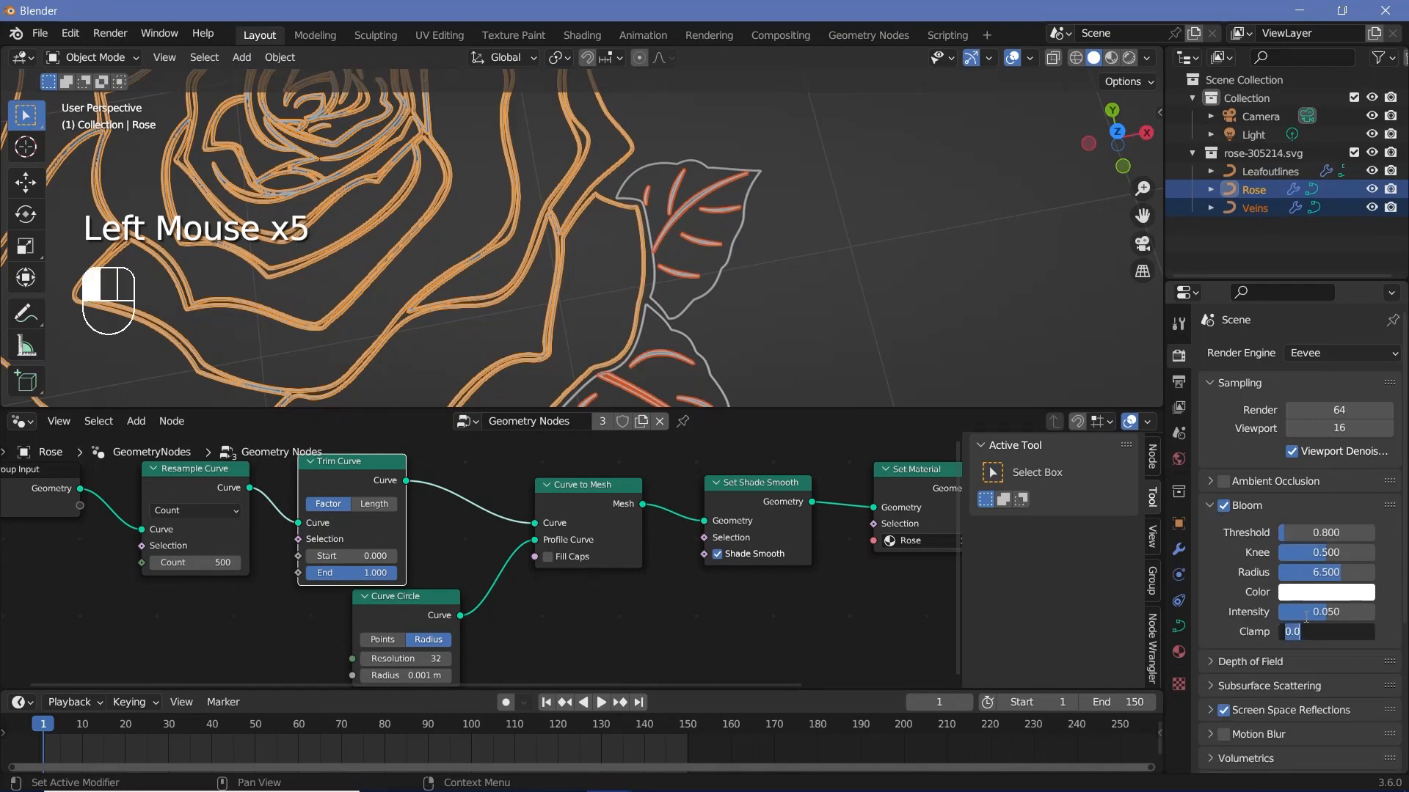
left_click(1210, 505)
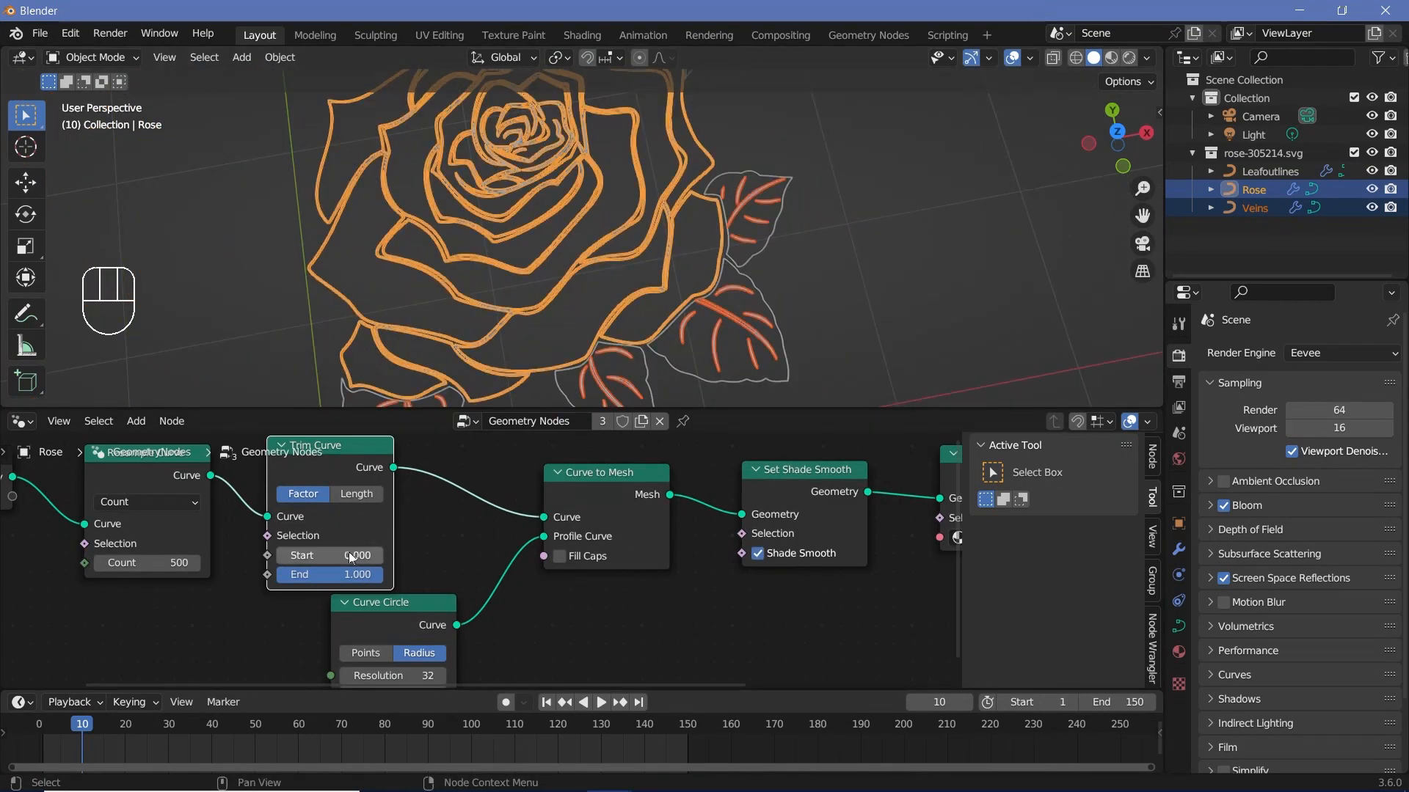
Keyframe Trim Curve Start at 1 on frame 10 and 0 on frame 125 so the tubes draw in.
left_click_drag(330, 555, 350, 555)
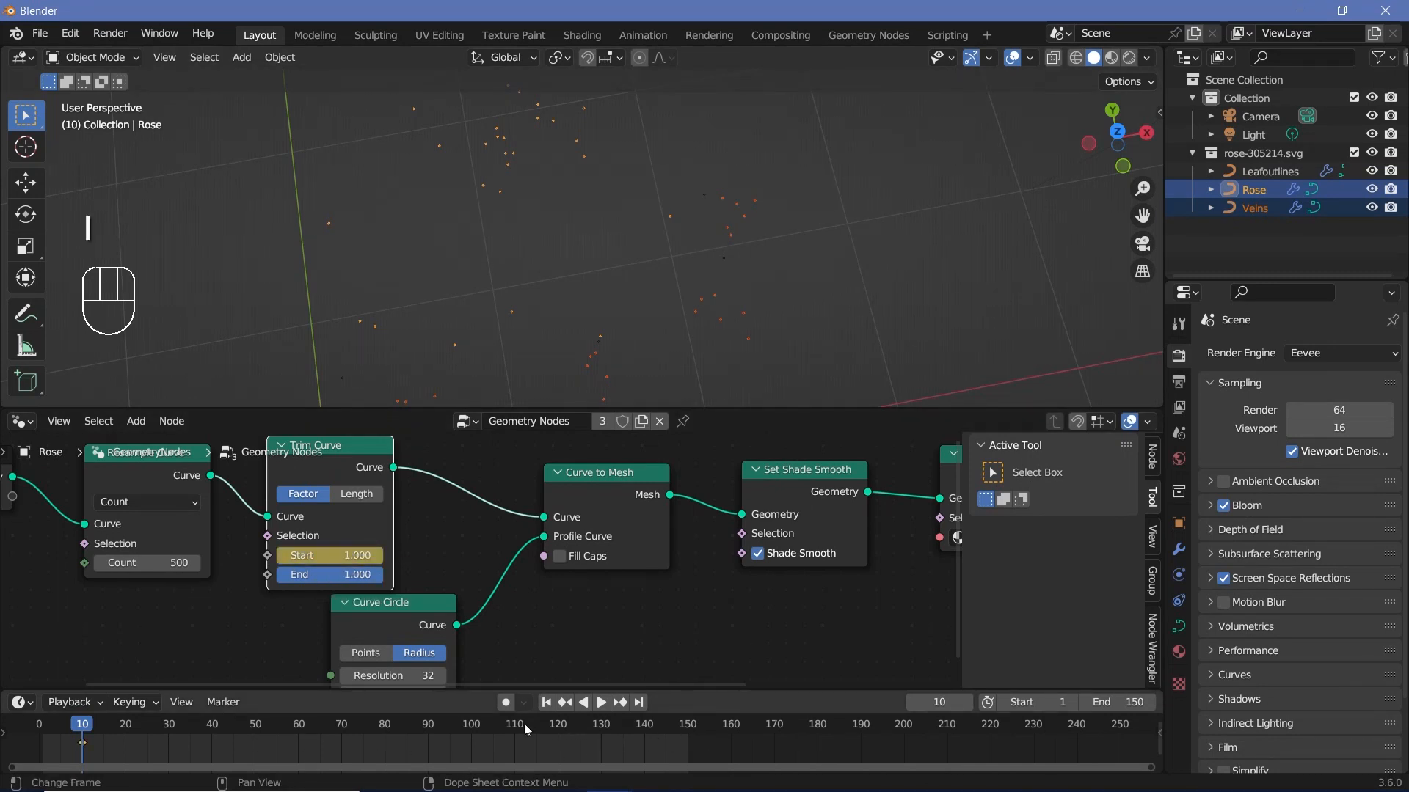
key("Right")
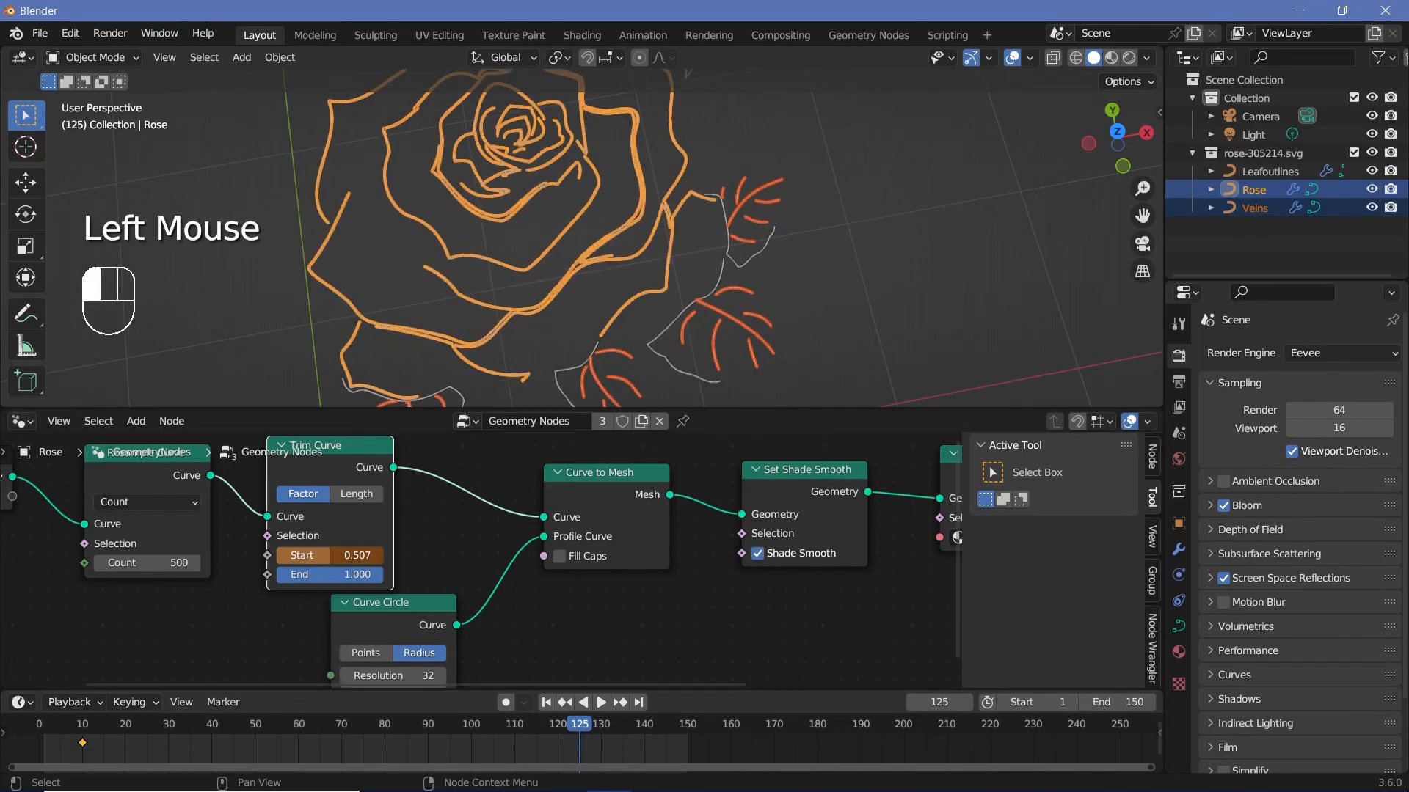
scroll("down", 3)
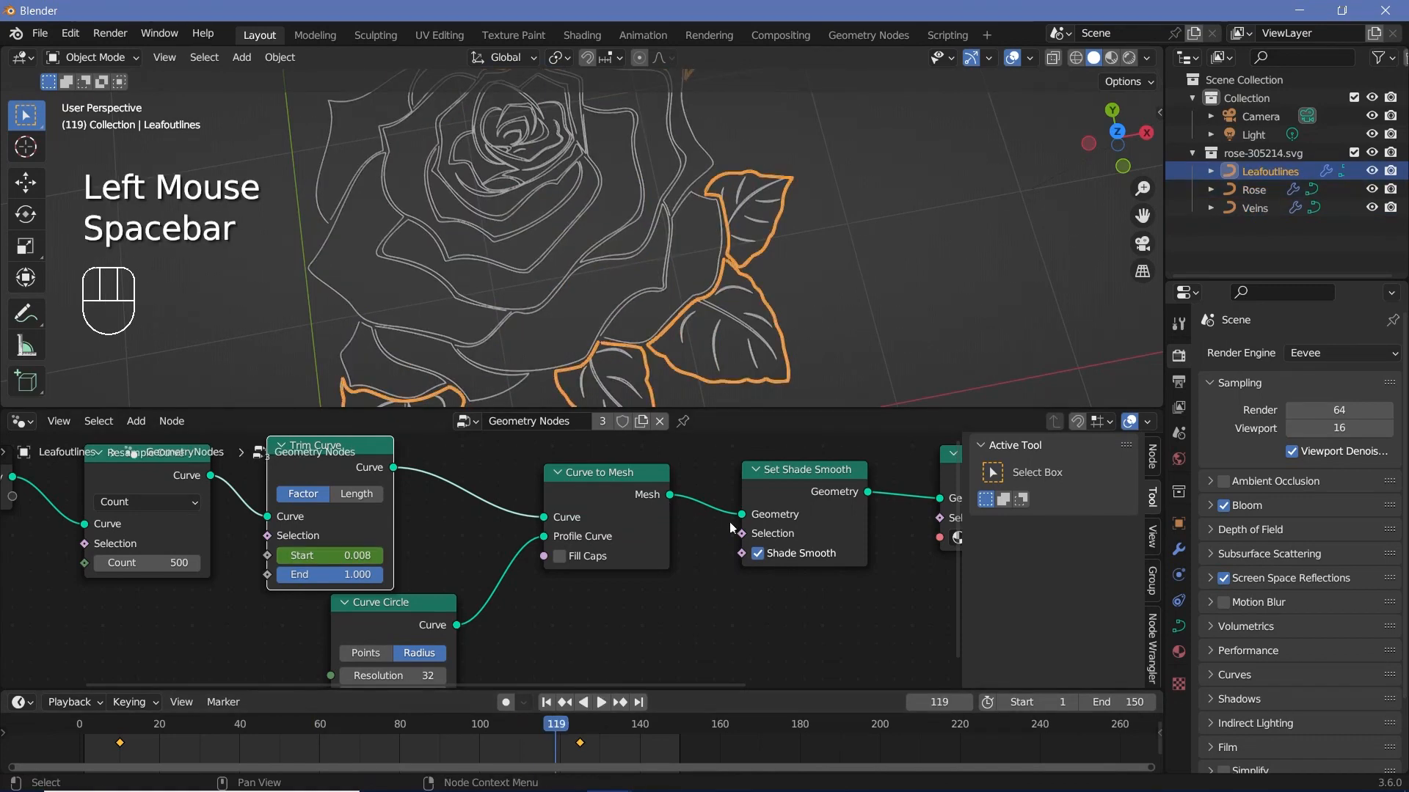
Make Leafoutlines' node group single-user with the Leaf material, then give Veins its own copy too.
scroll("down", 3)
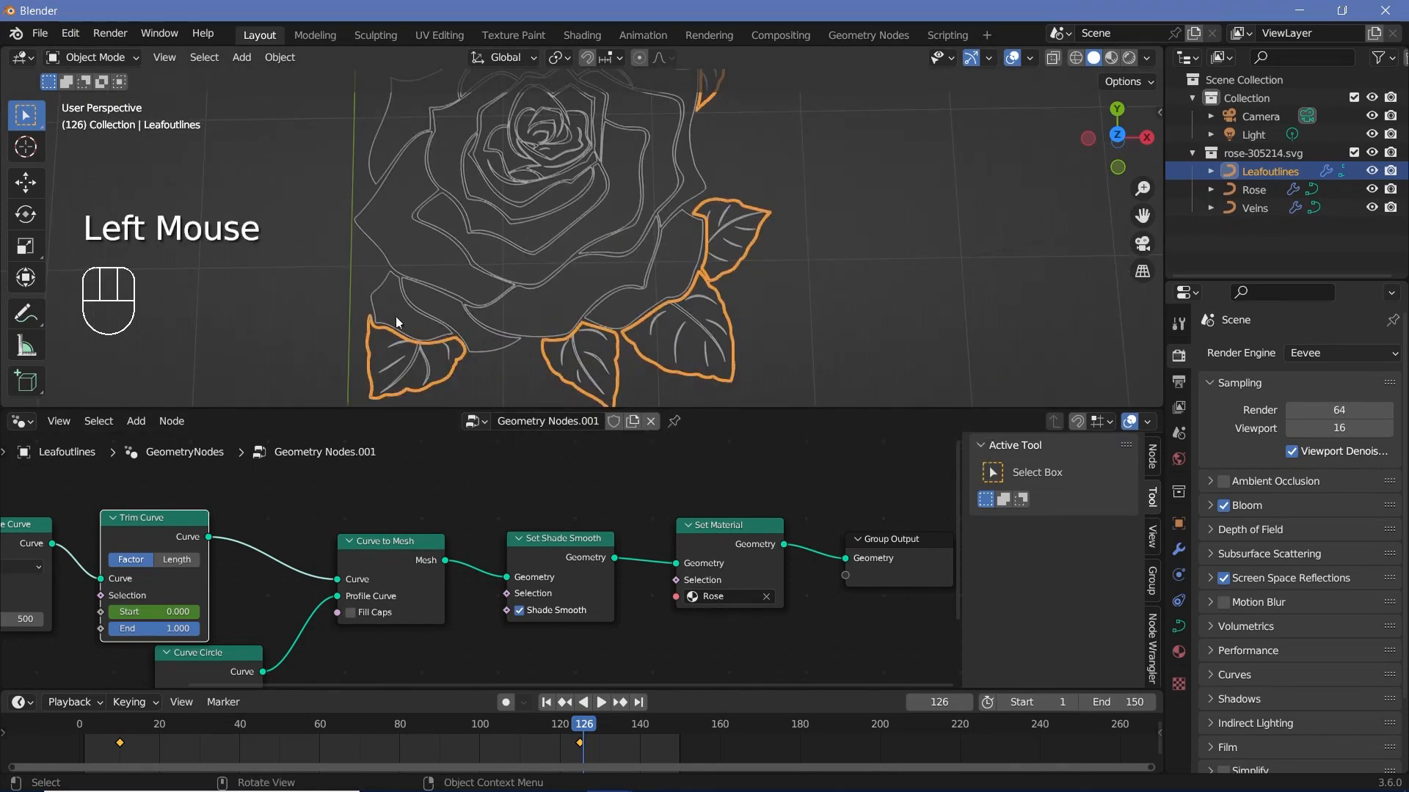
left_click(719, 596)
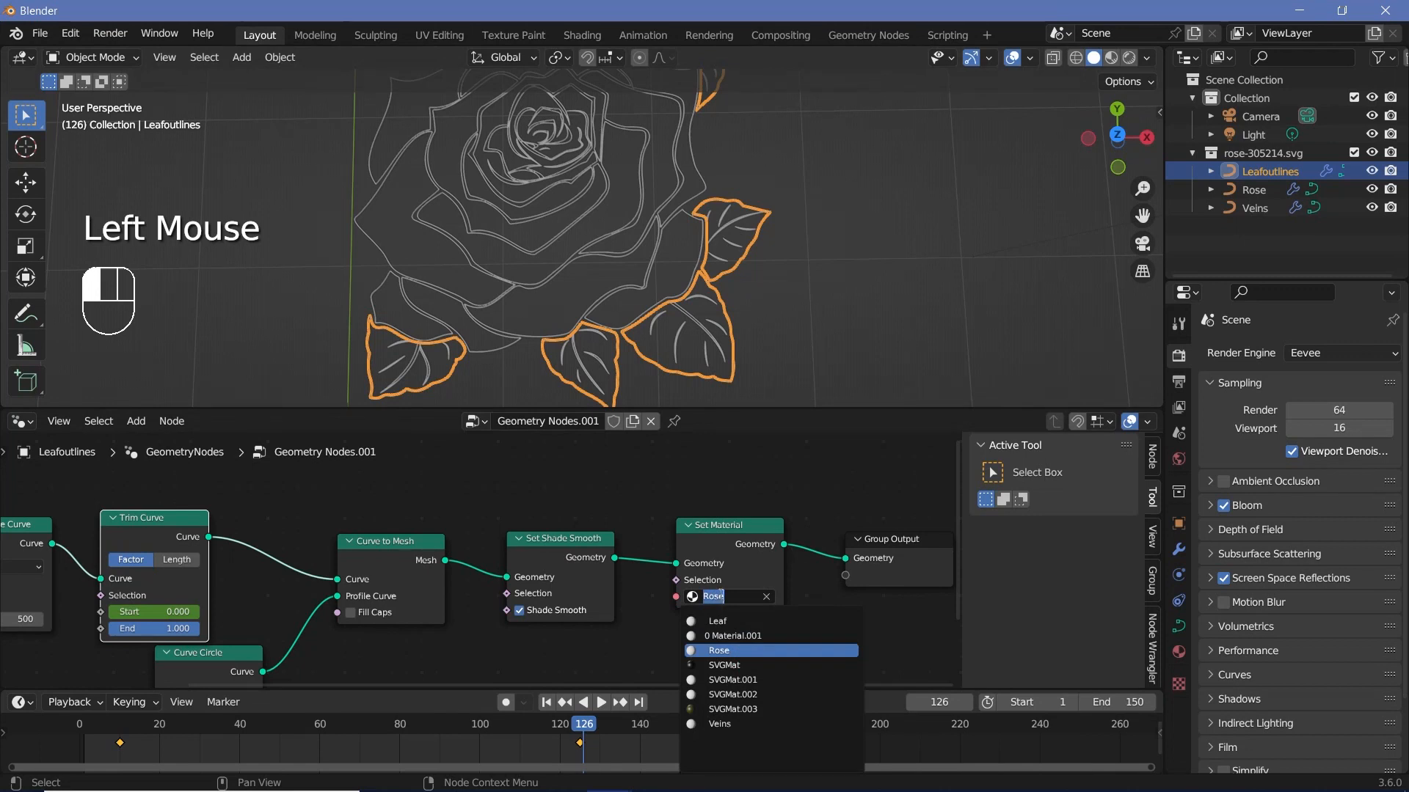
left_click(1255, 207)
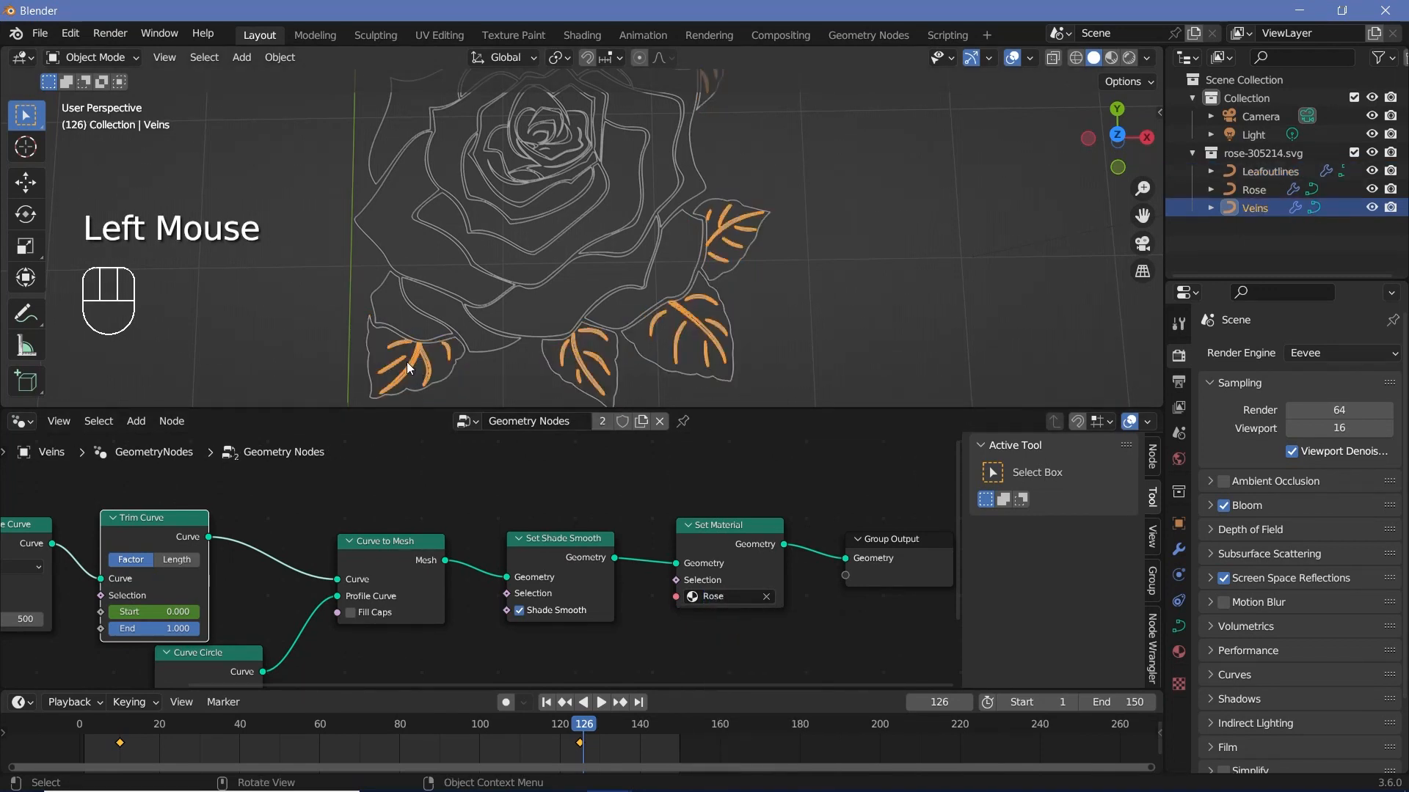
left_click(710, 597)
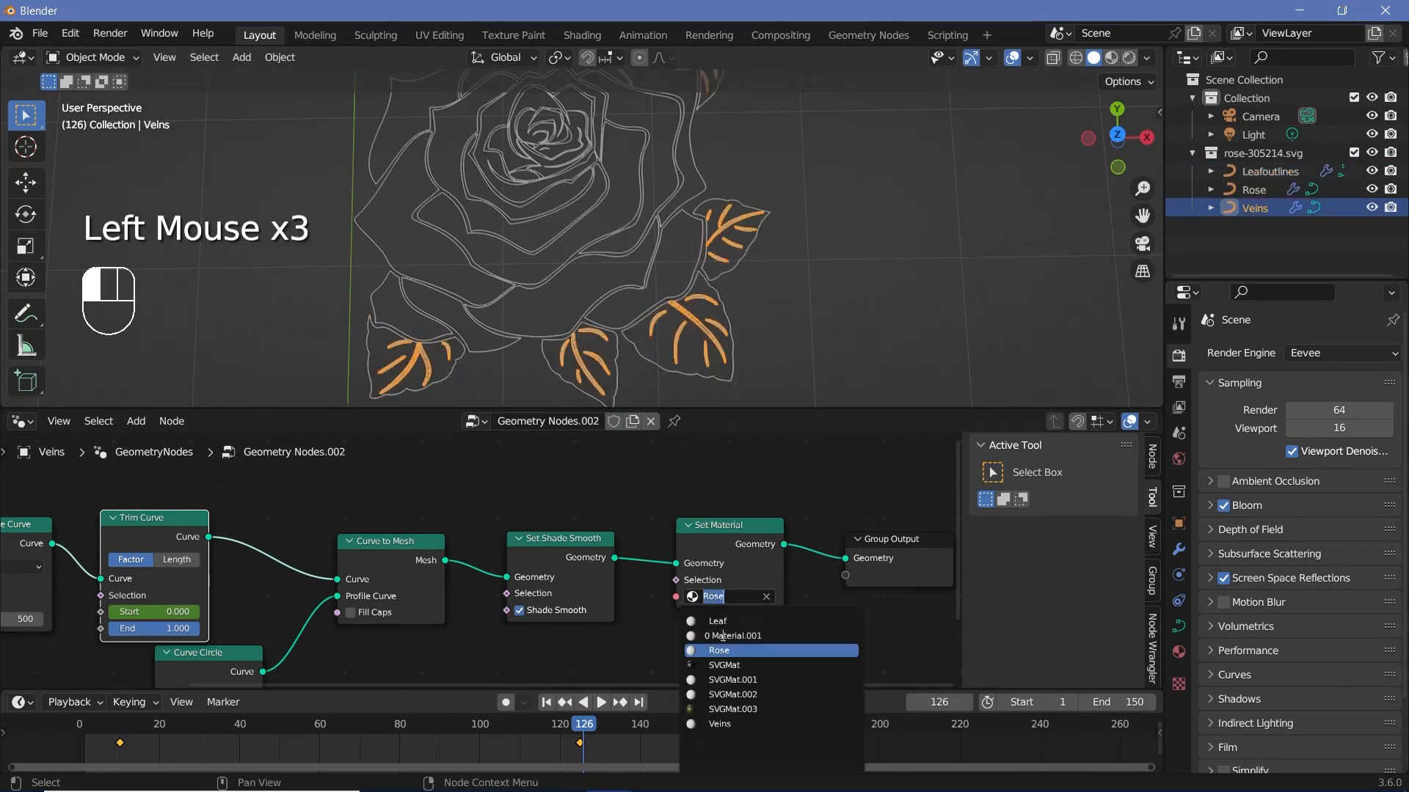
scroll("down", 3)
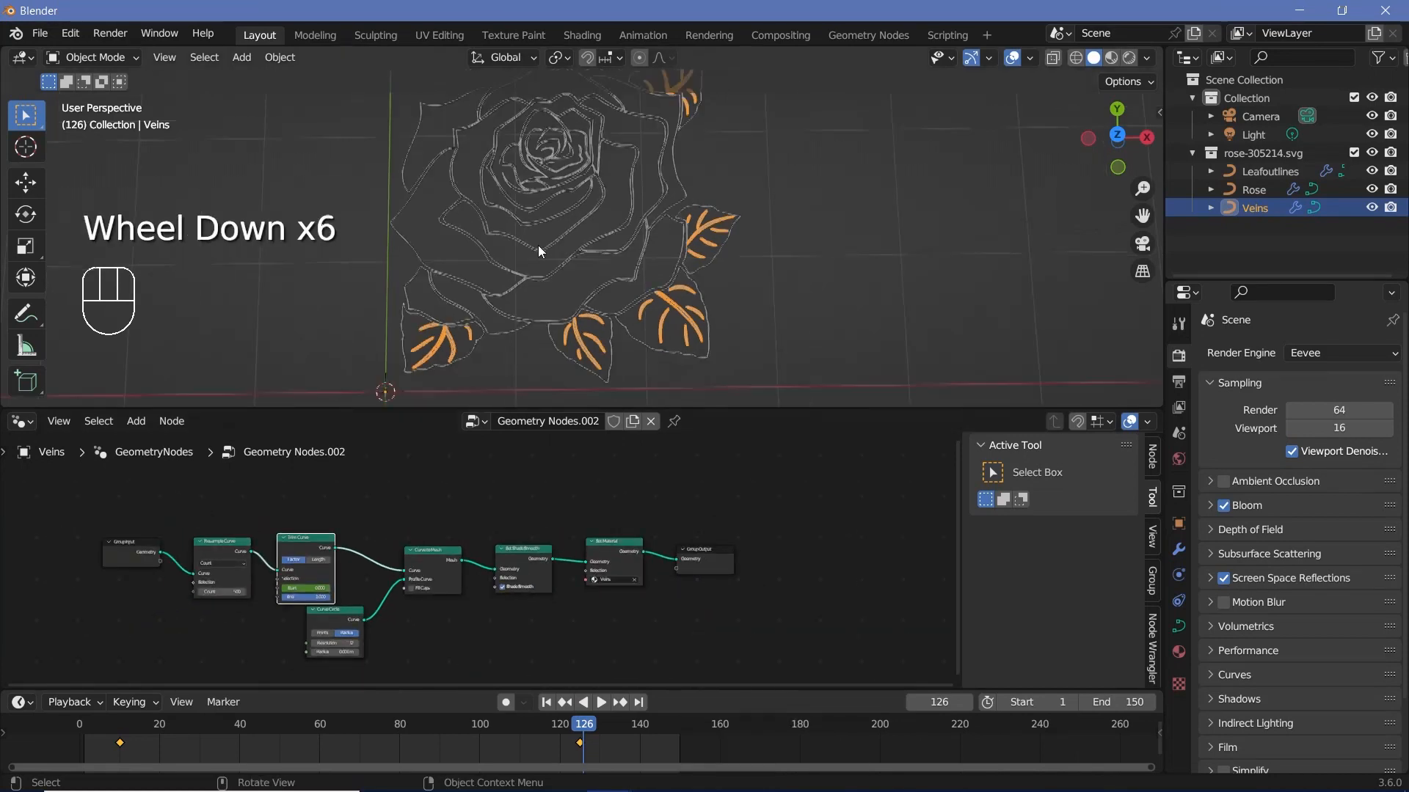
scroll("down", 3)
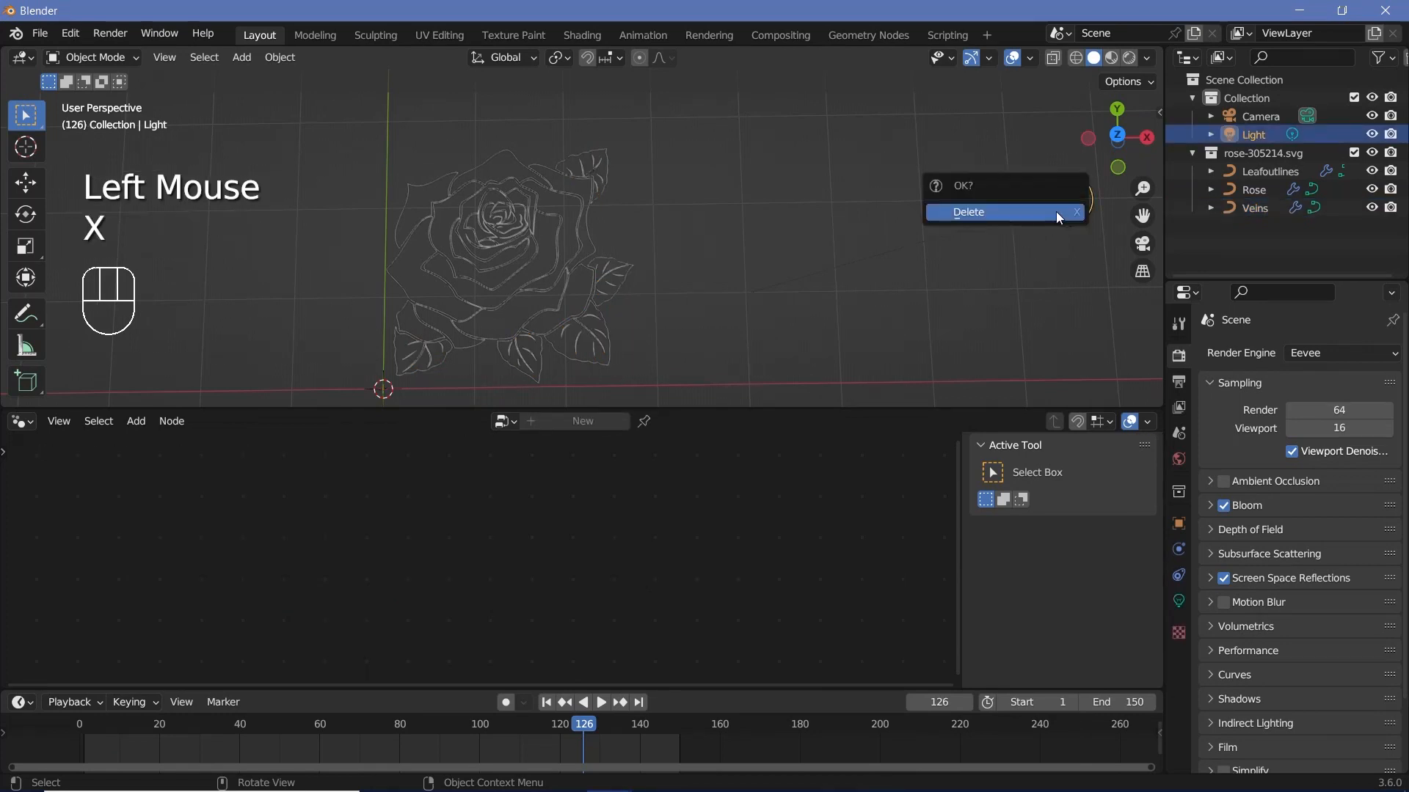
Delete the Light, add a Plane, scale it up and move it beneath the rose as a floor.
left_click(967, 212)
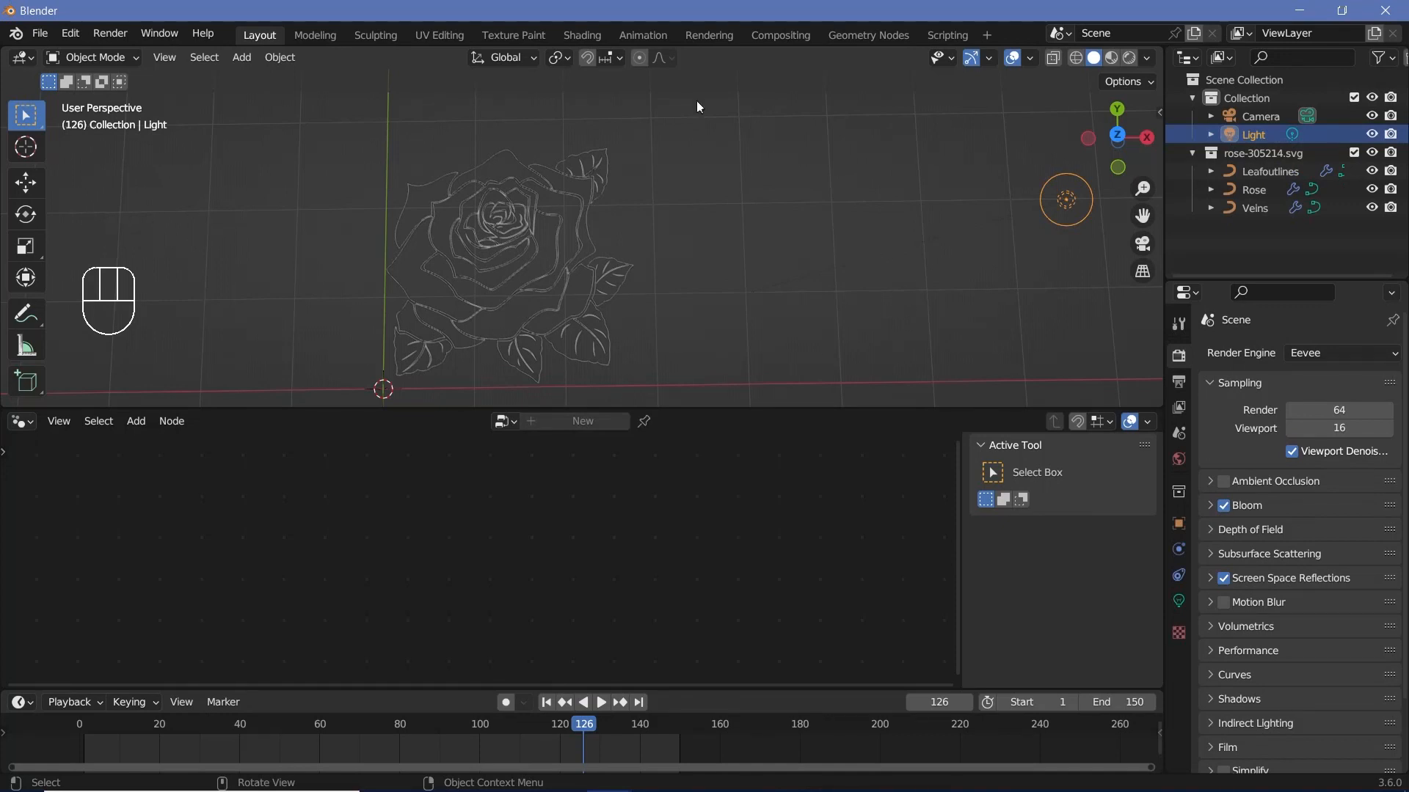
mouse_move(445, 339)
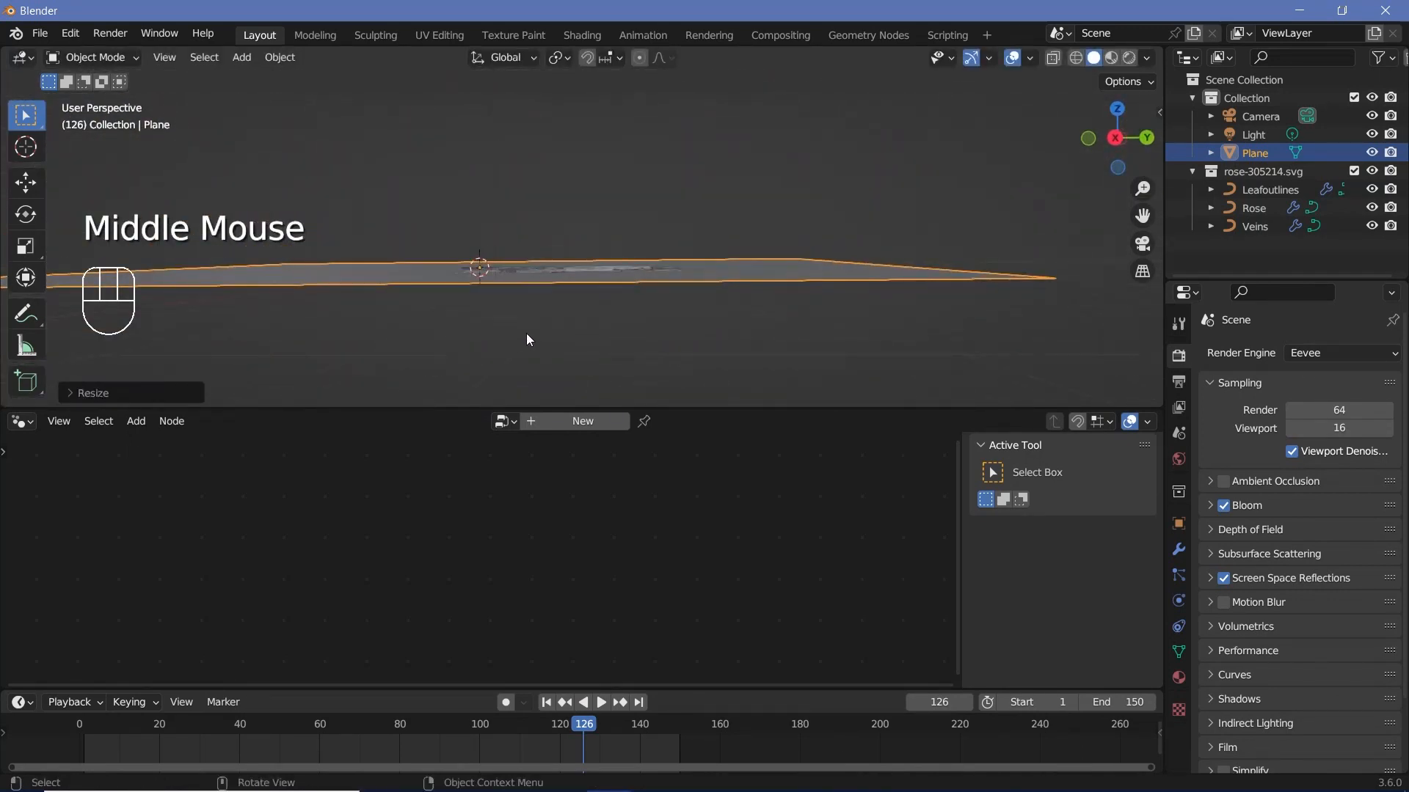
key("g")
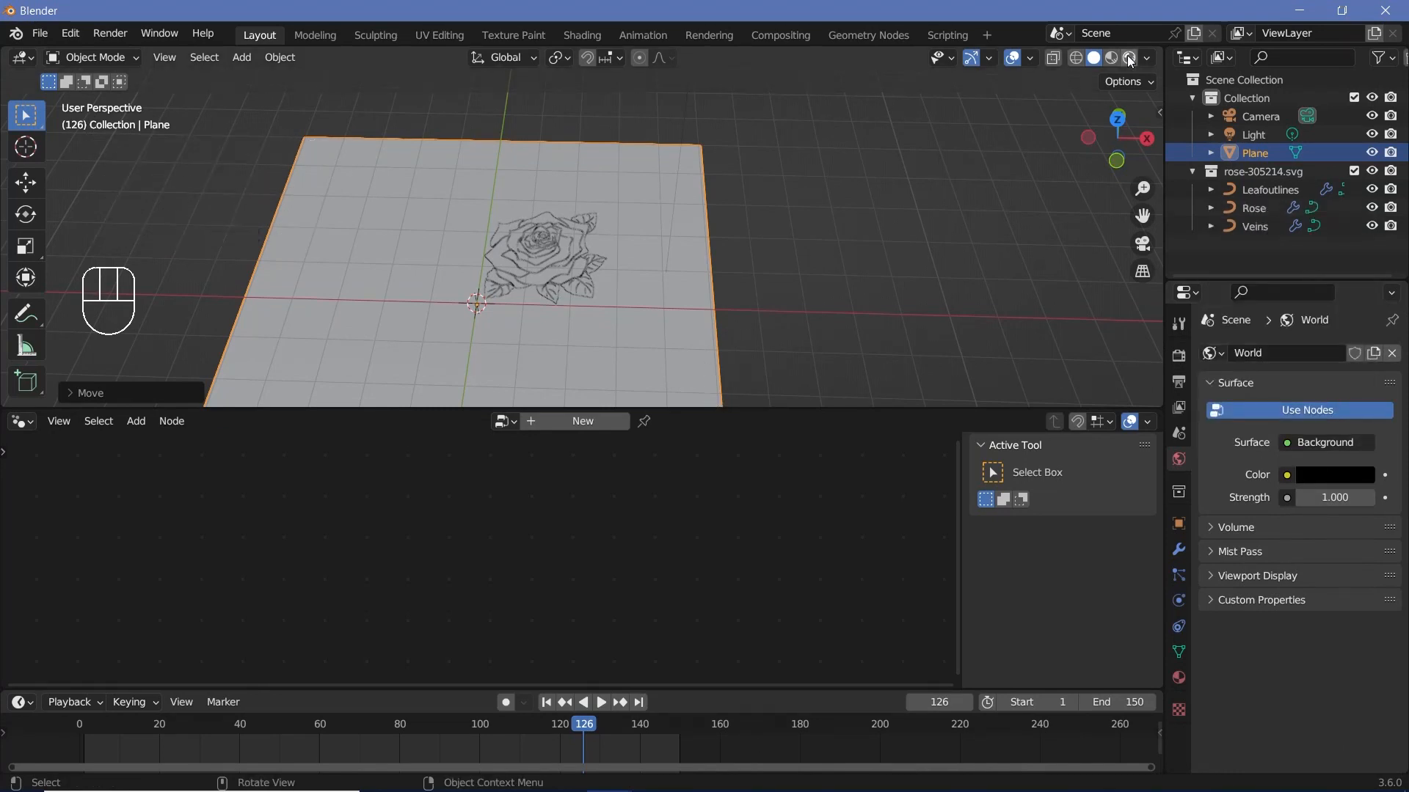
Select the Plane, create its Background material and switch the lower area to a Shader Editor.
left_click(1130, 58)
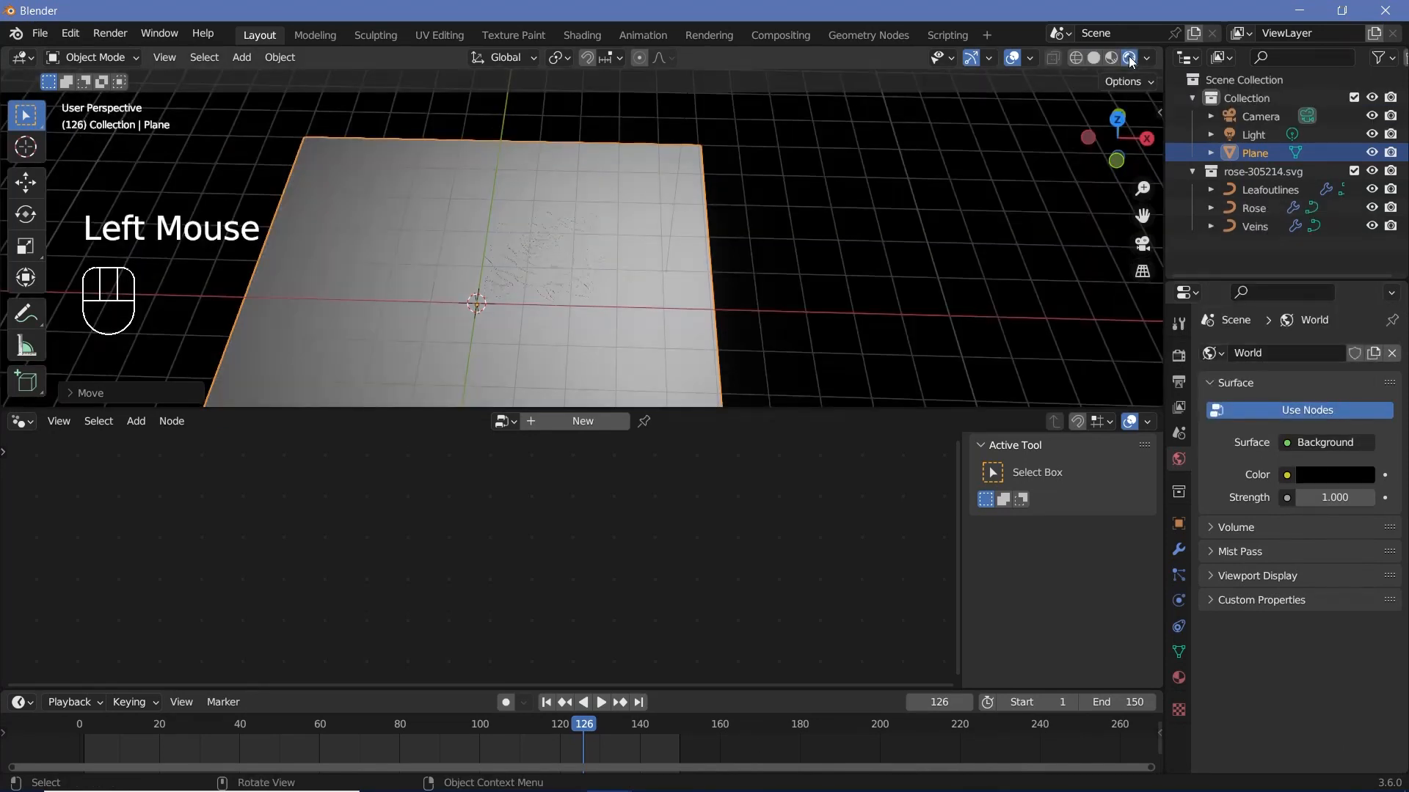
scroll("up", 3)
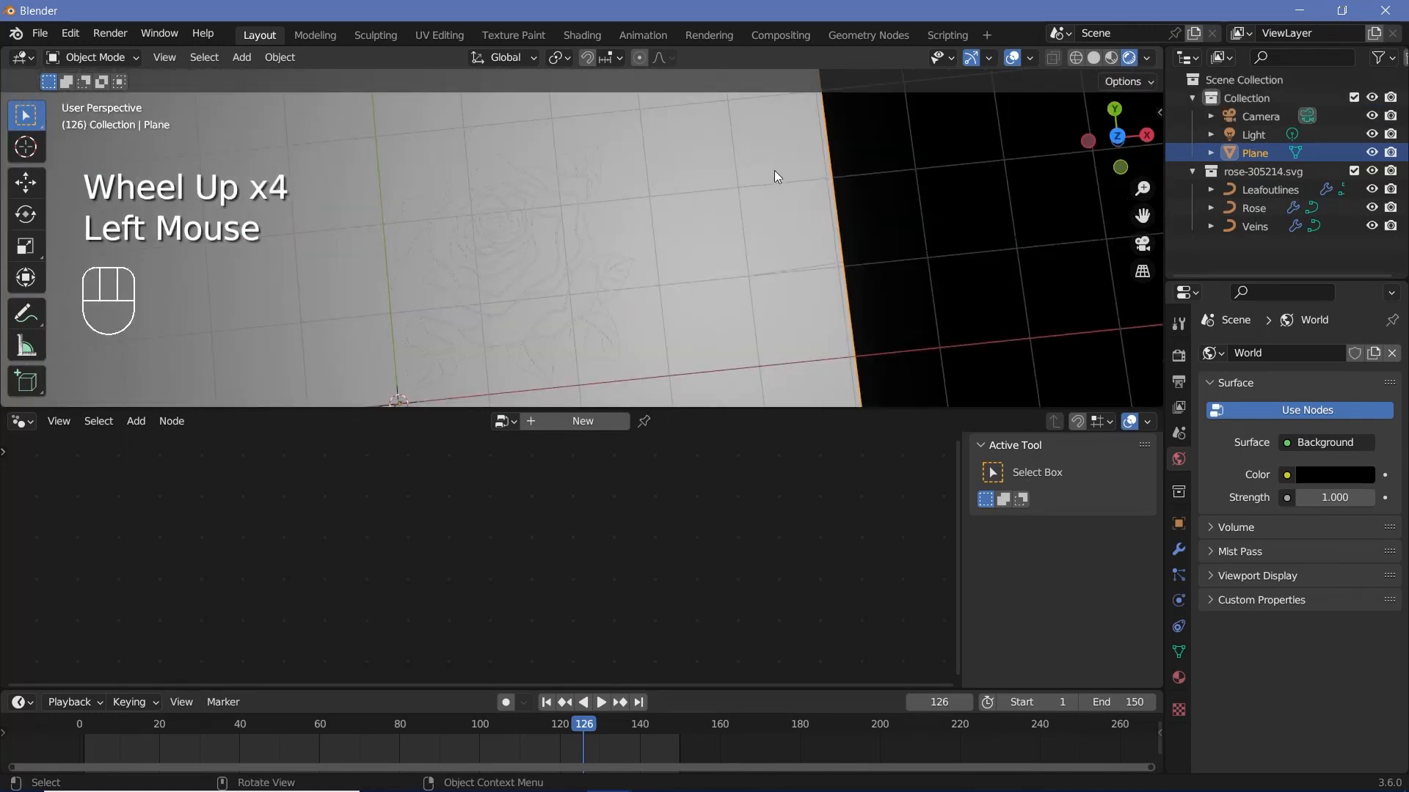
key("ctrl+z")
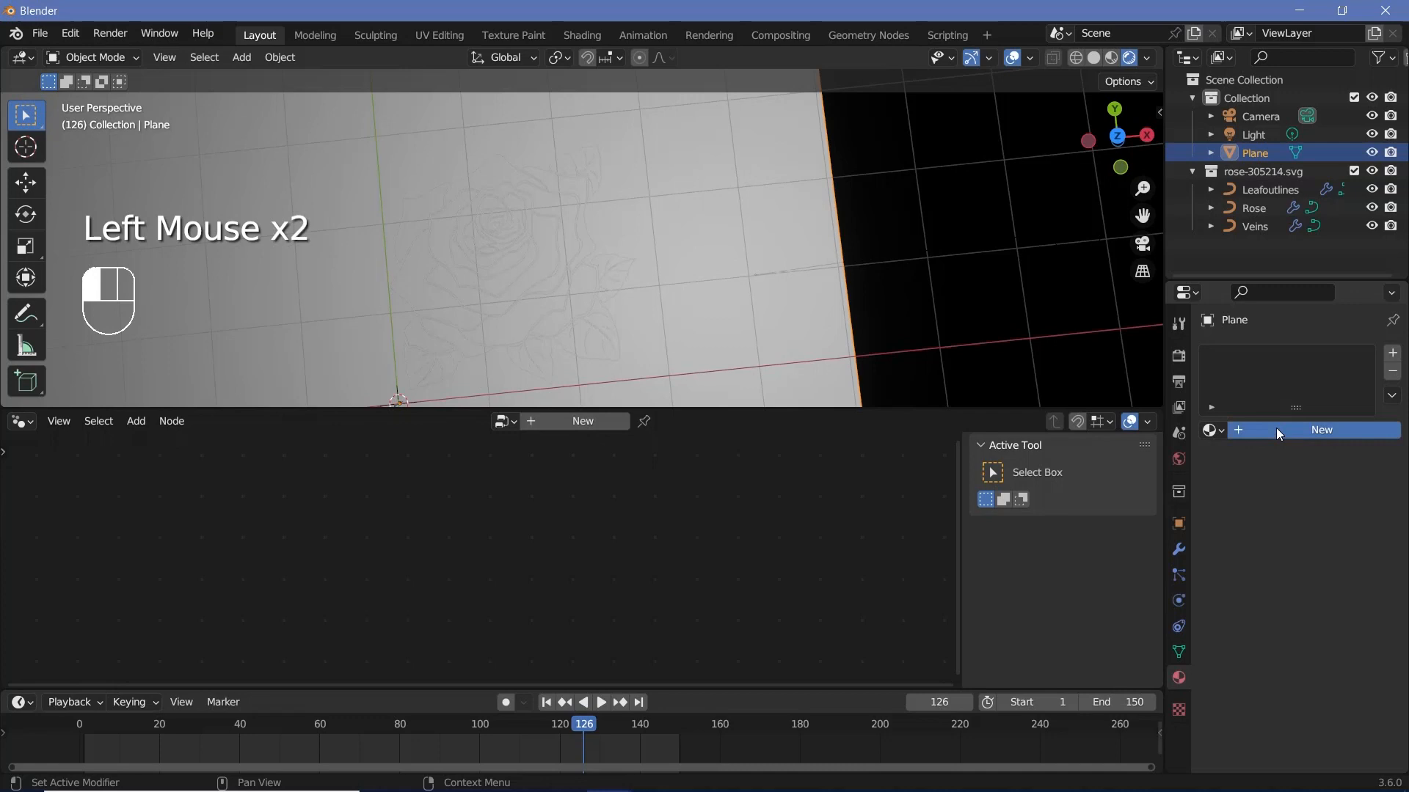
left_click(1321, 430)
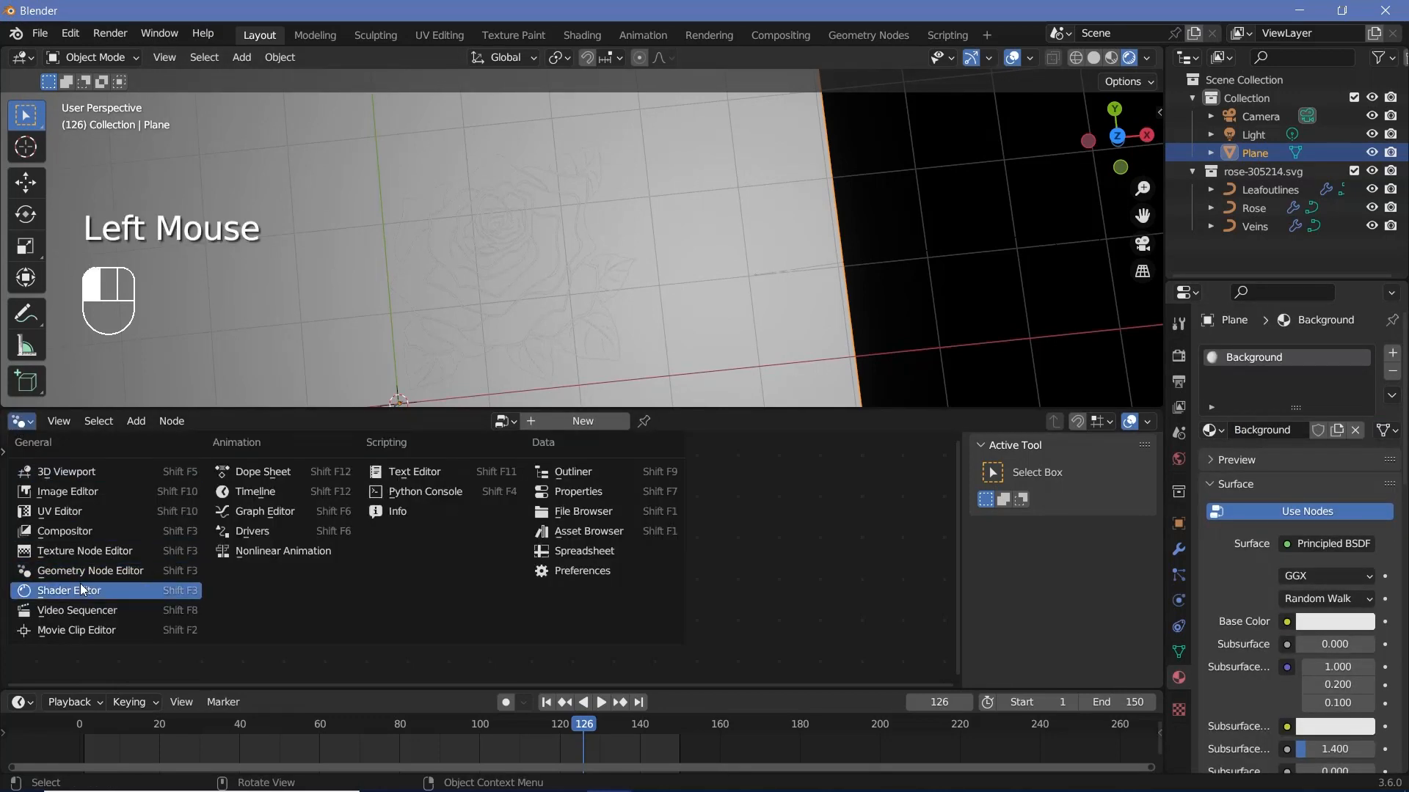
left_click(69, 590)
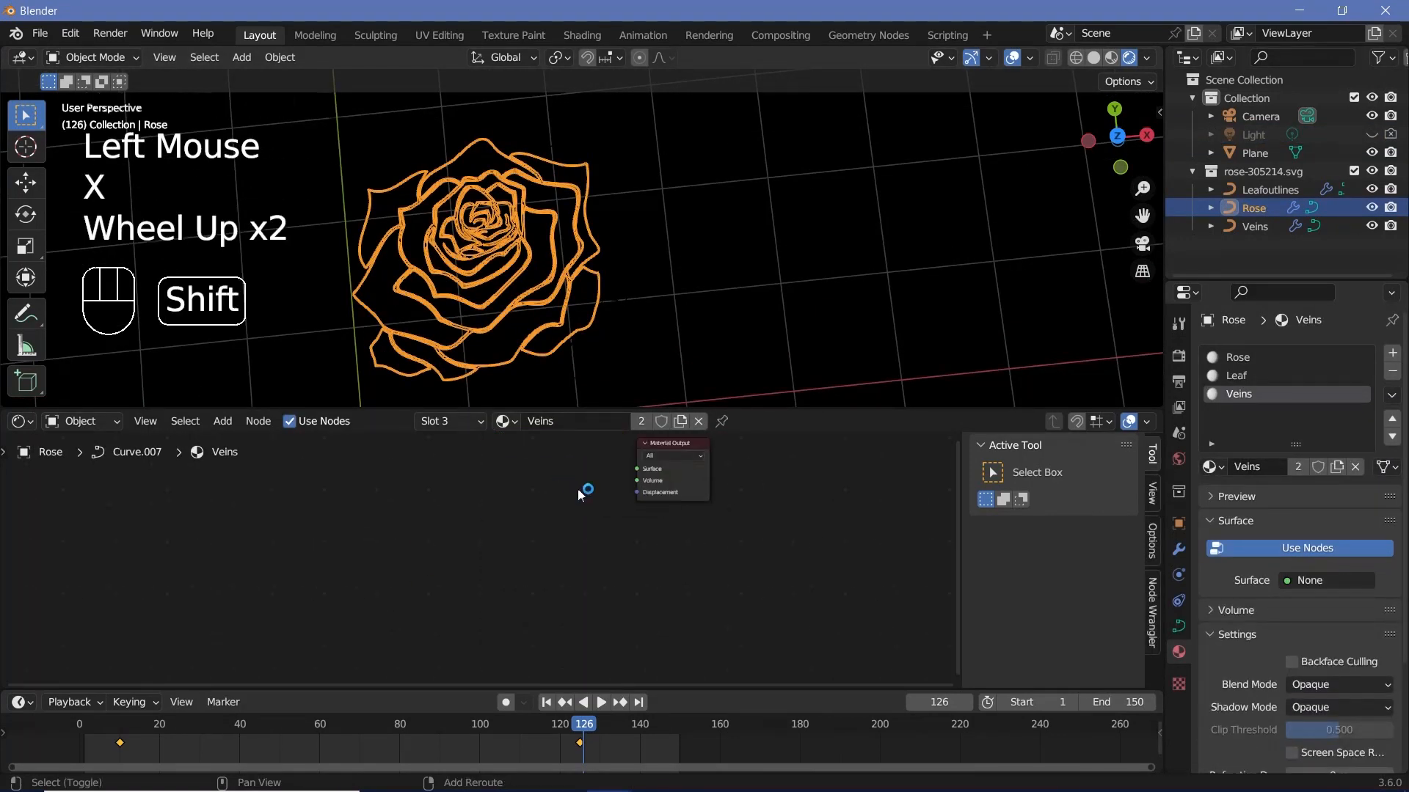
Wire an Emission shader into the Veins material output with bright green colour at strength 26.4.
type("e")
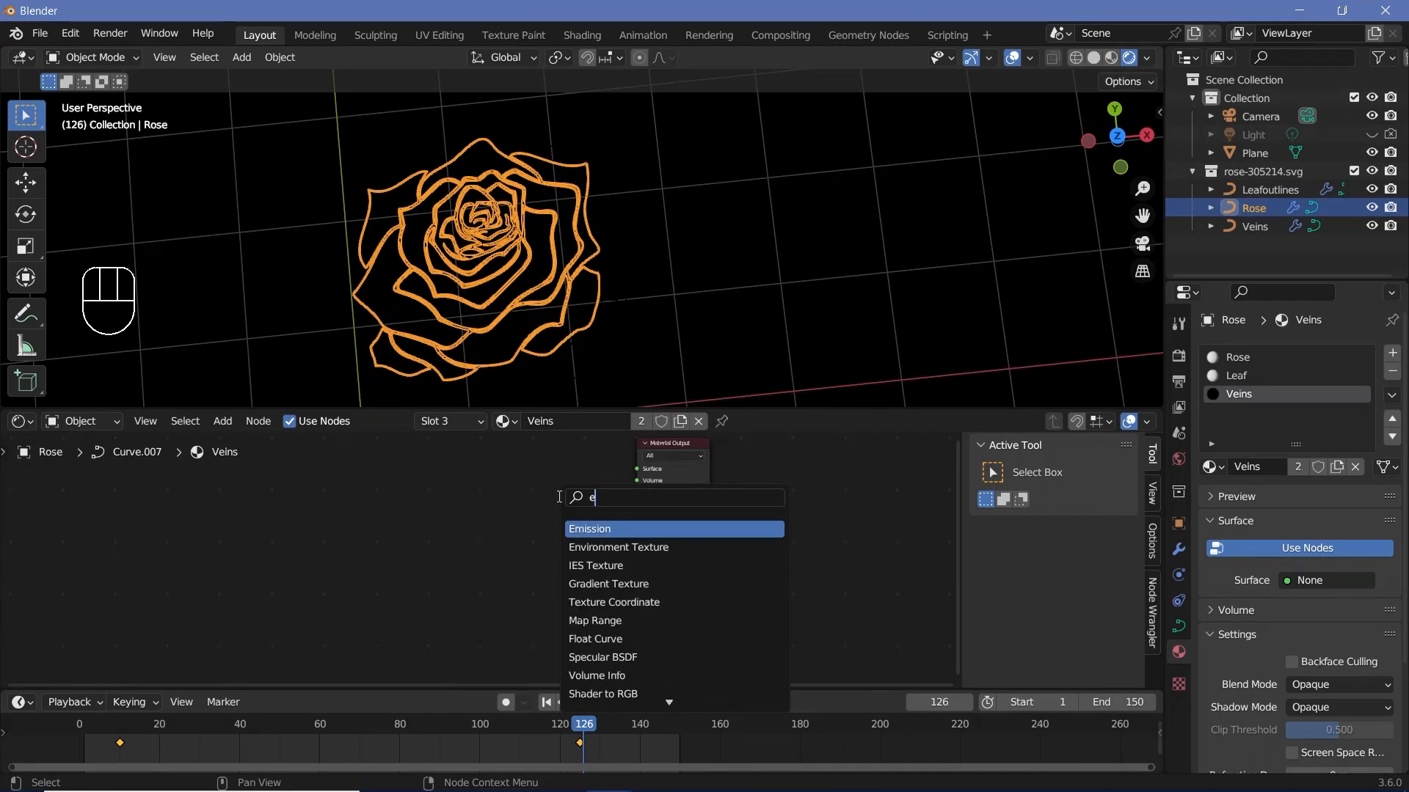
left_click(589, 528)
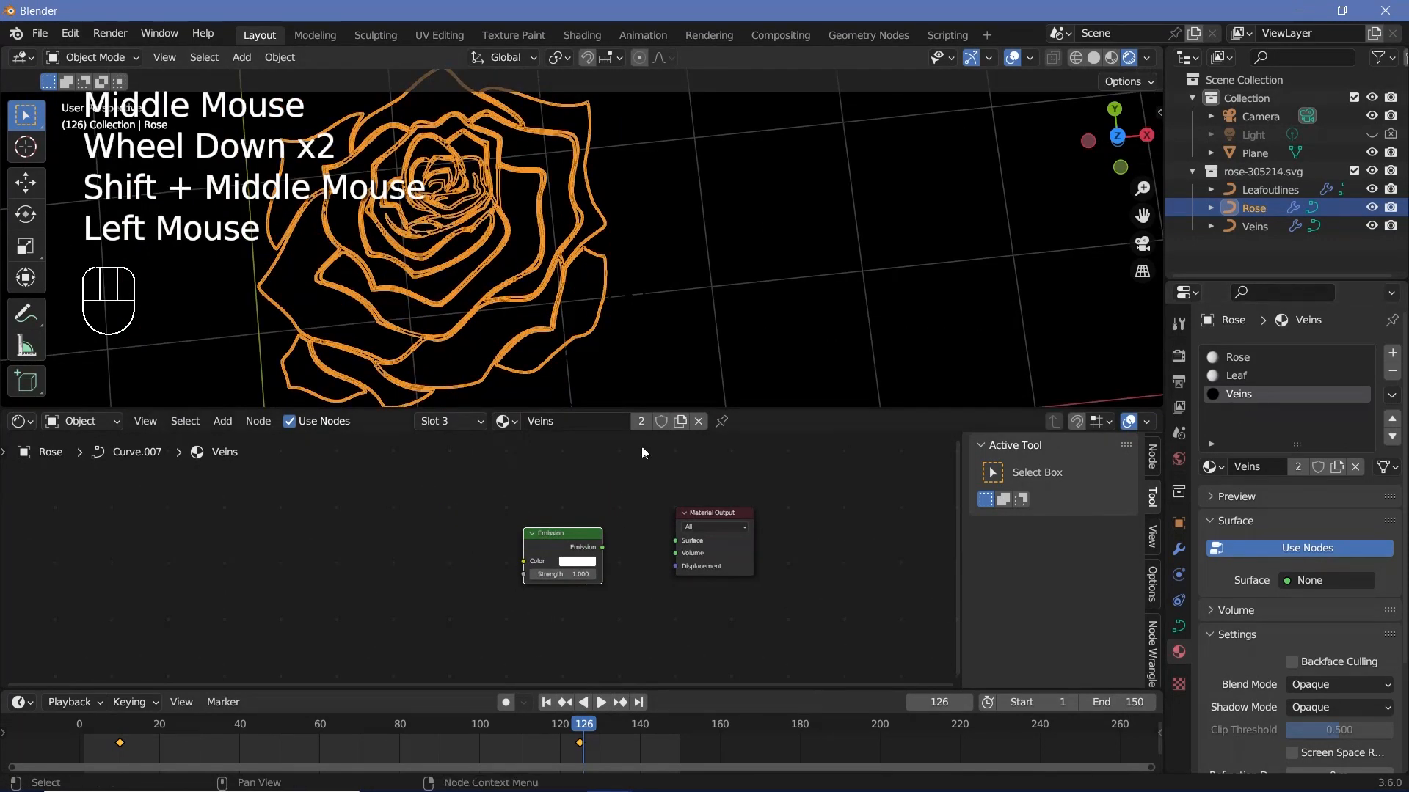
left_click_drag(599, 547, 675, 540)
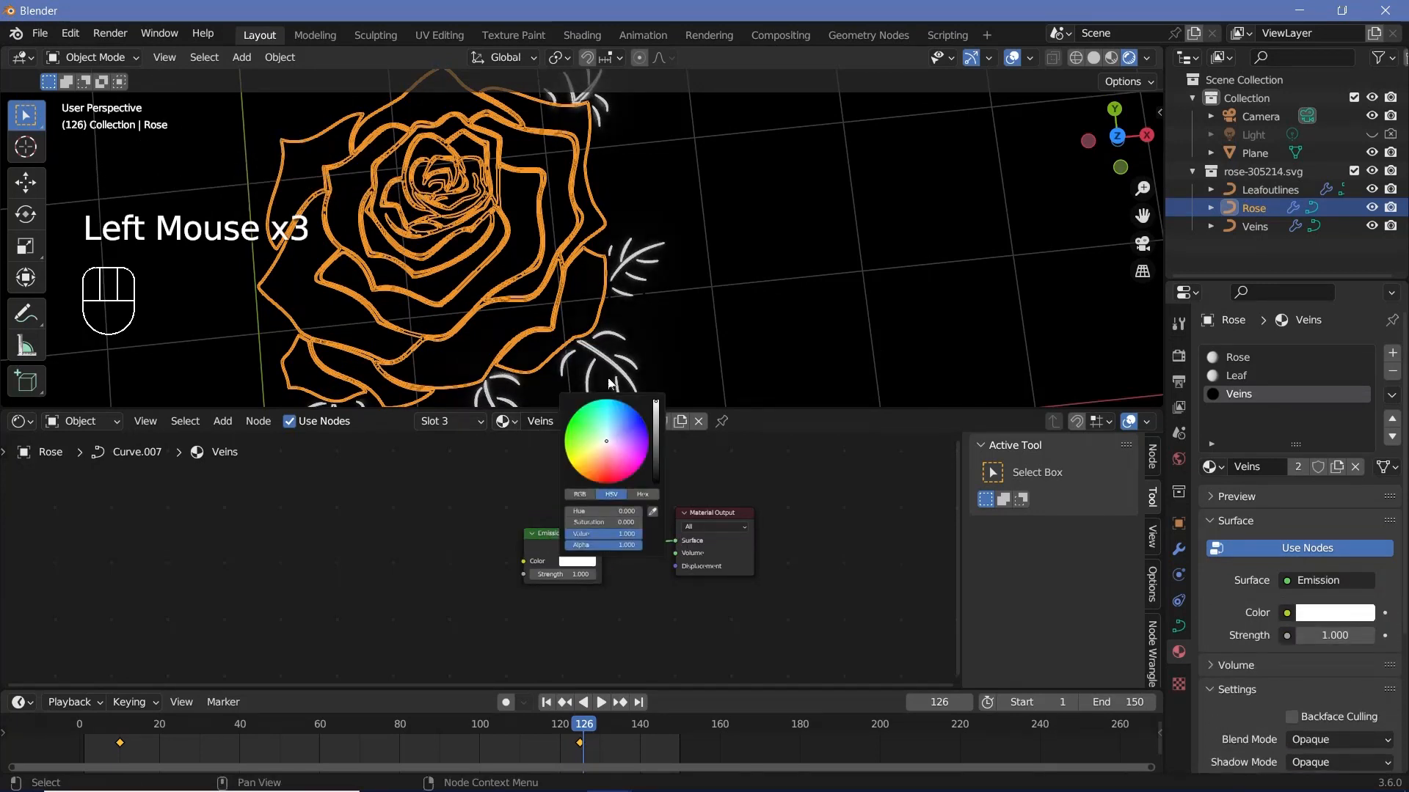
left_click(589, 453)
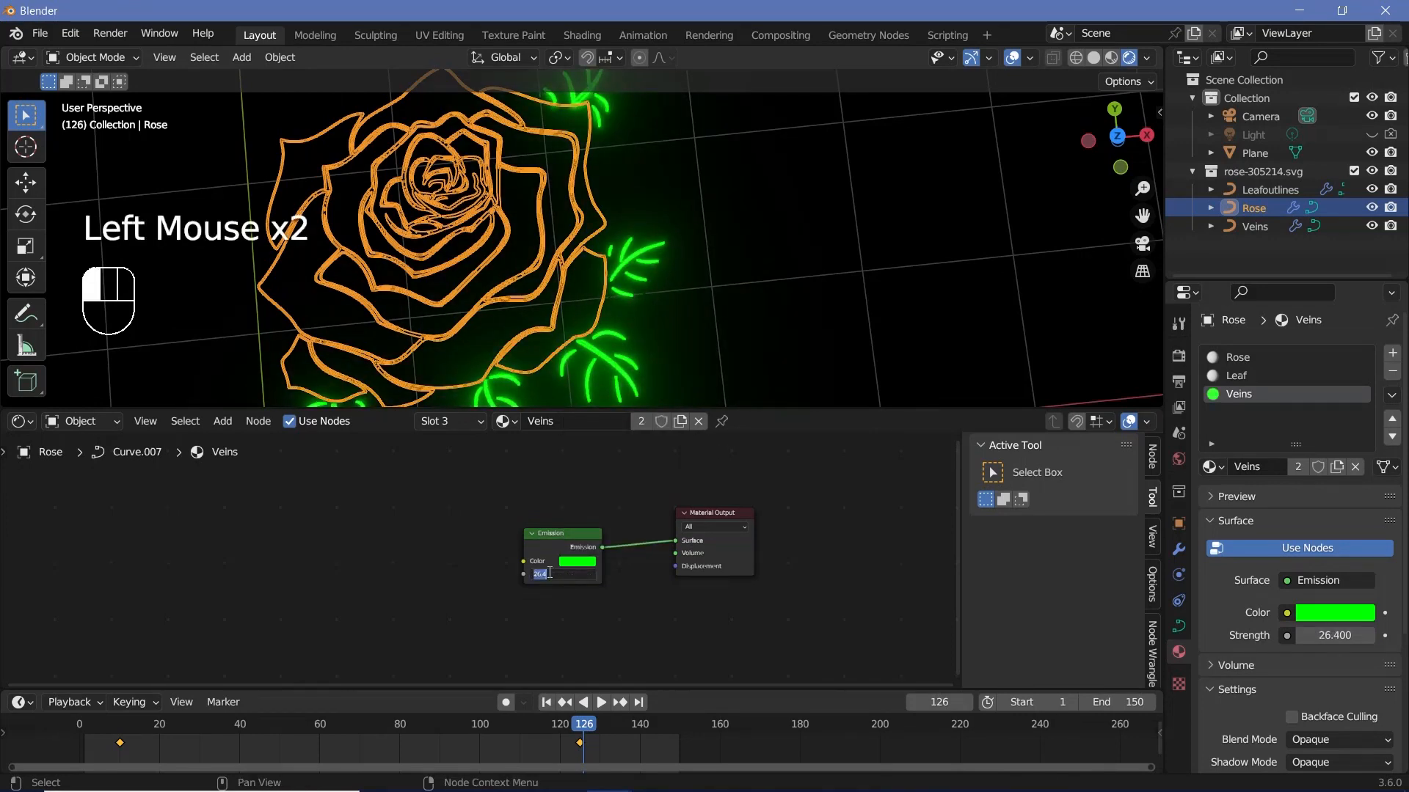
left_click(1239, 374)
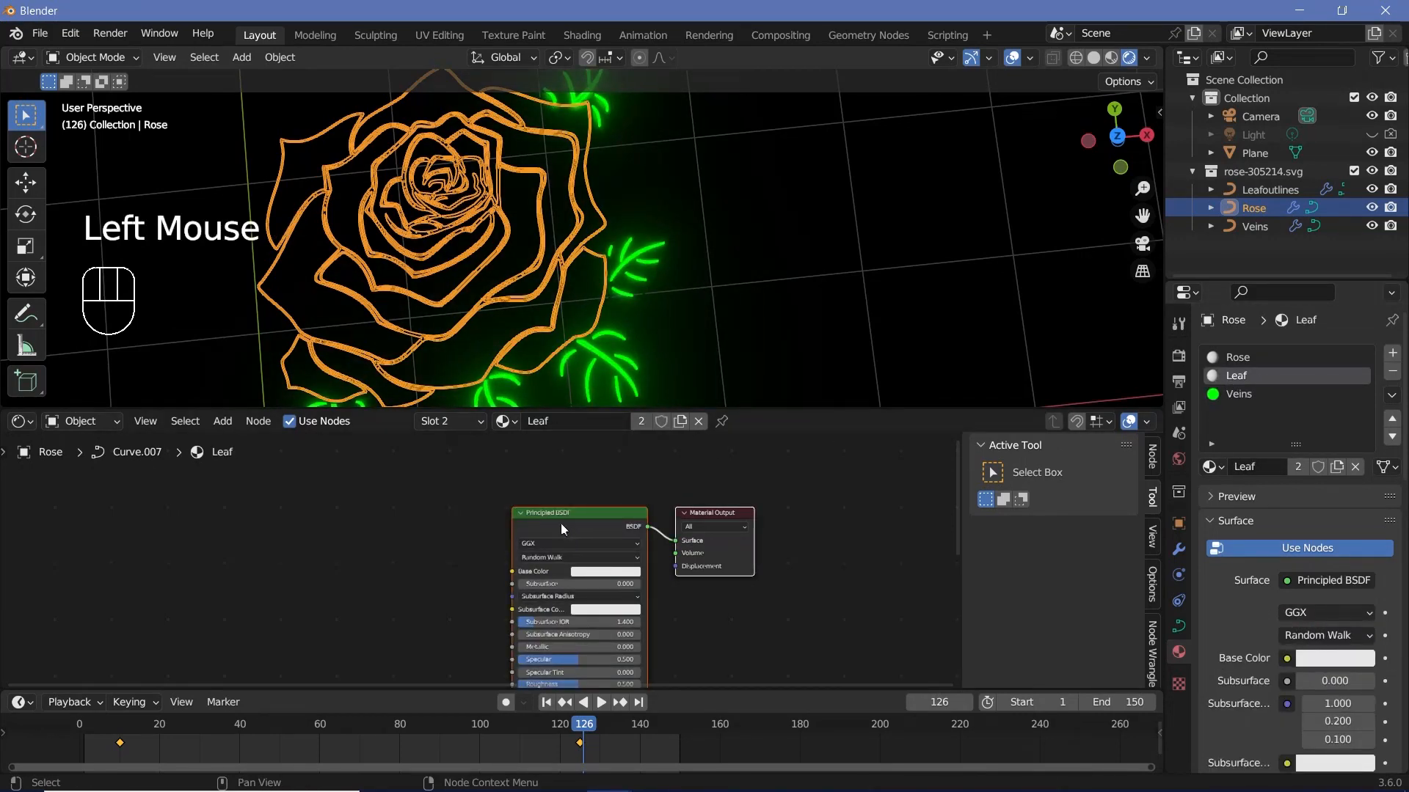
Swap Leaf's Principled BSDF for a lemon-green Emission shader at strength 10.
key("shift+a")
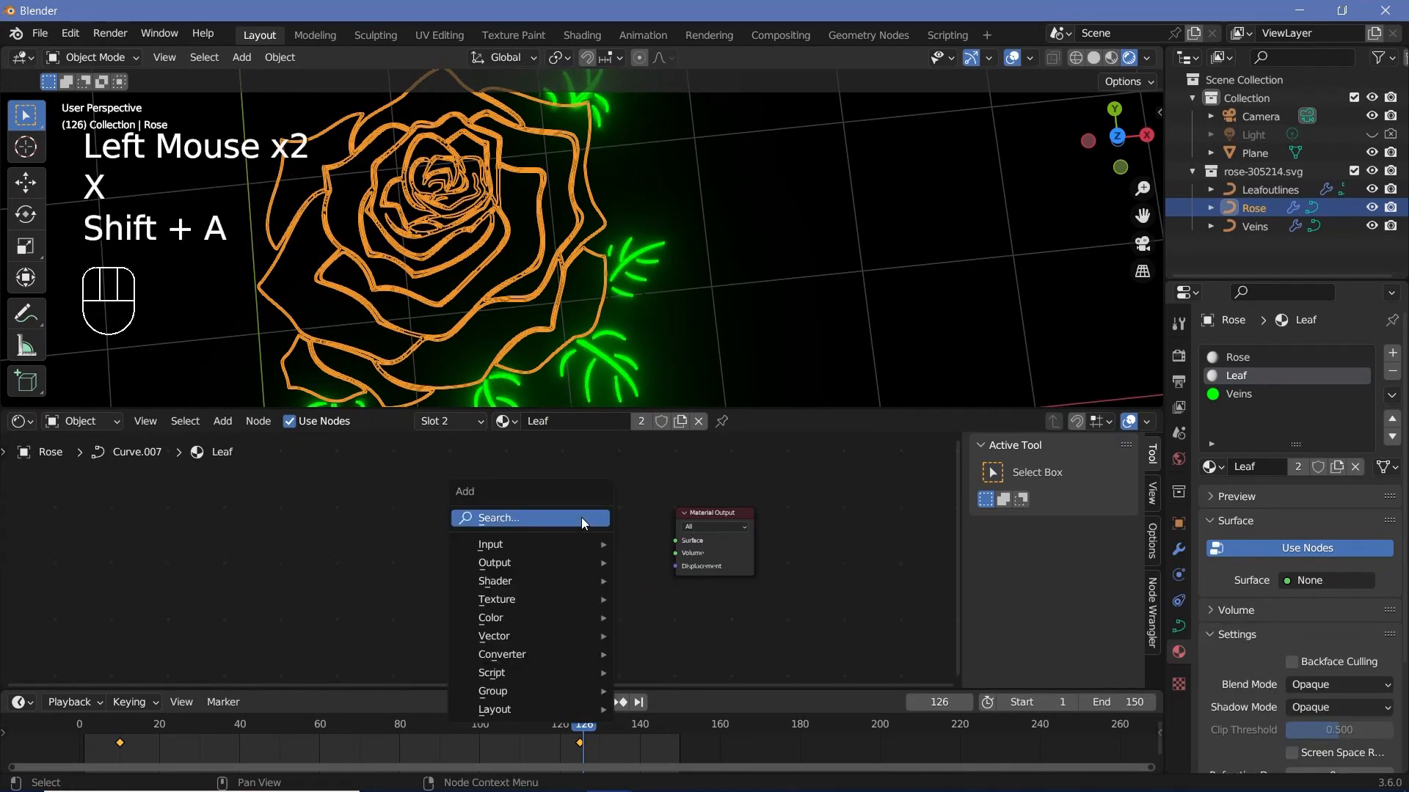
type("emis")
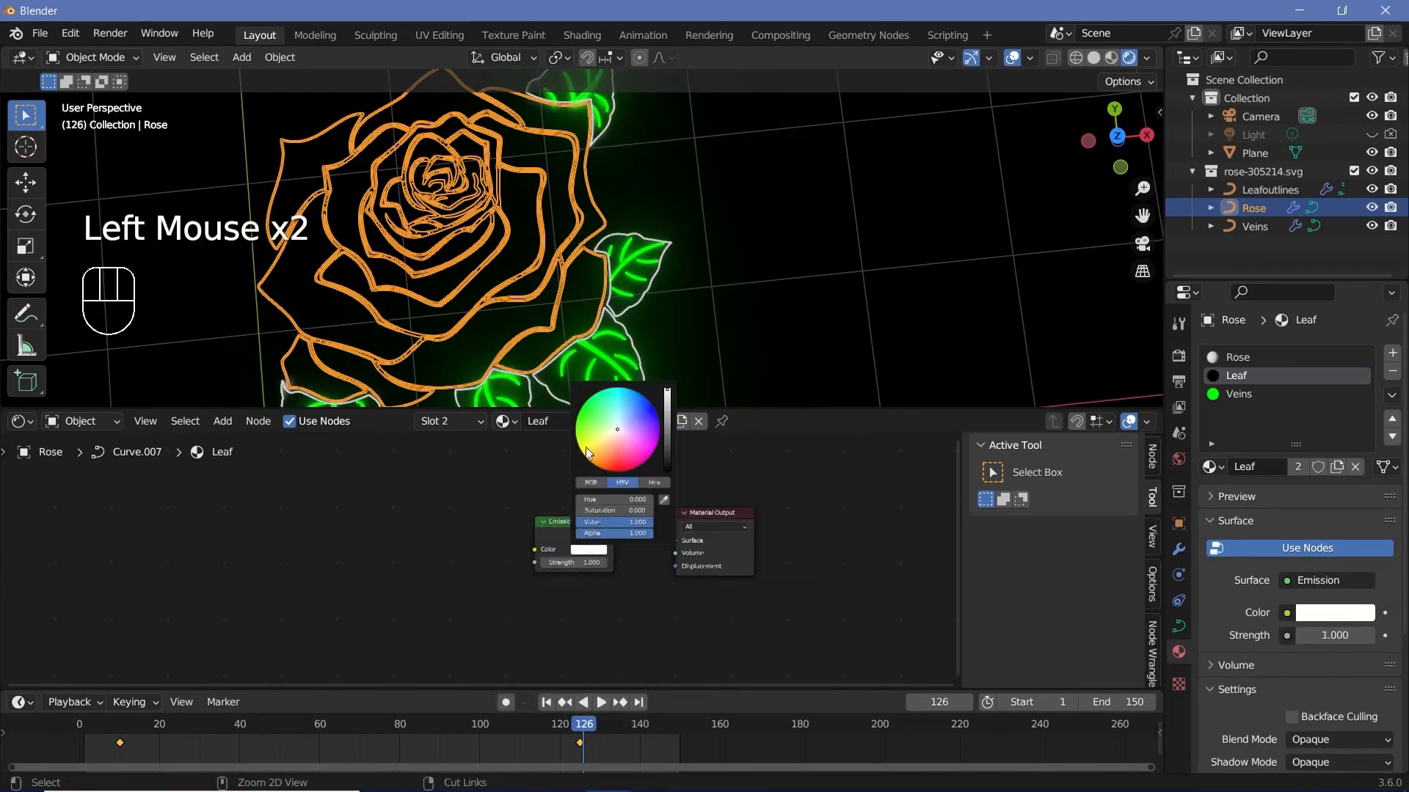
left_click(616, 430)
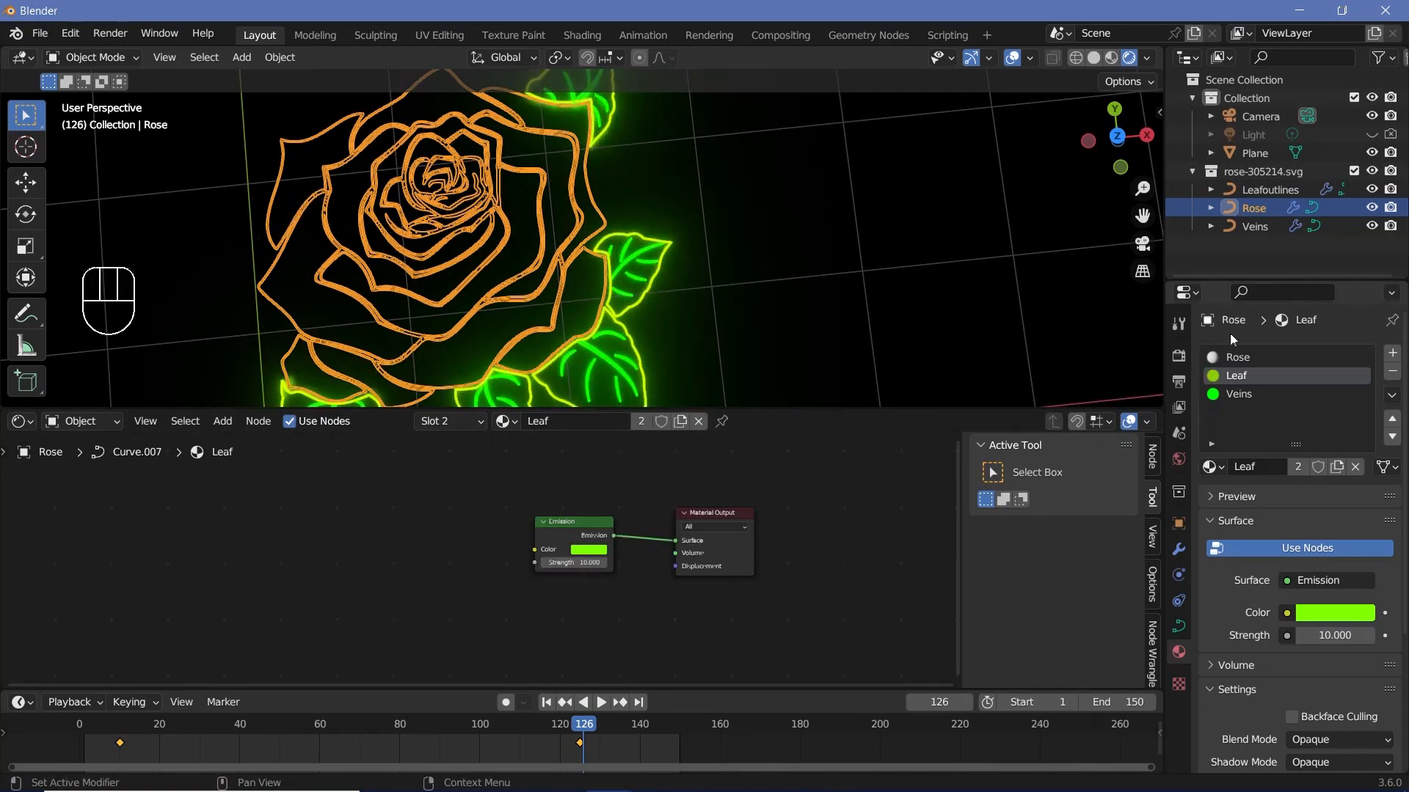
key("shift+a")
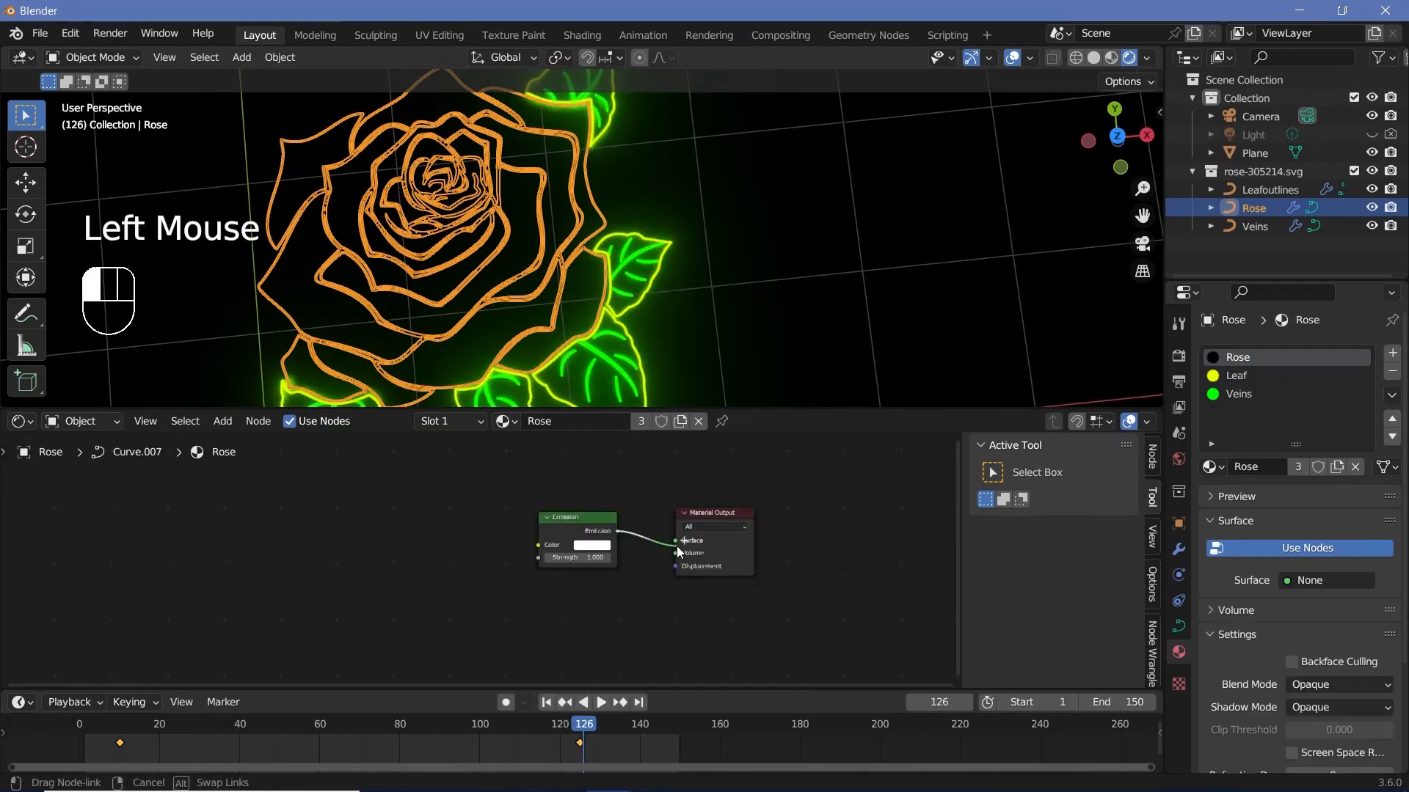
Connect the Rose Emission node to the output and colour it hot pink.
left_click(591, 546)
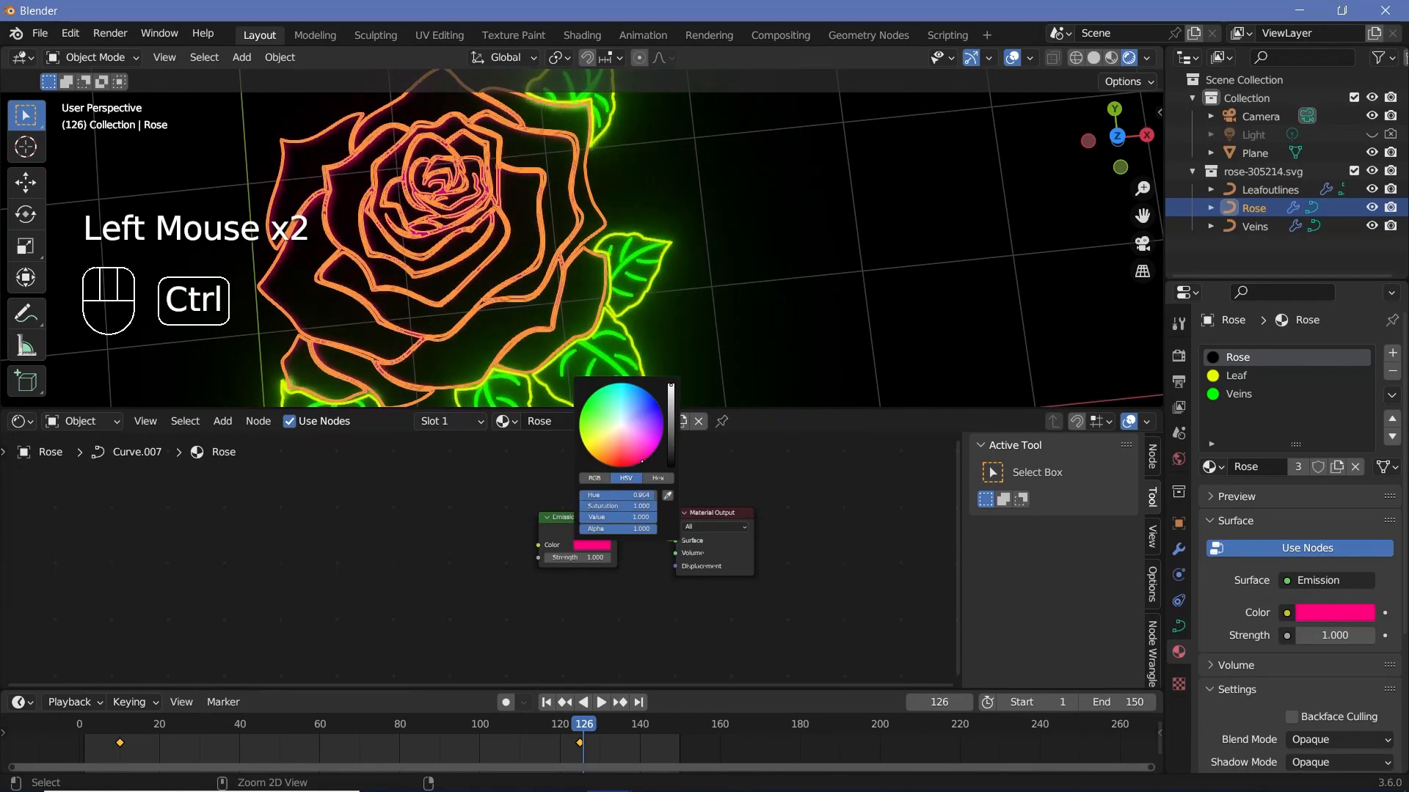
left_click(576, 557)
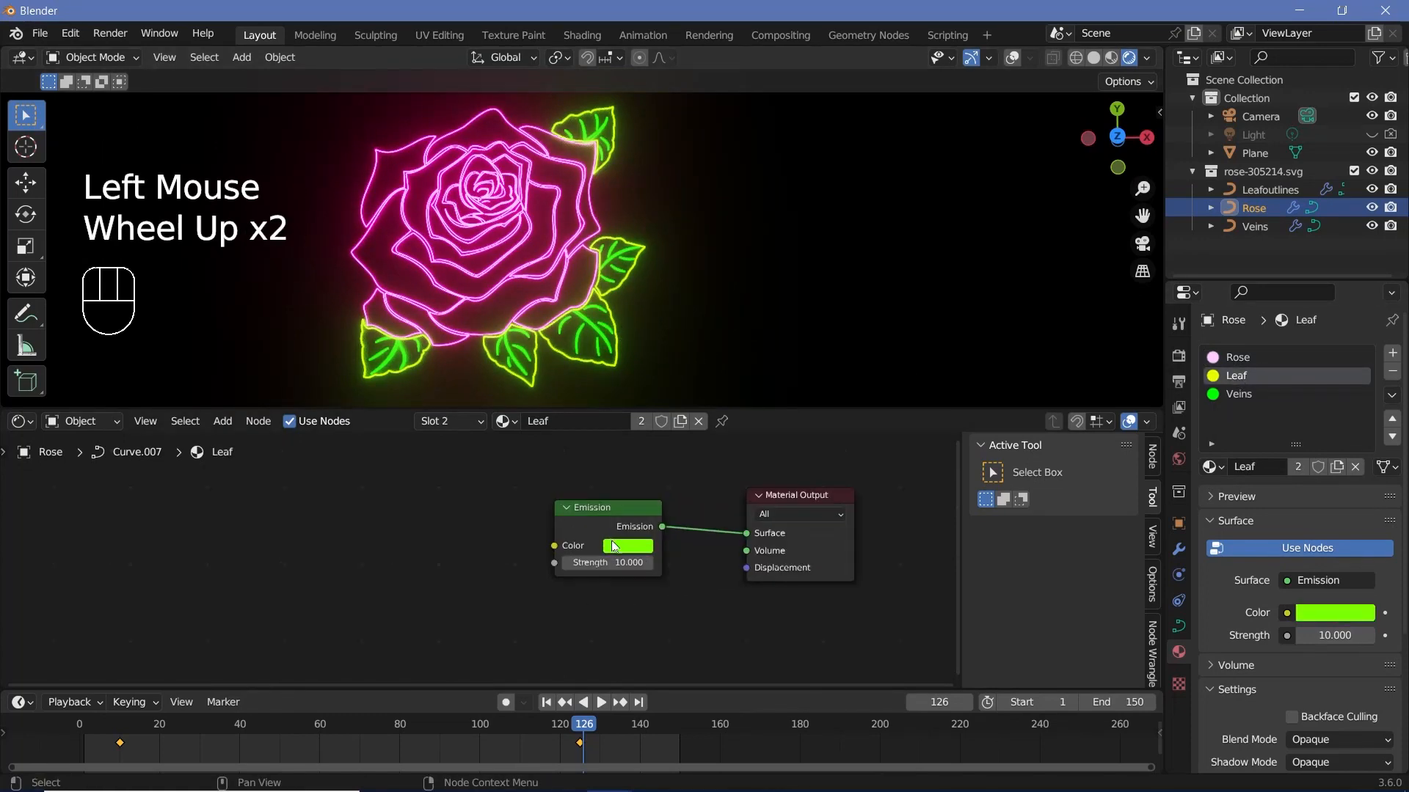
scroll("down", 3)
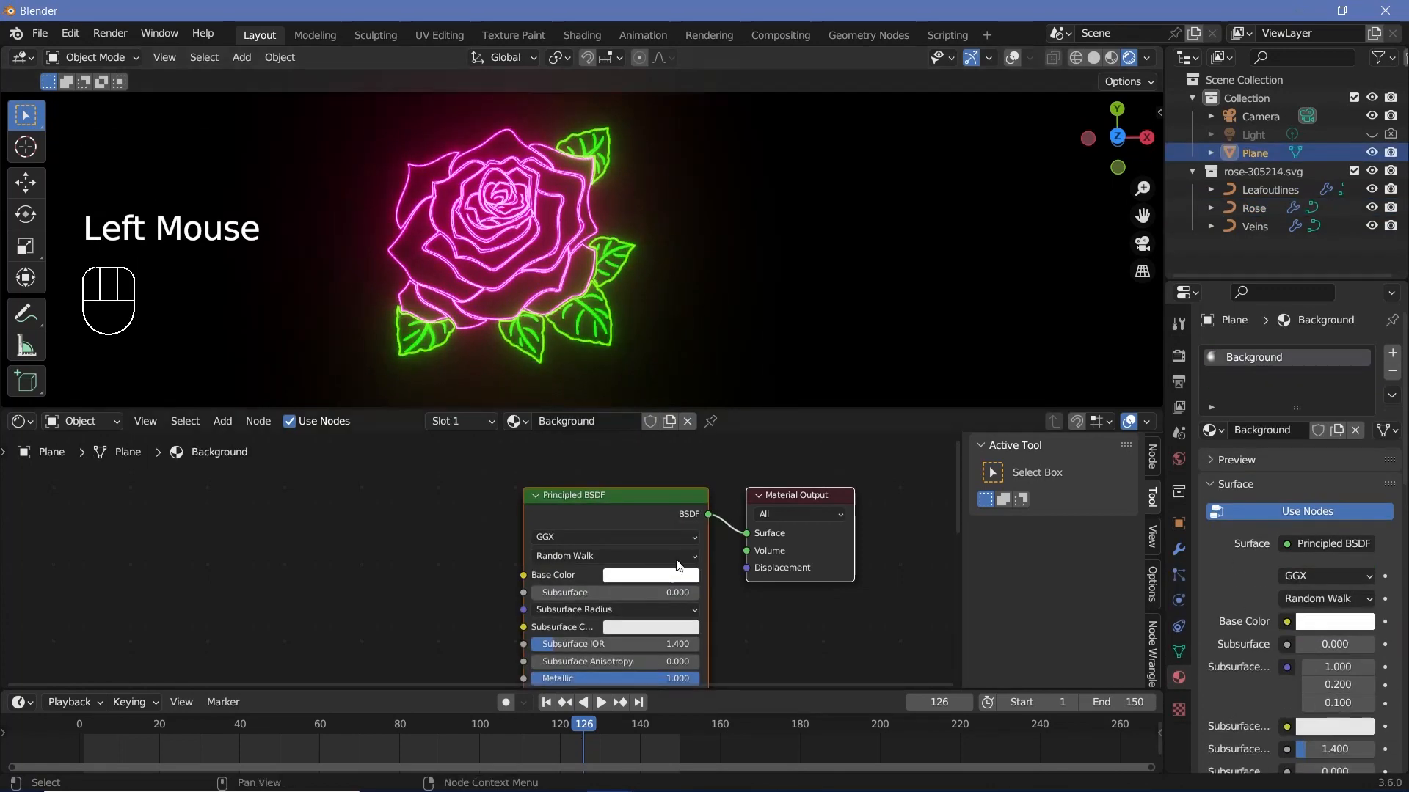
Add a Voronoi Texture node and feed its Color into the Principled BSDF Roughness.
key("shift+a")
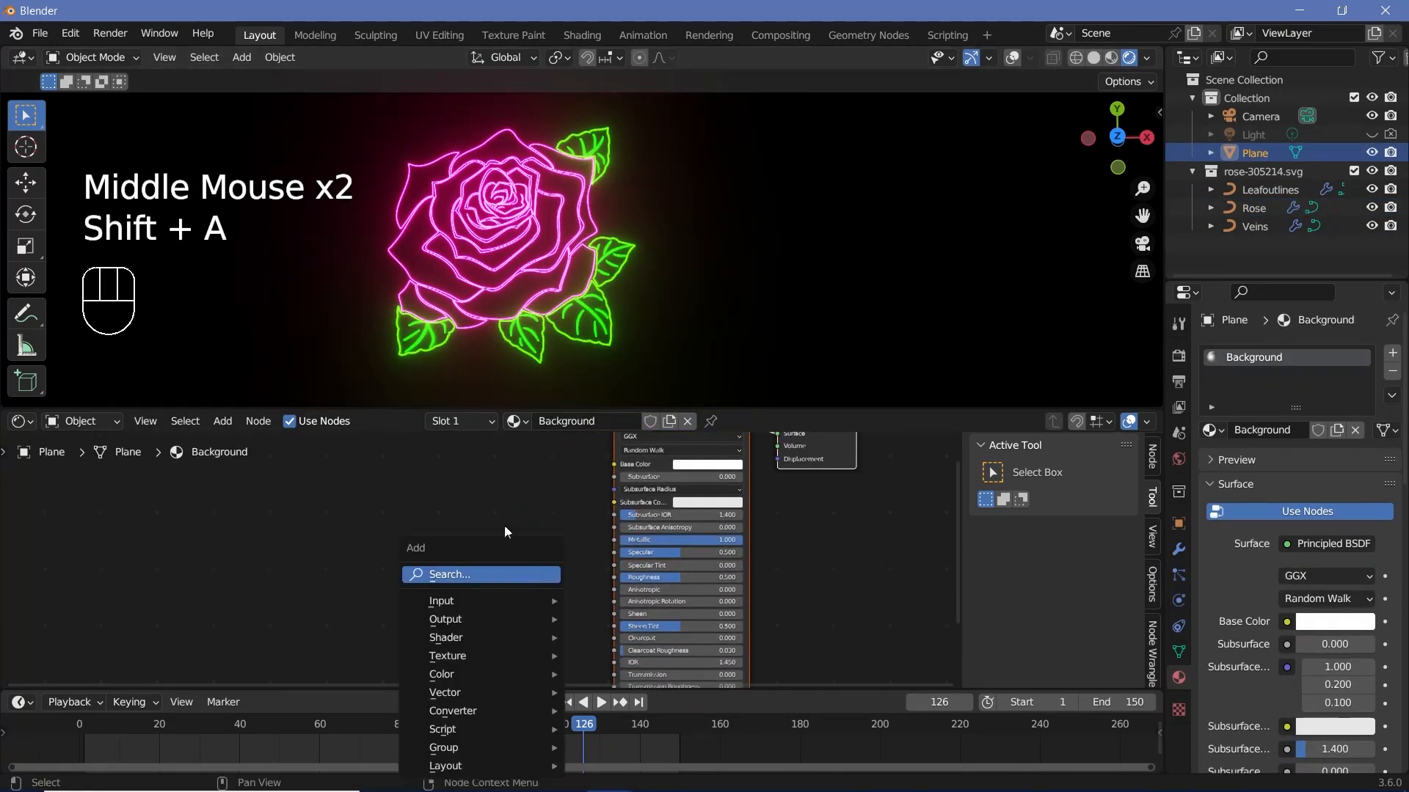
type("voro")
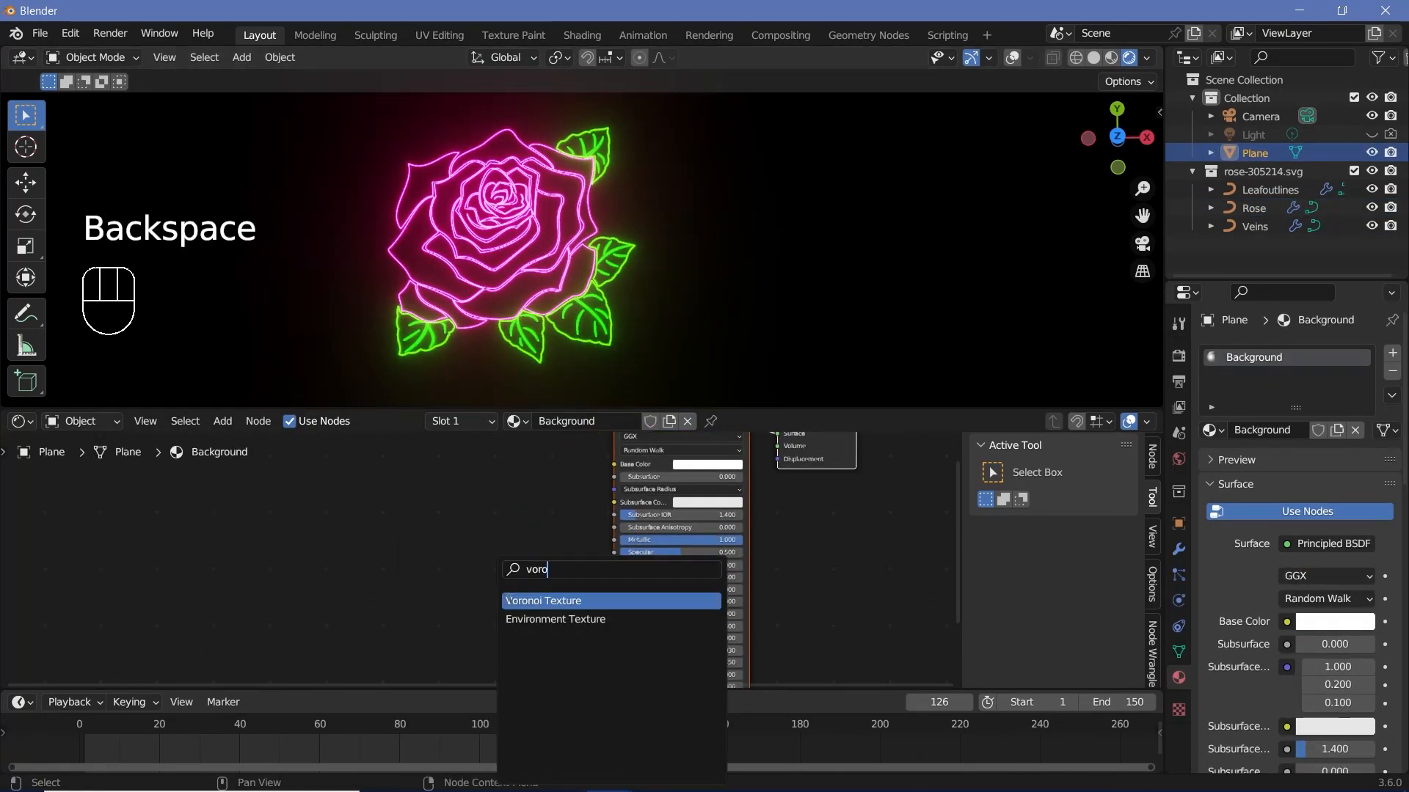
left_click(543, 600)
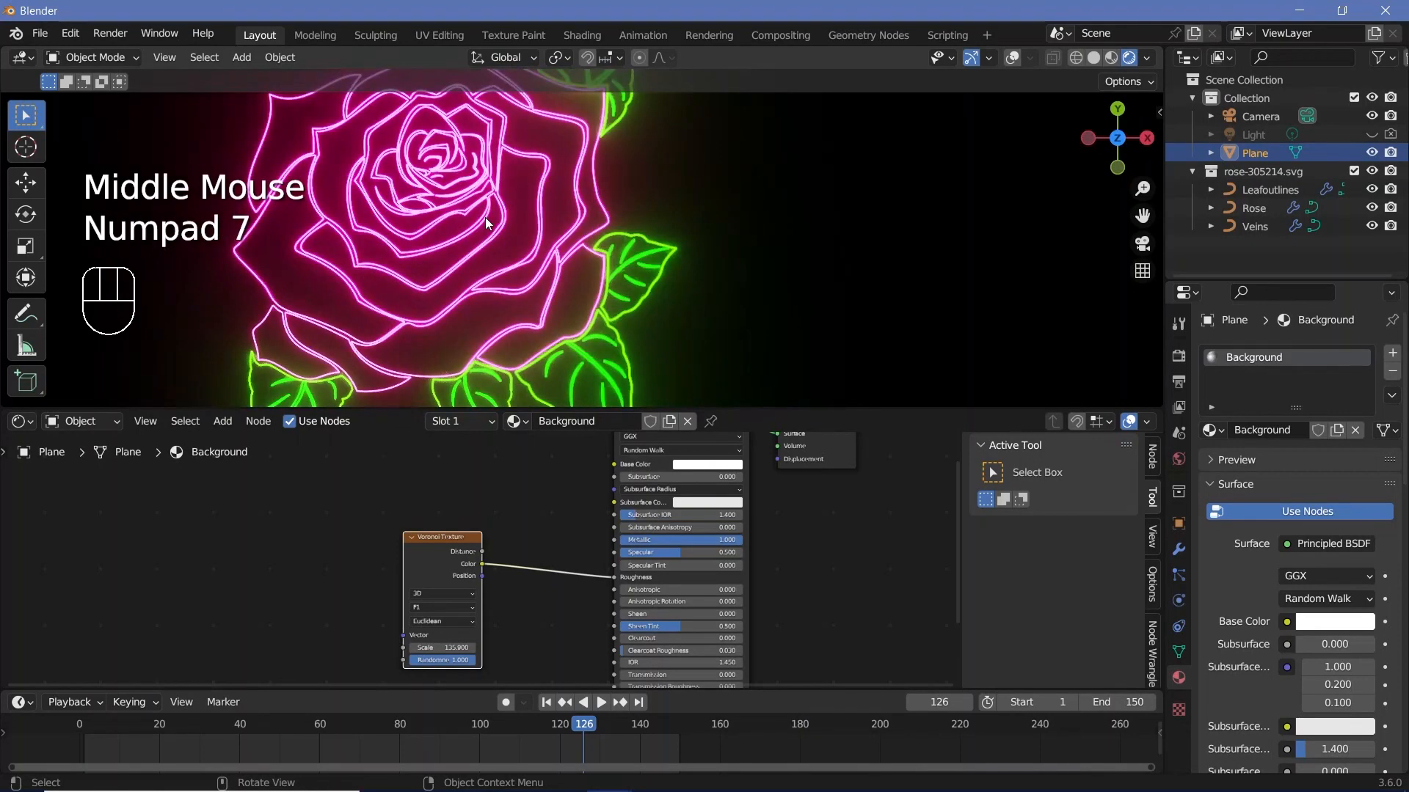
scroll("down", 3)
type("18")
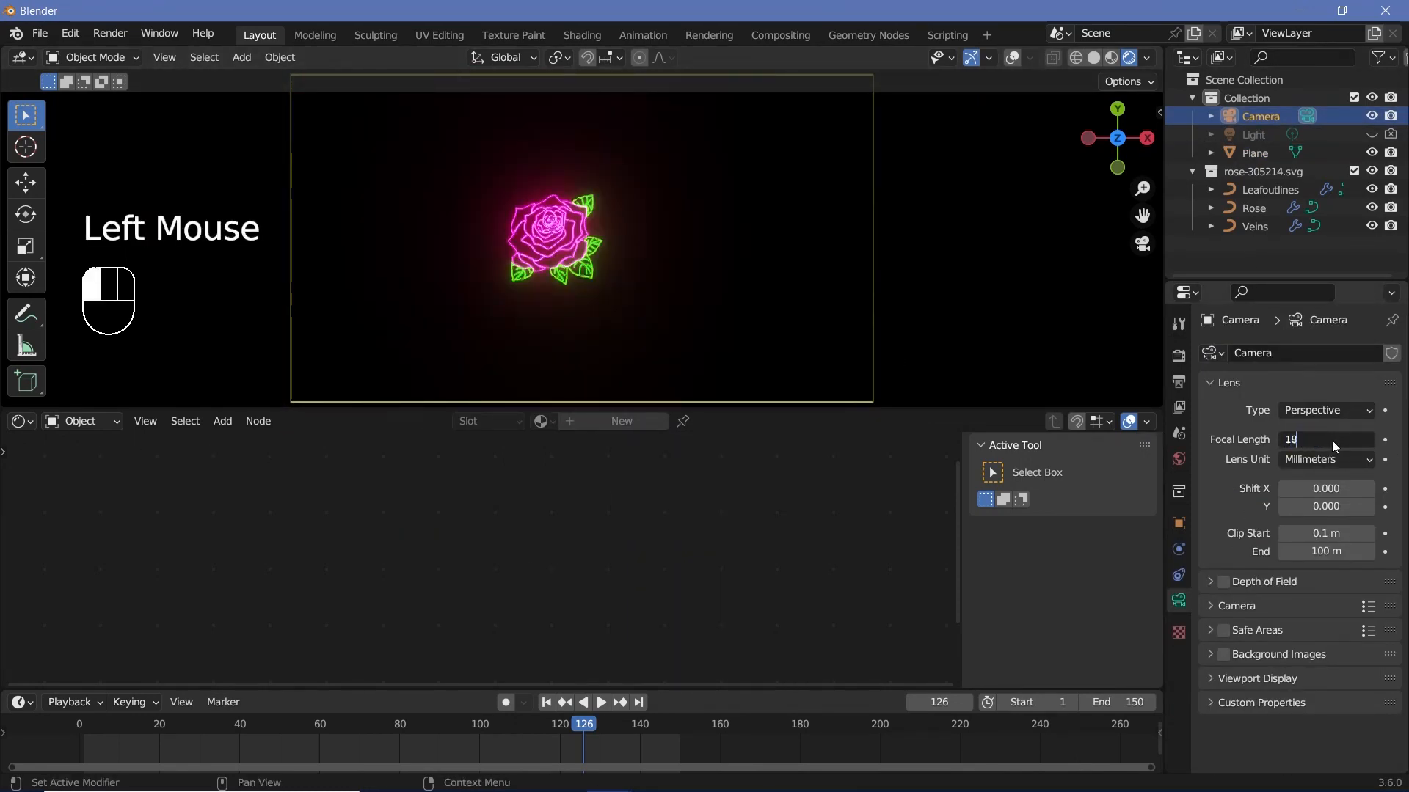
Set the camera focal length to 18 and position it to frame the whole rose.
left_click(1179, 523)
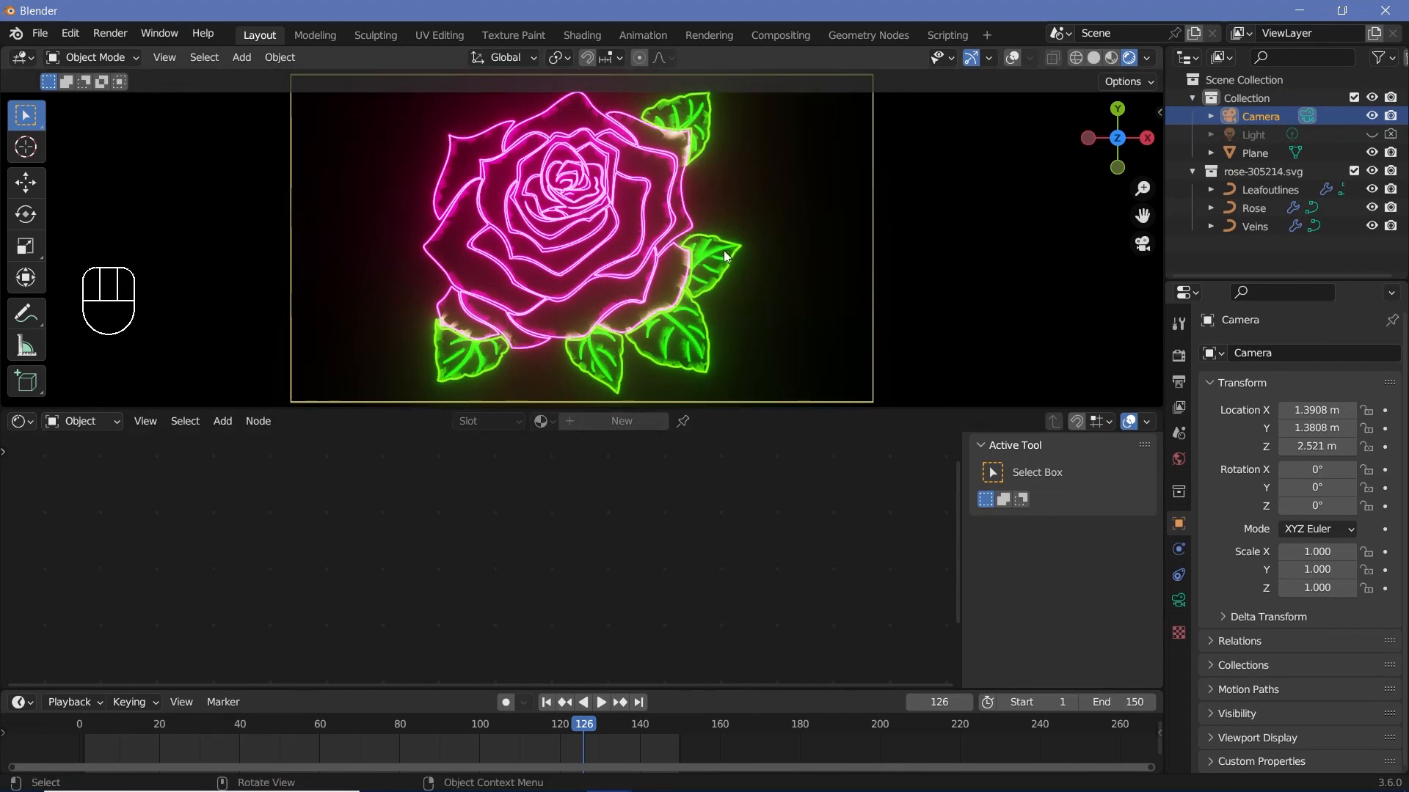
mouse_move(642, 301)
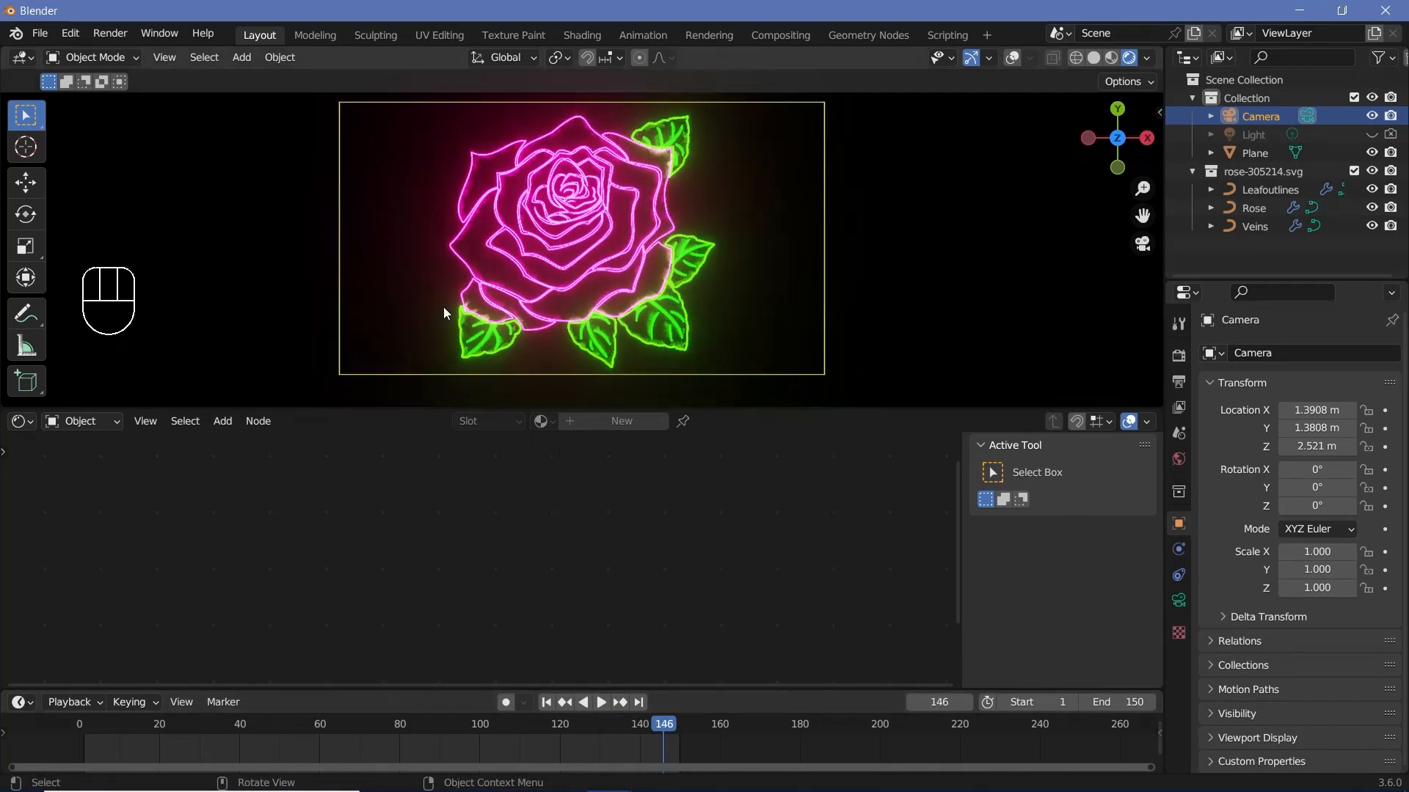
left_click(800, 331)
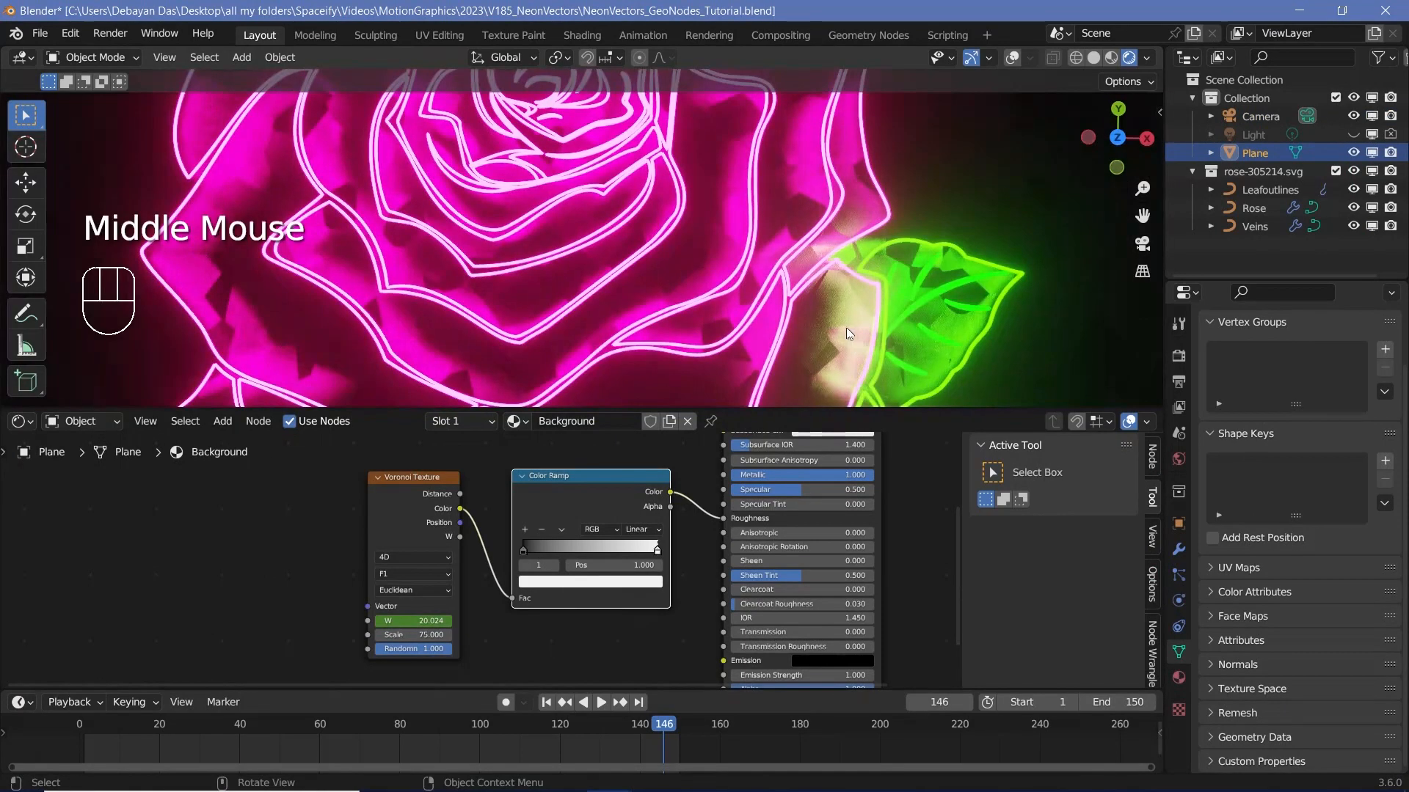
Route the 4D Voronoi (scale 75) through a darkened Color Ramp, keyframe W, return to frame 1.
scroll("down", 3)
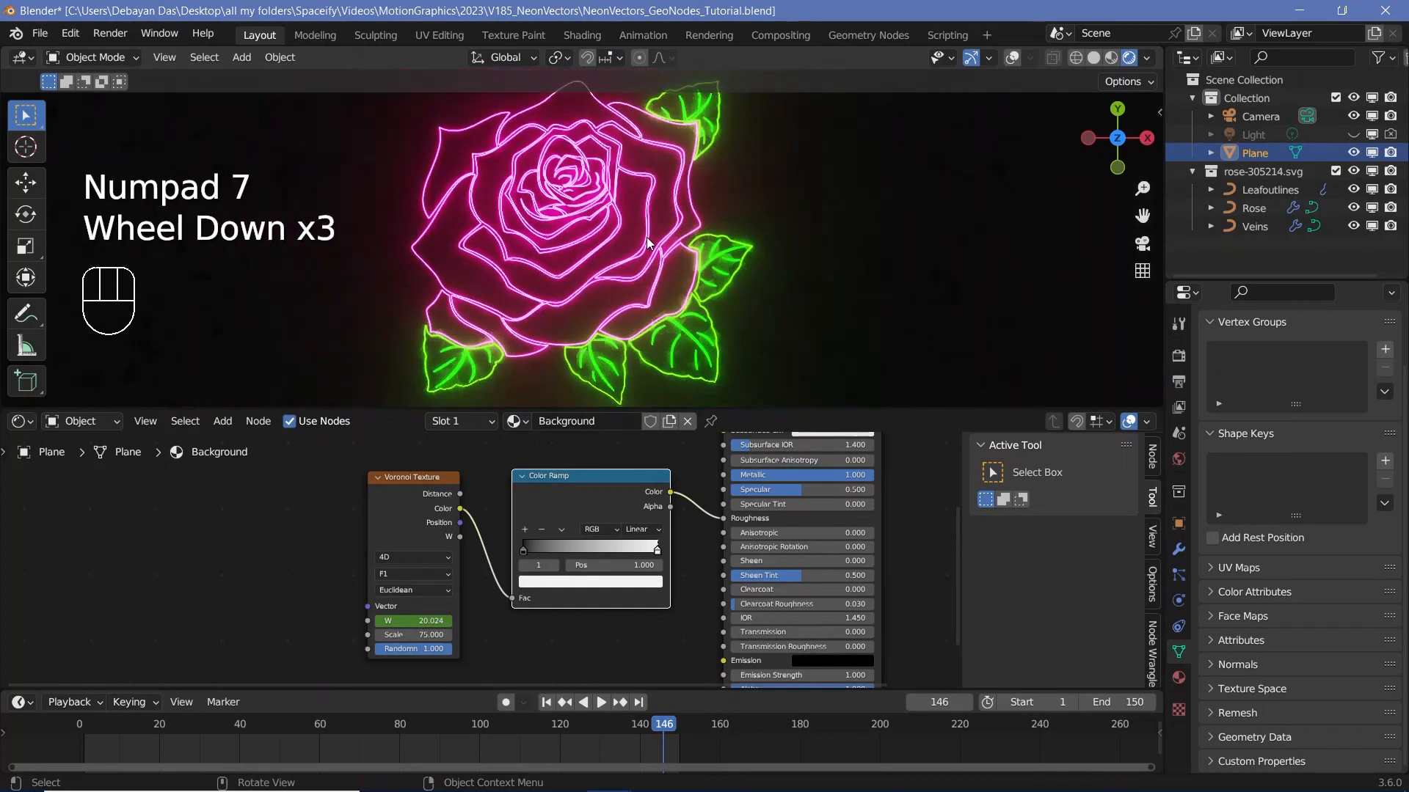
scroll("down", 3)
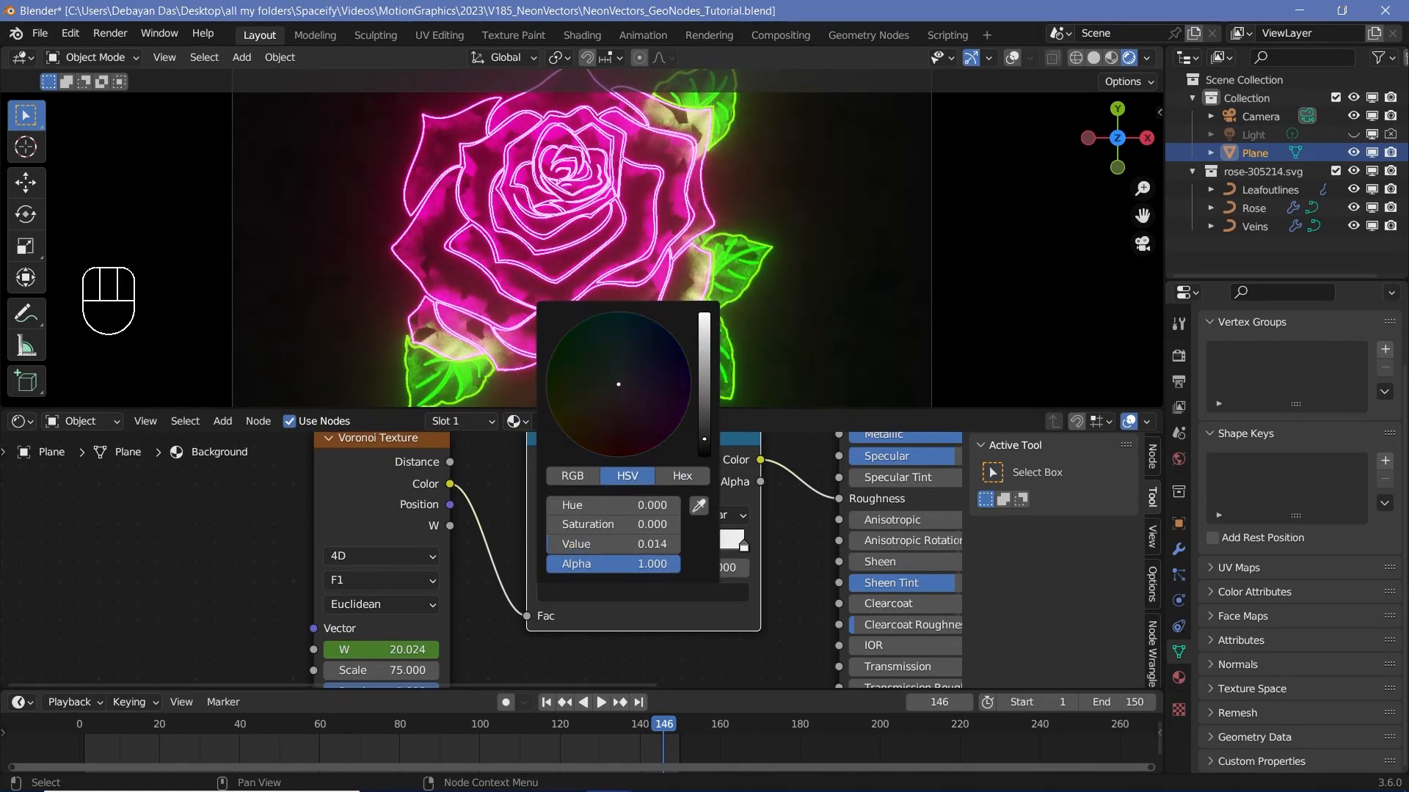
scroll("down", 3)
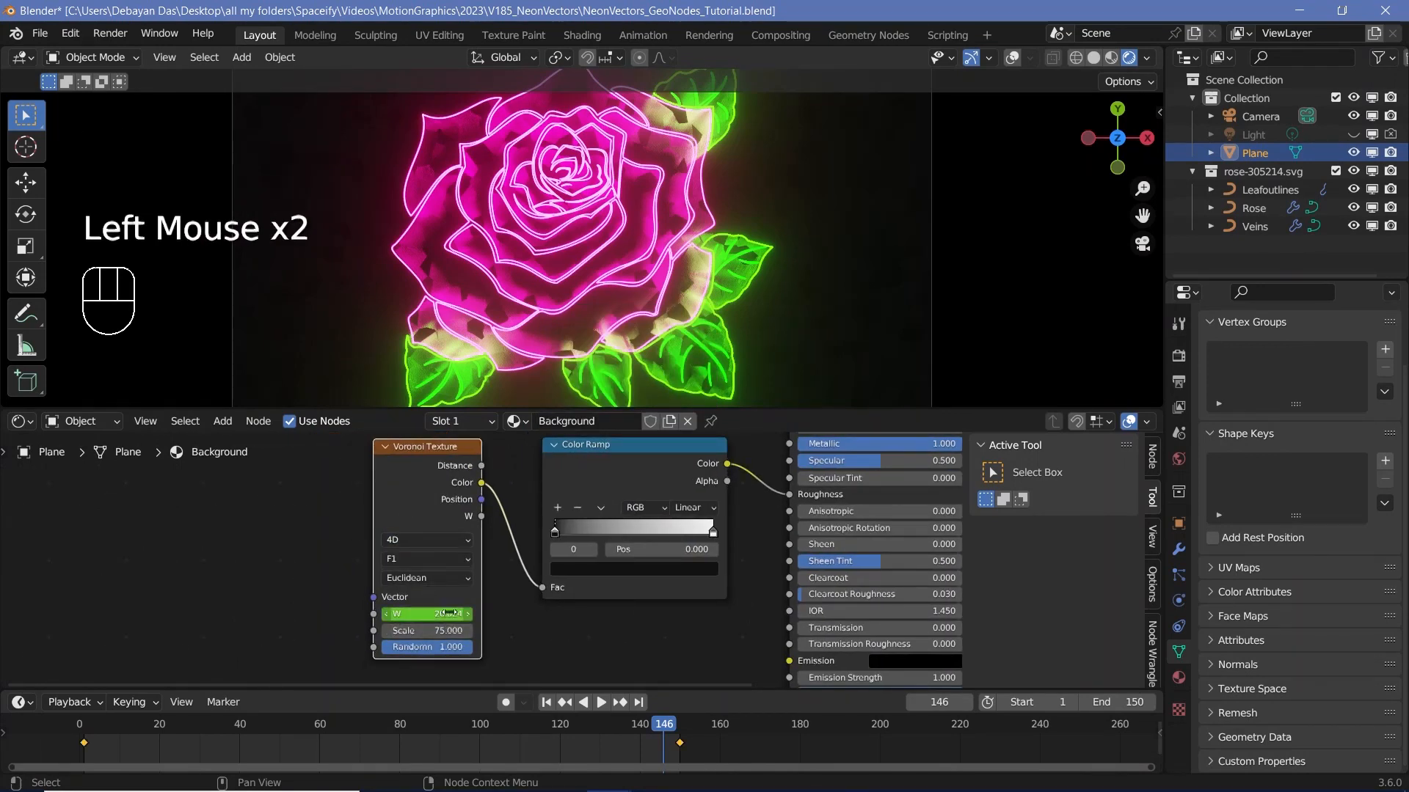
left_click(82, 723)
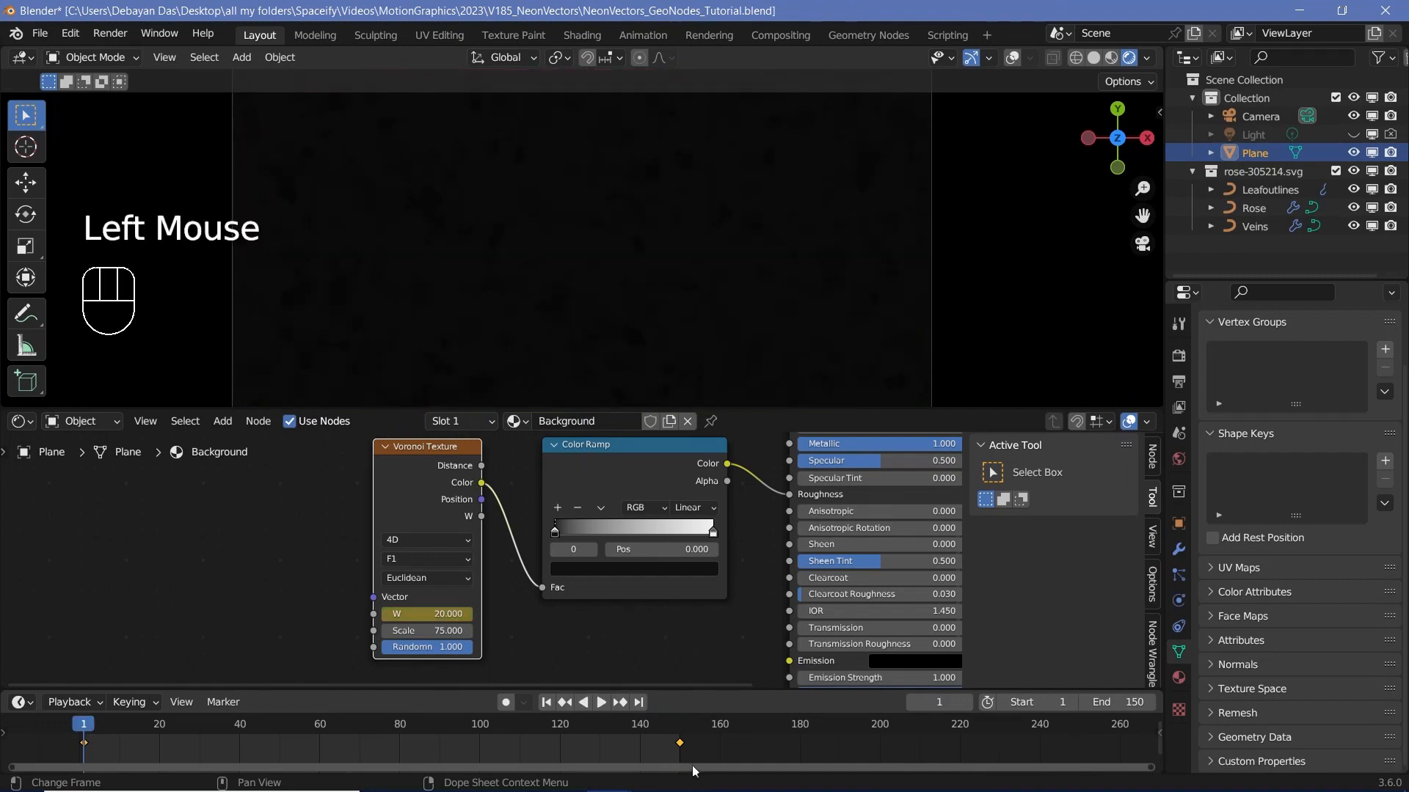